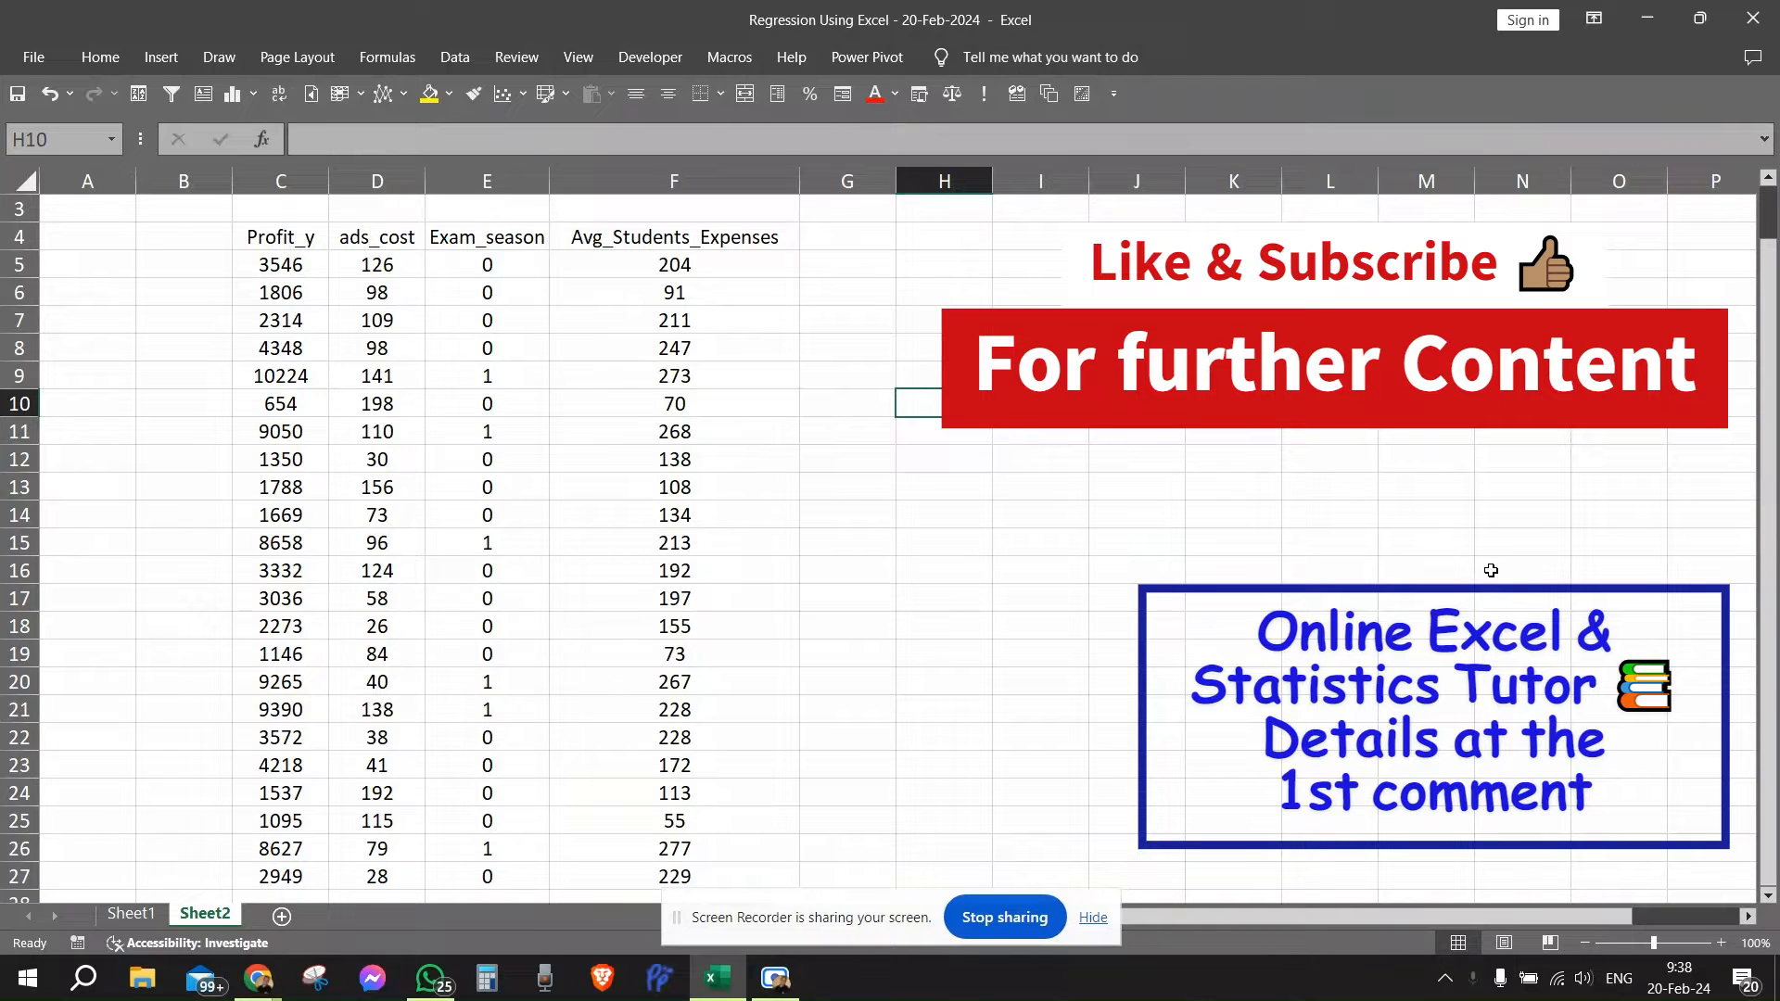
pyautogui.moveTo(1412, 575)
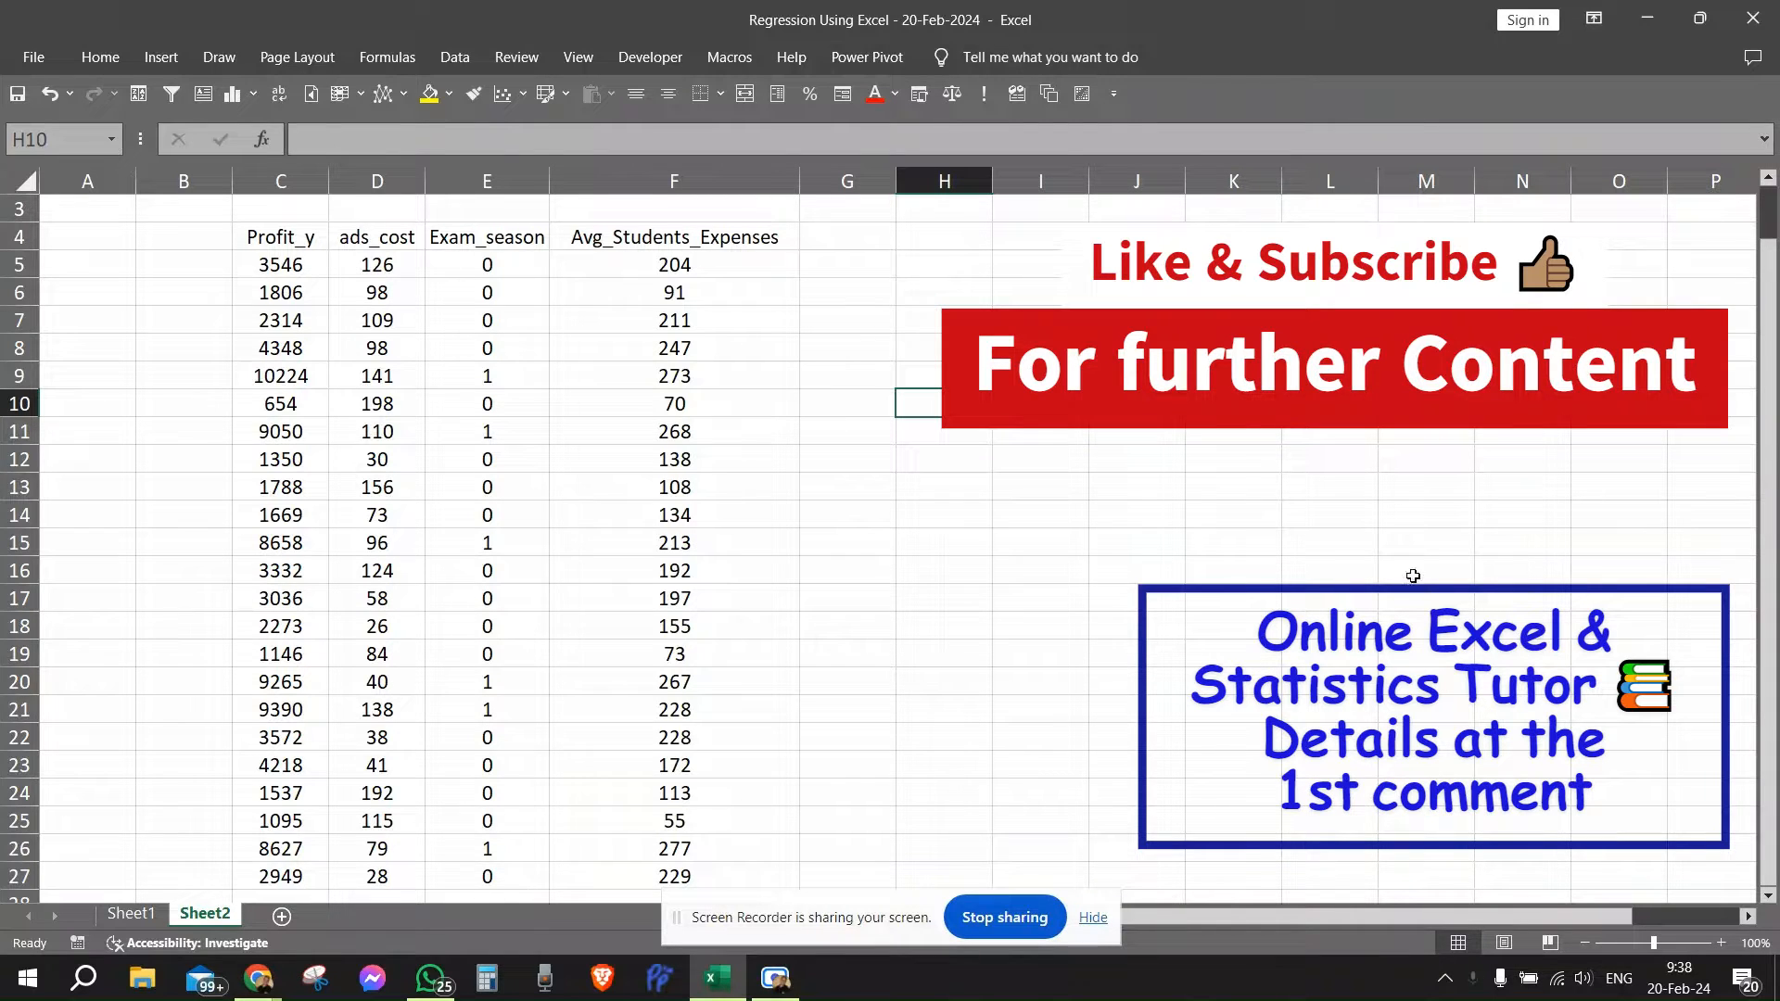
# Review the data layout: Profit_y column C5:C27 as dependent, ads_cost and Avg_Students_Expenses as predictors
pyautogui.click(280, 263)
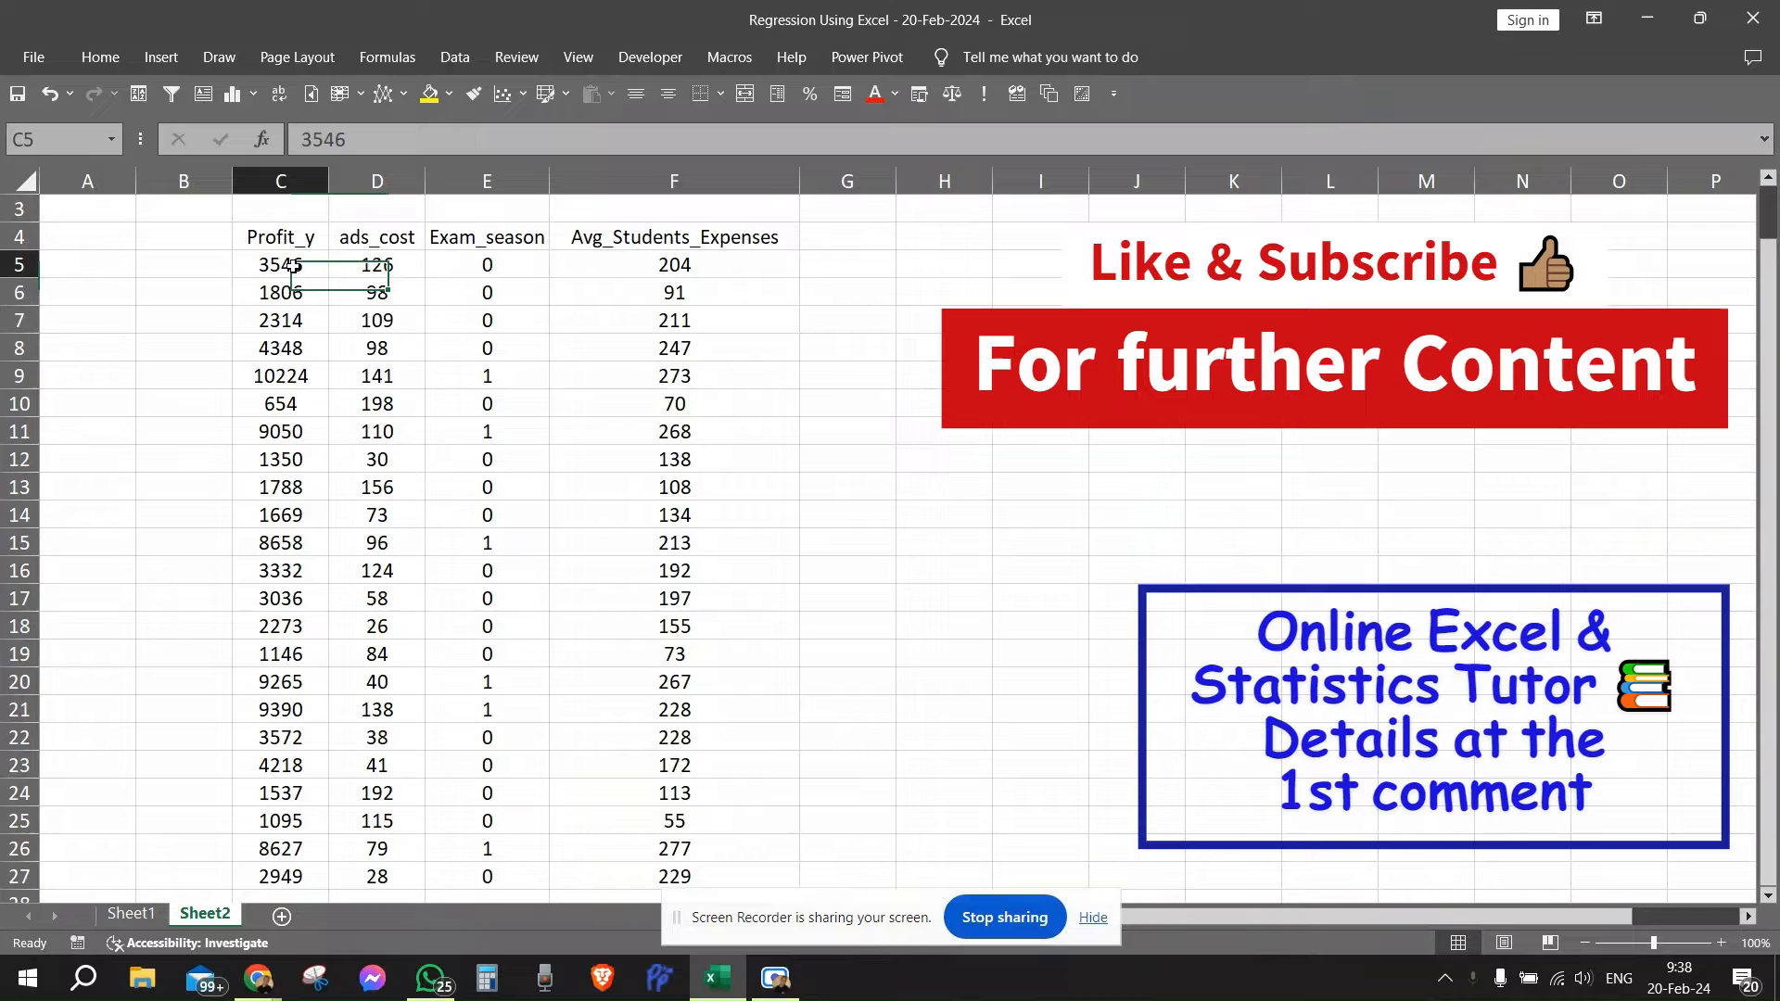
pyautogui.moveTo(280, 266); pyautogui.dragTo(280, 875)
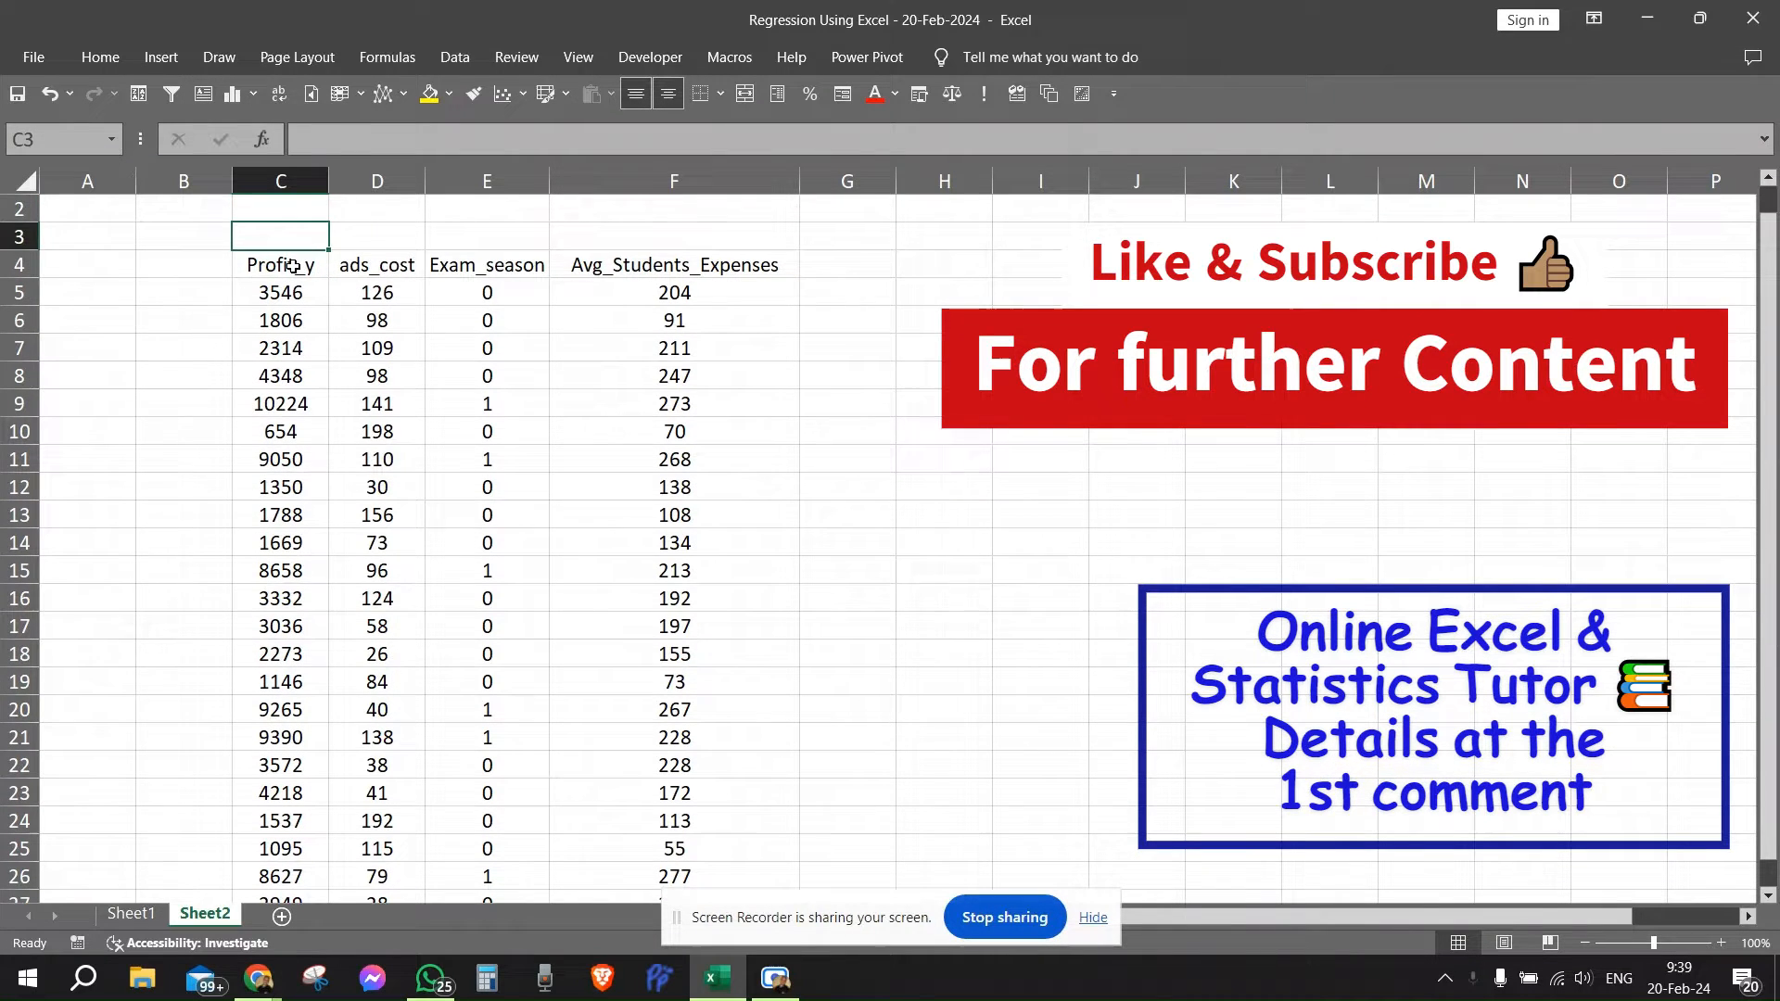
pyautogui.click(278, 263)
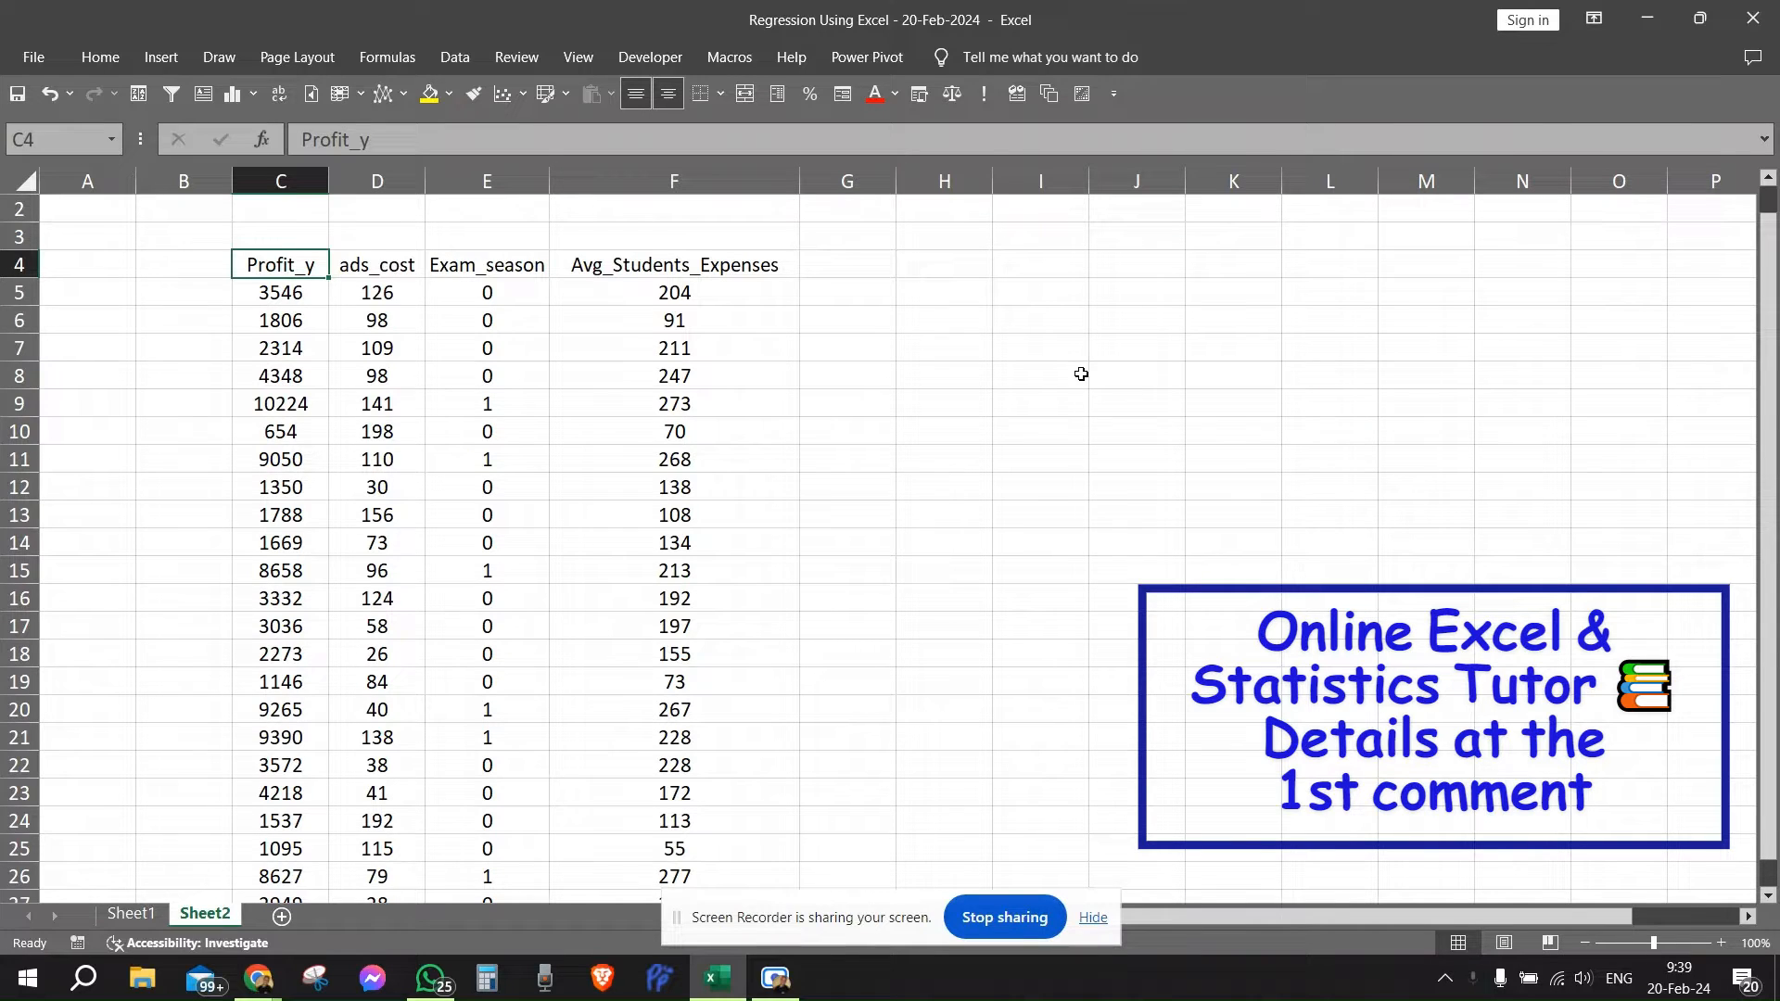
pyautogui.moveTo(571, 267)
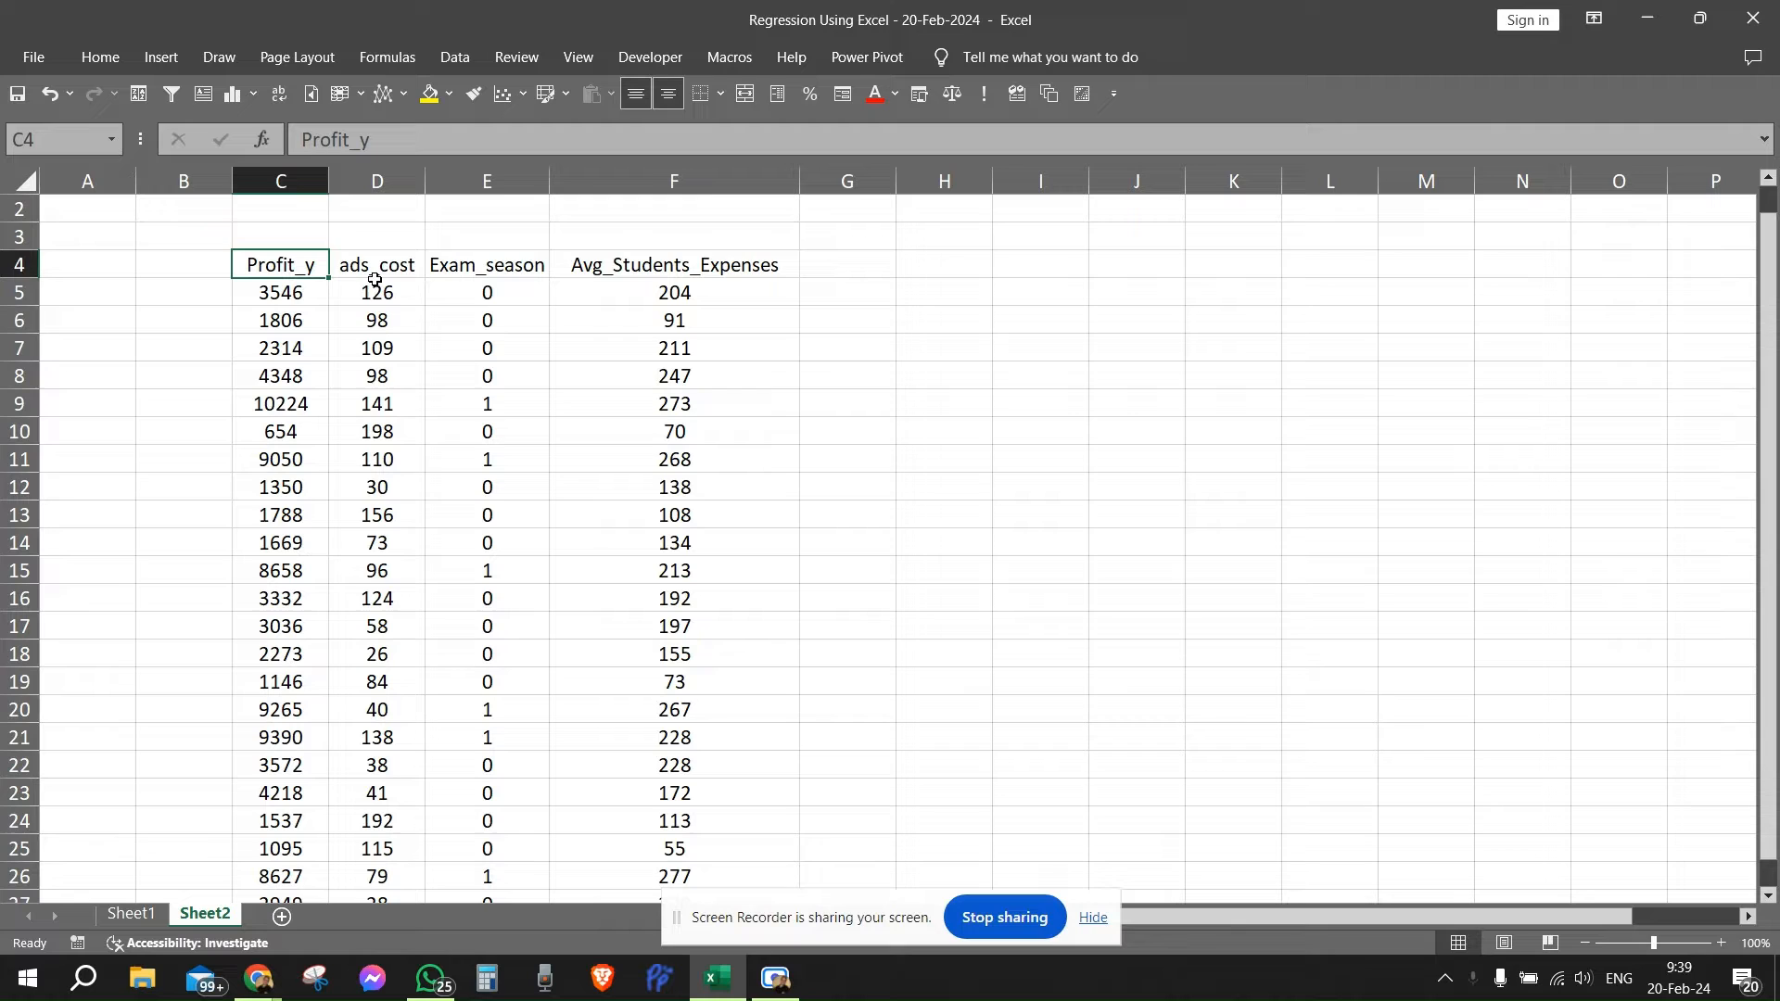
pyautogui.click(377, 265)
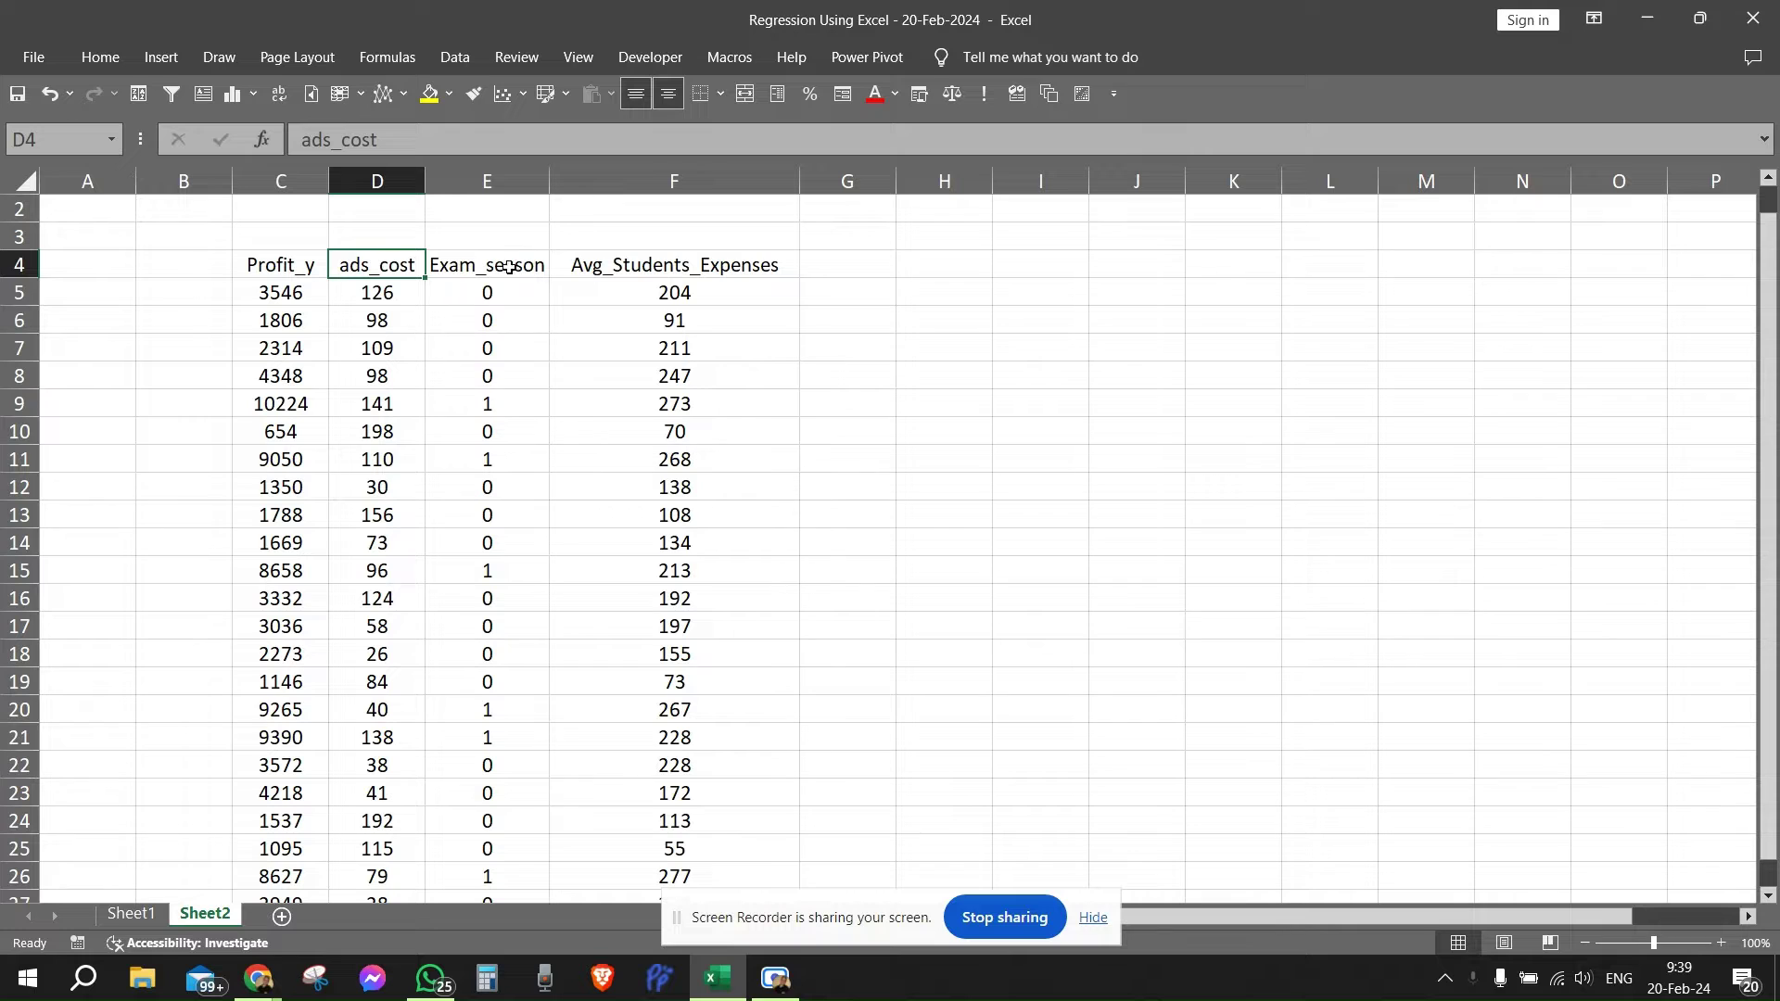
pyautogui.click(660, 267)
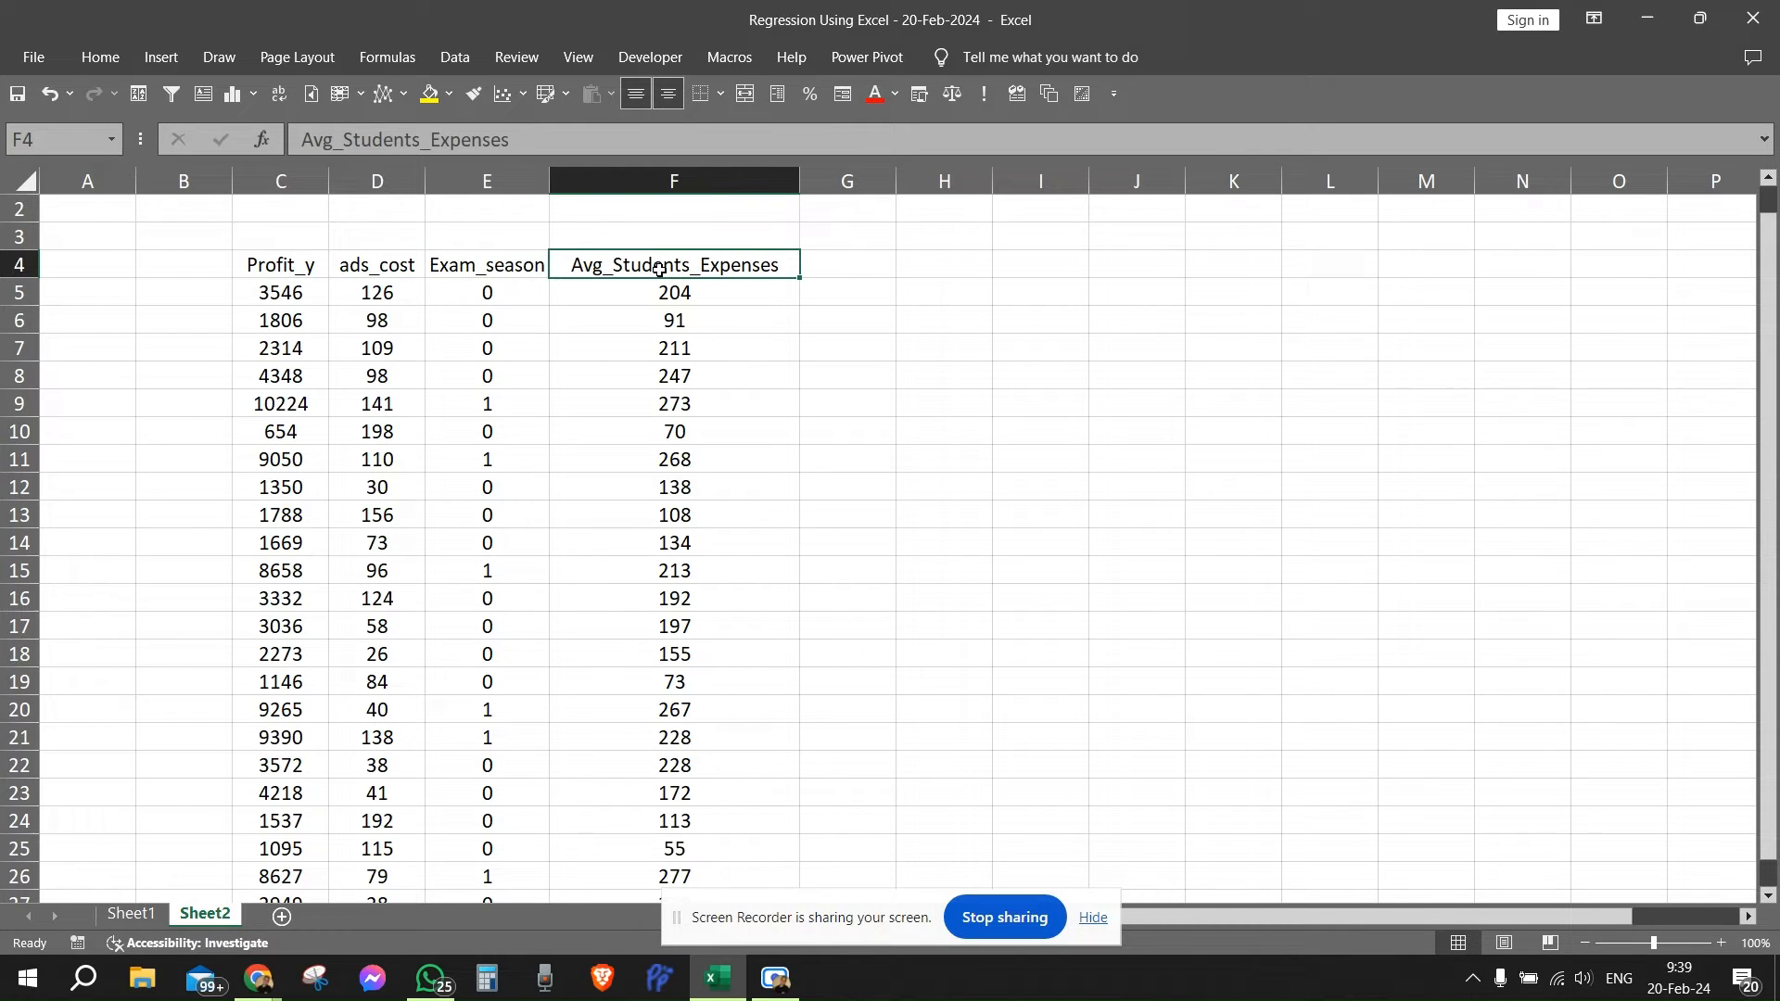
pyautogui.moveTo(404, 375)
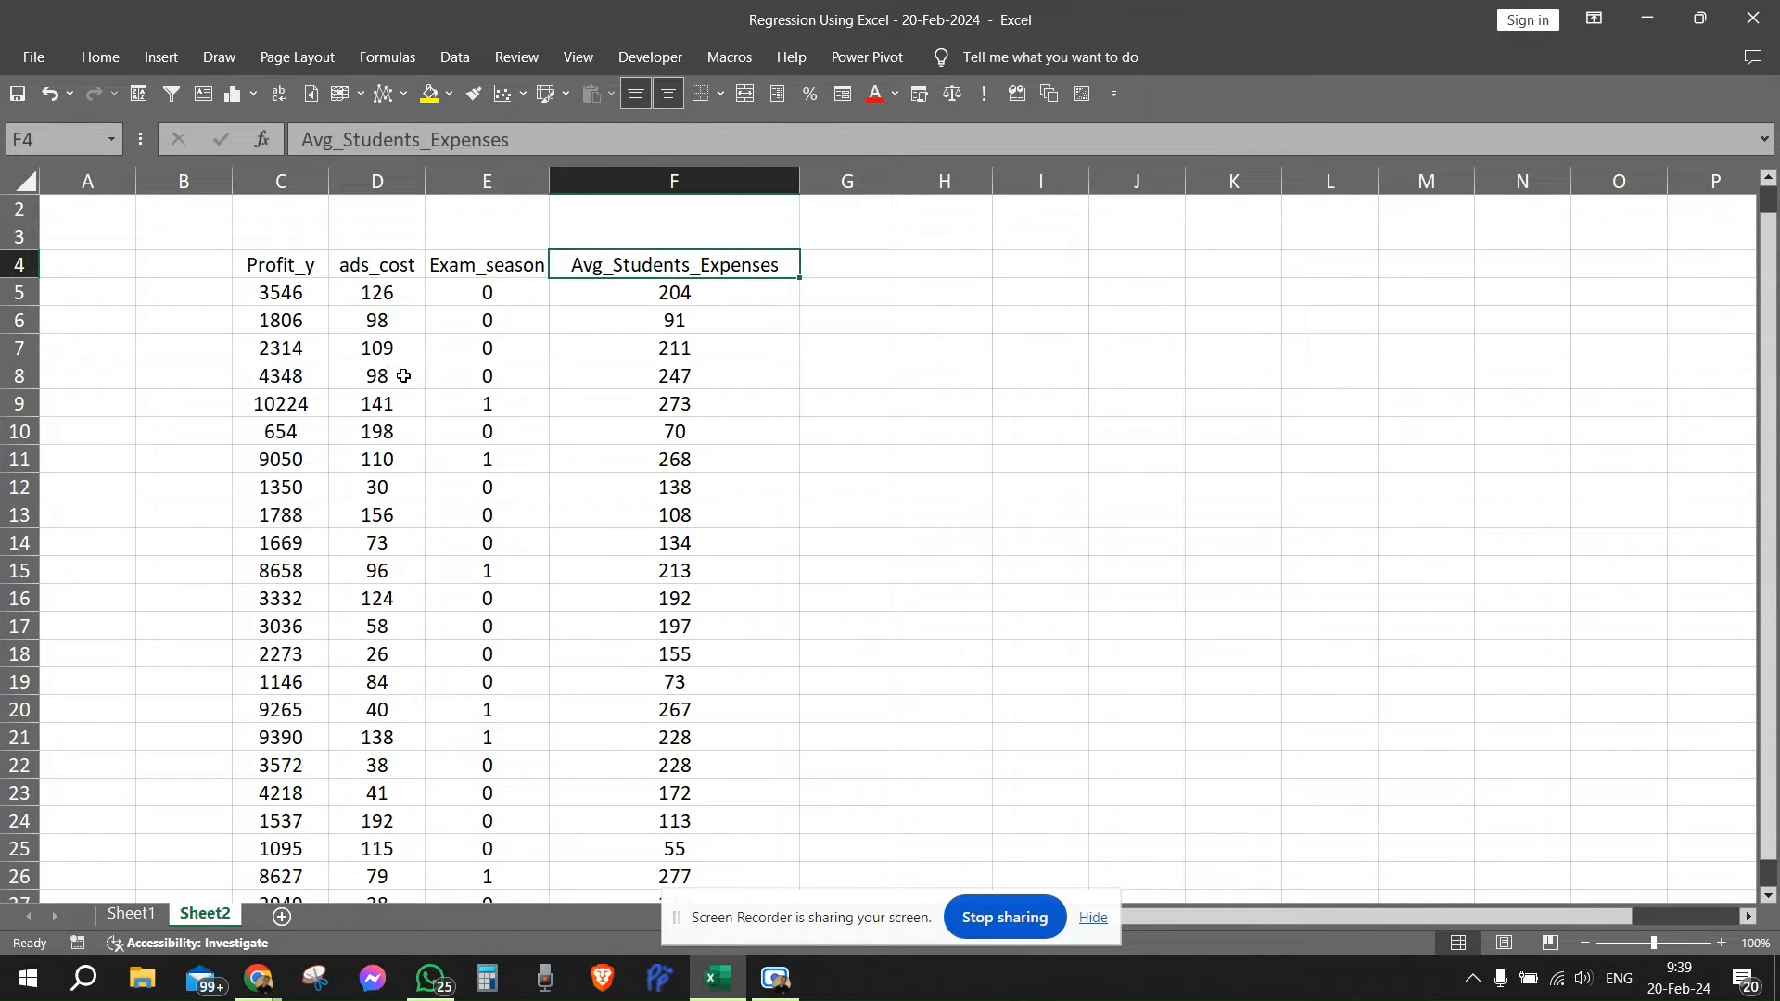
pyautogui.moveTo(300, 319)
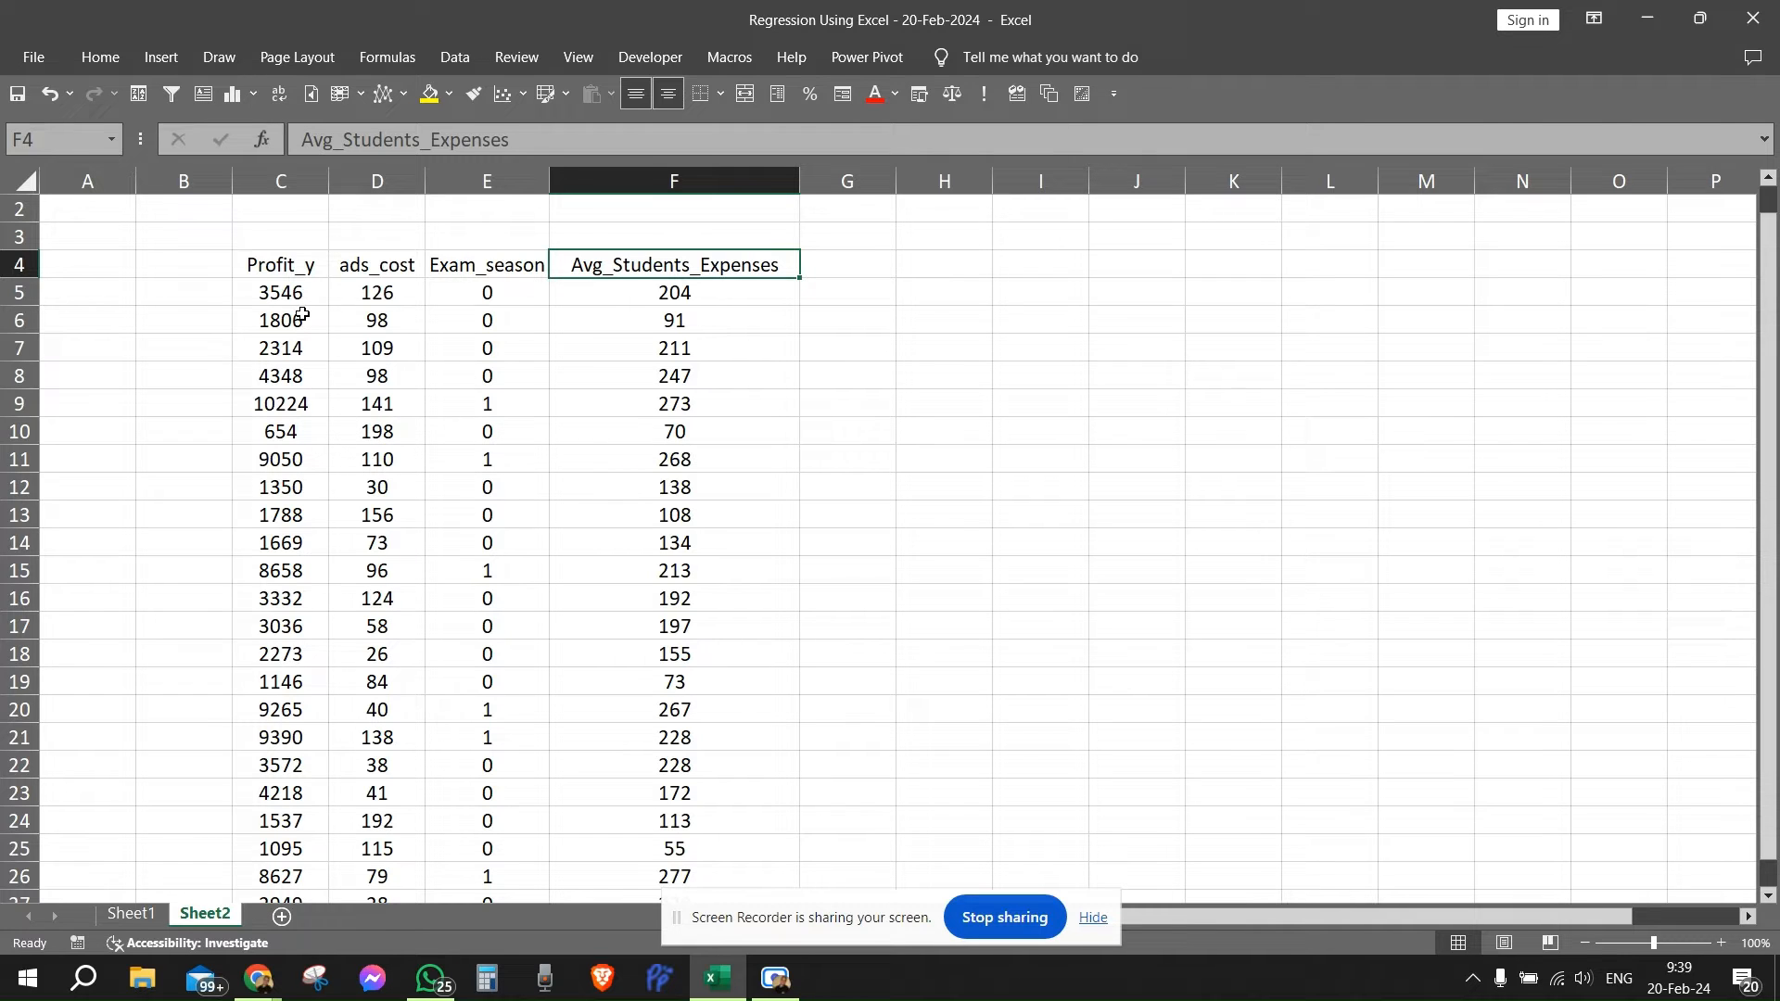
pyautogui.moveTo(282, 292)
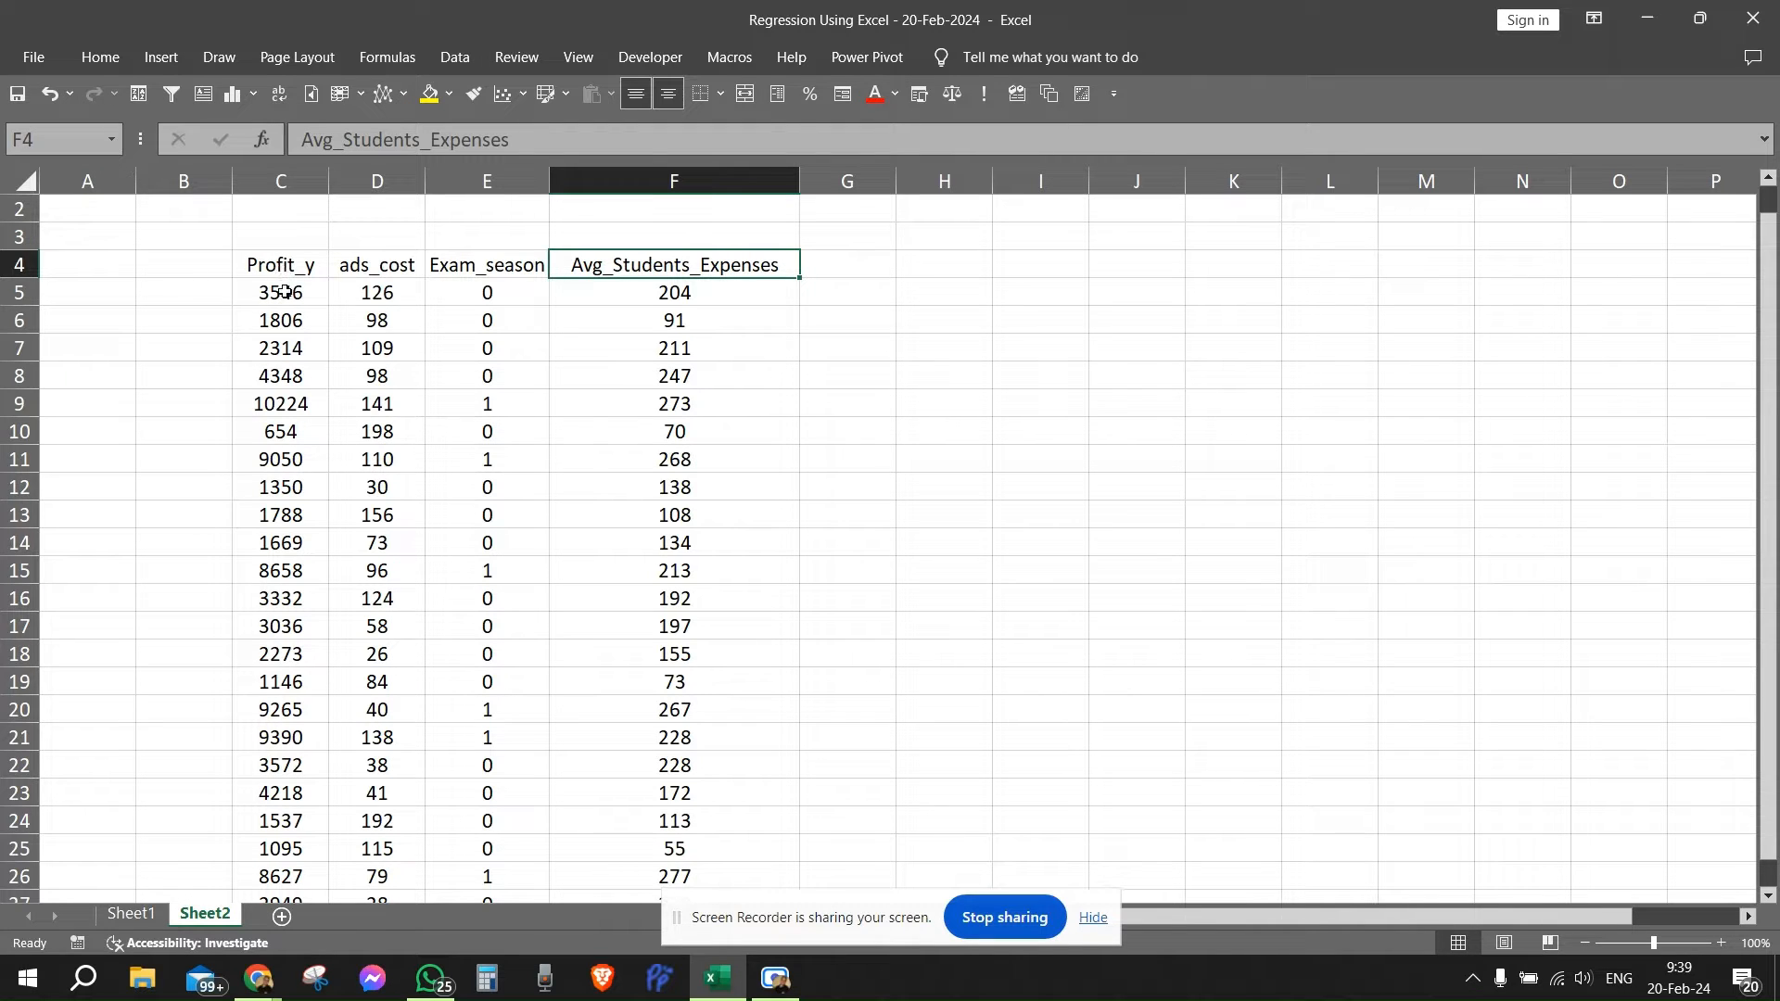
# Inspect the first data row values (profit 3546, ads_cost 126, Exam_season, expenses 204) and second profit 1806
pyautogui.click(278, 293)
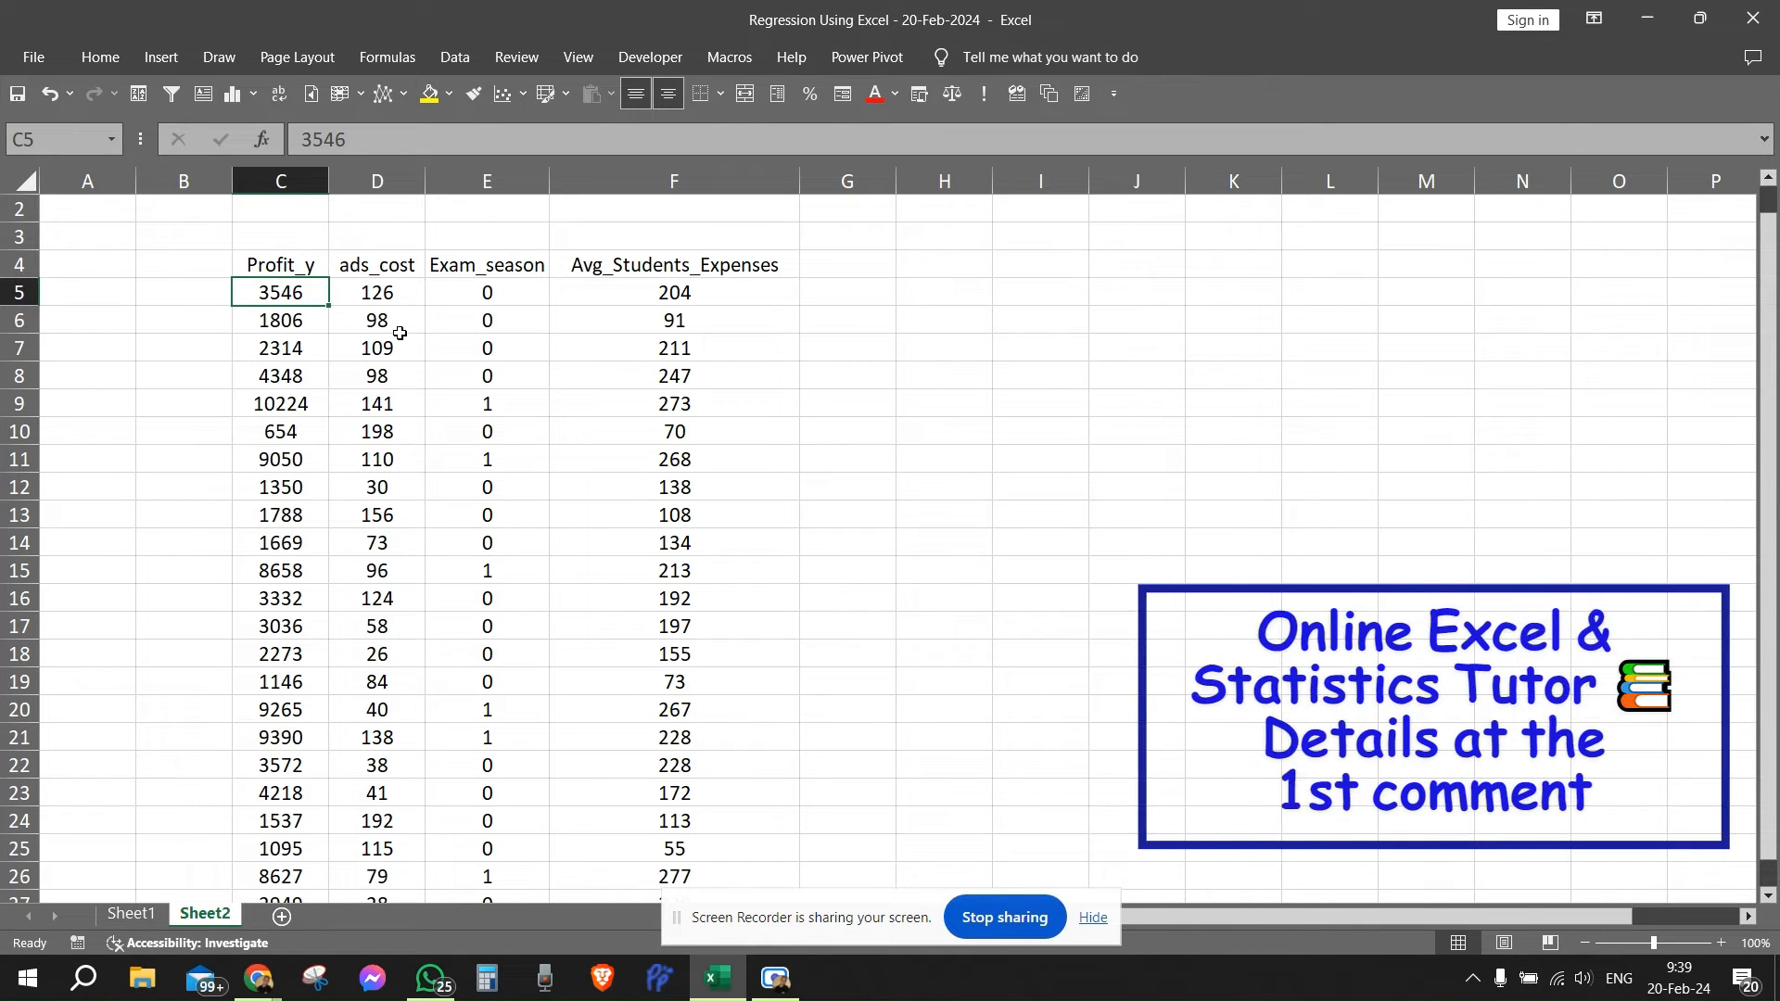
pyautogui.click(367, 293)
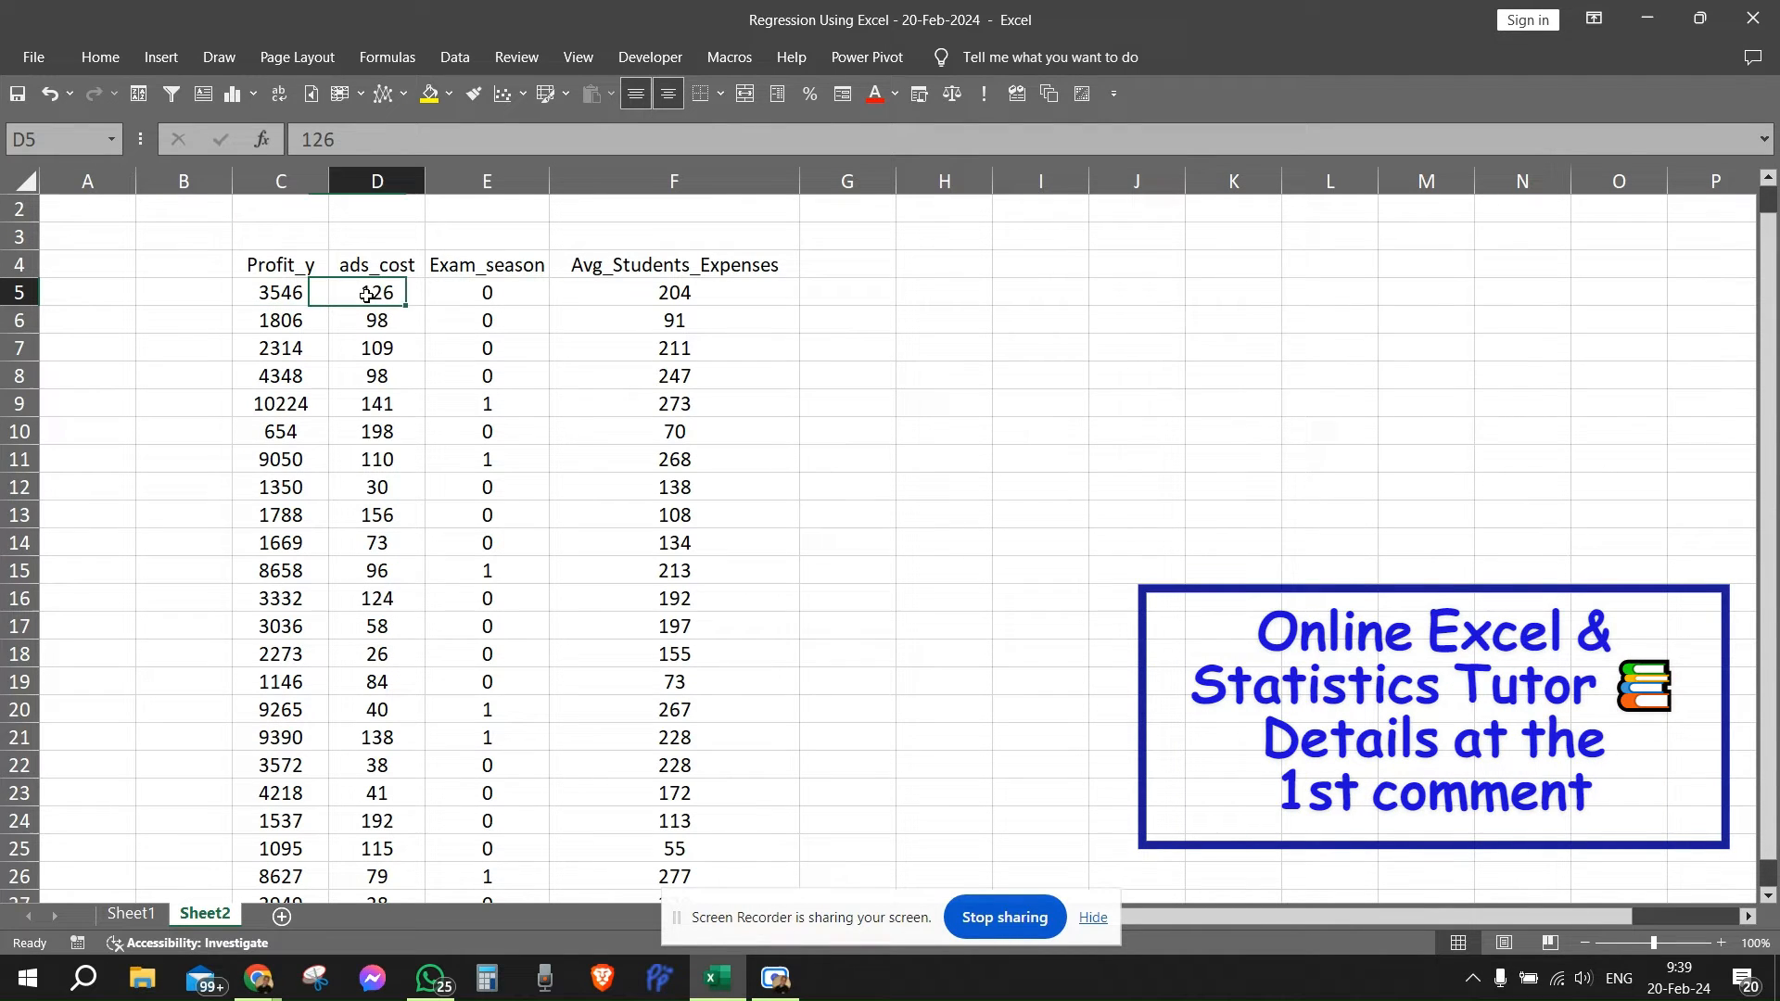
pyautogui.click(486, 293)
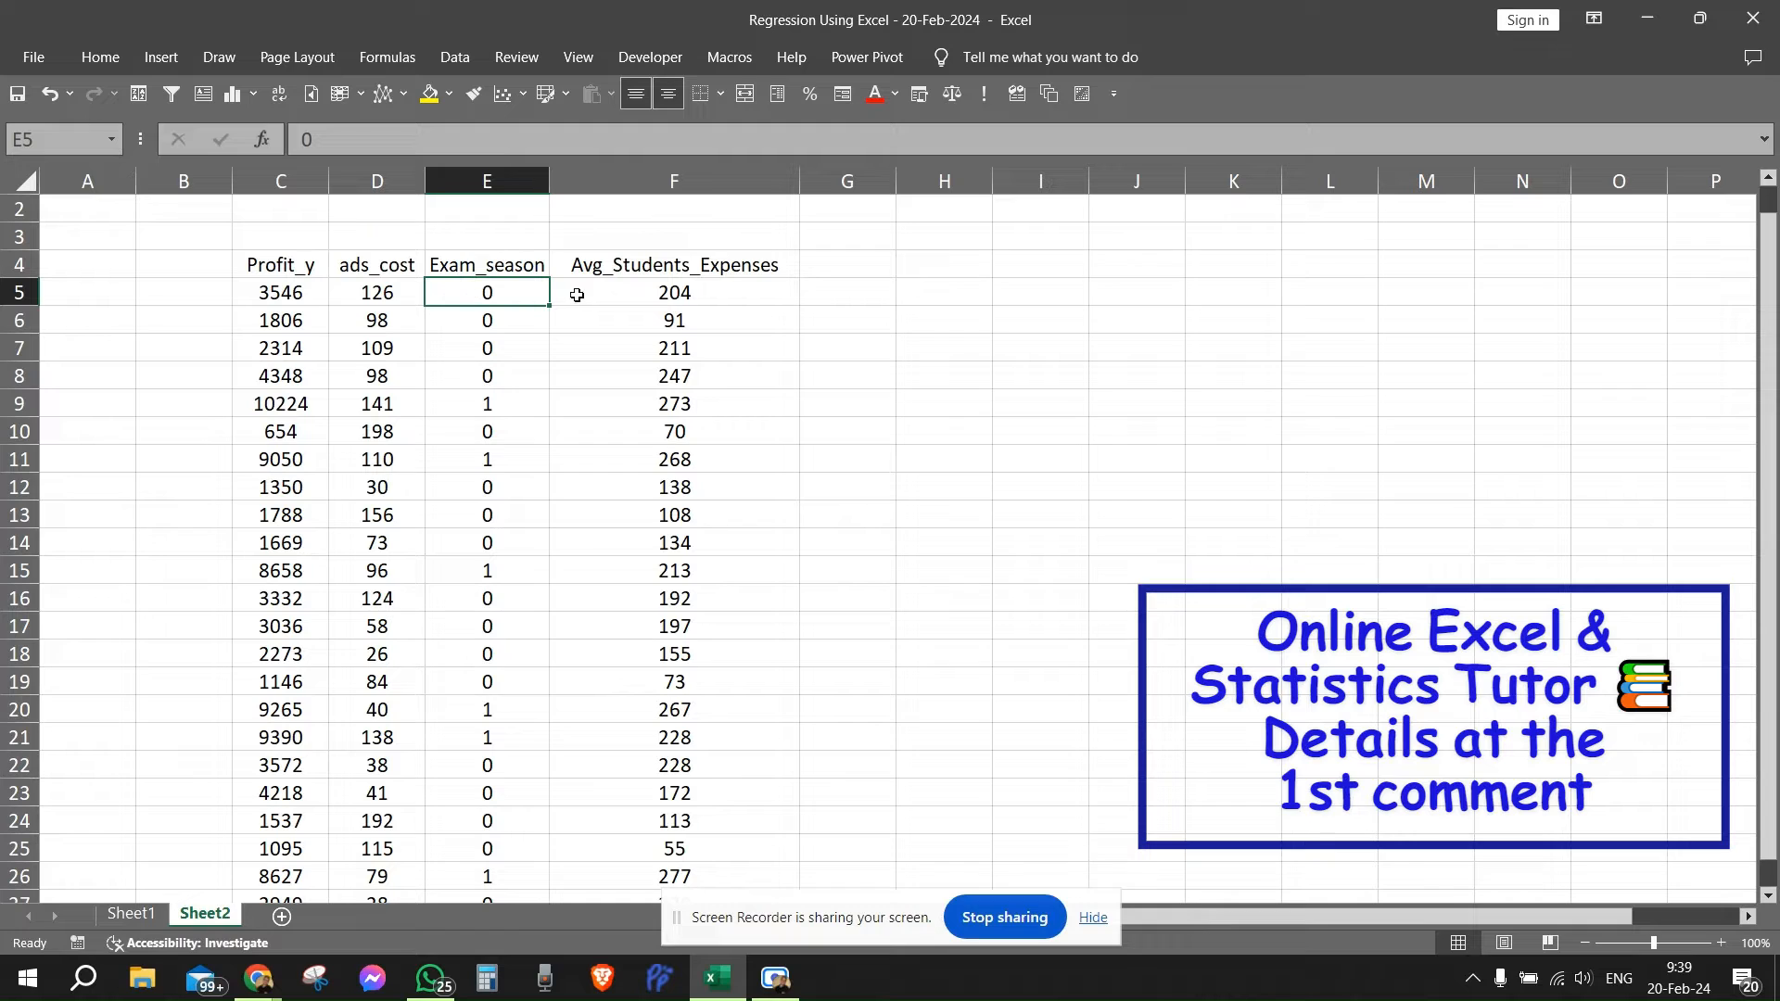
pyautogui.moveTo(590, 293)
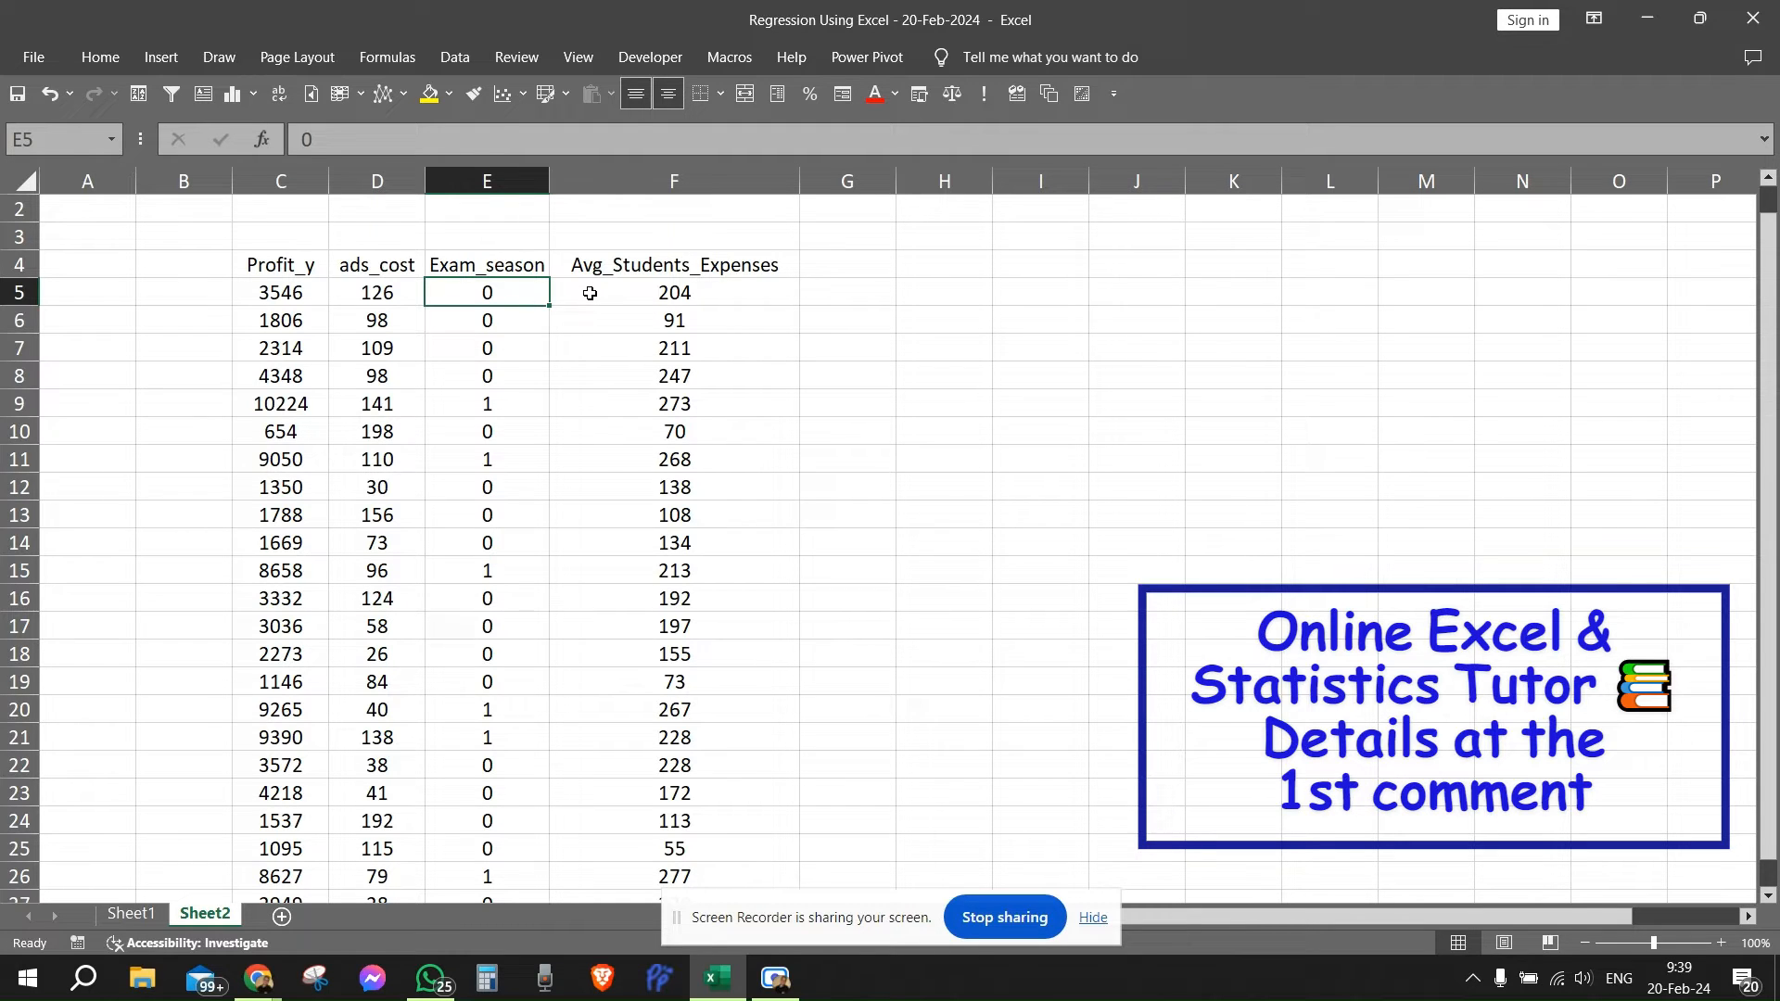
pyautogui.click(675, 293)
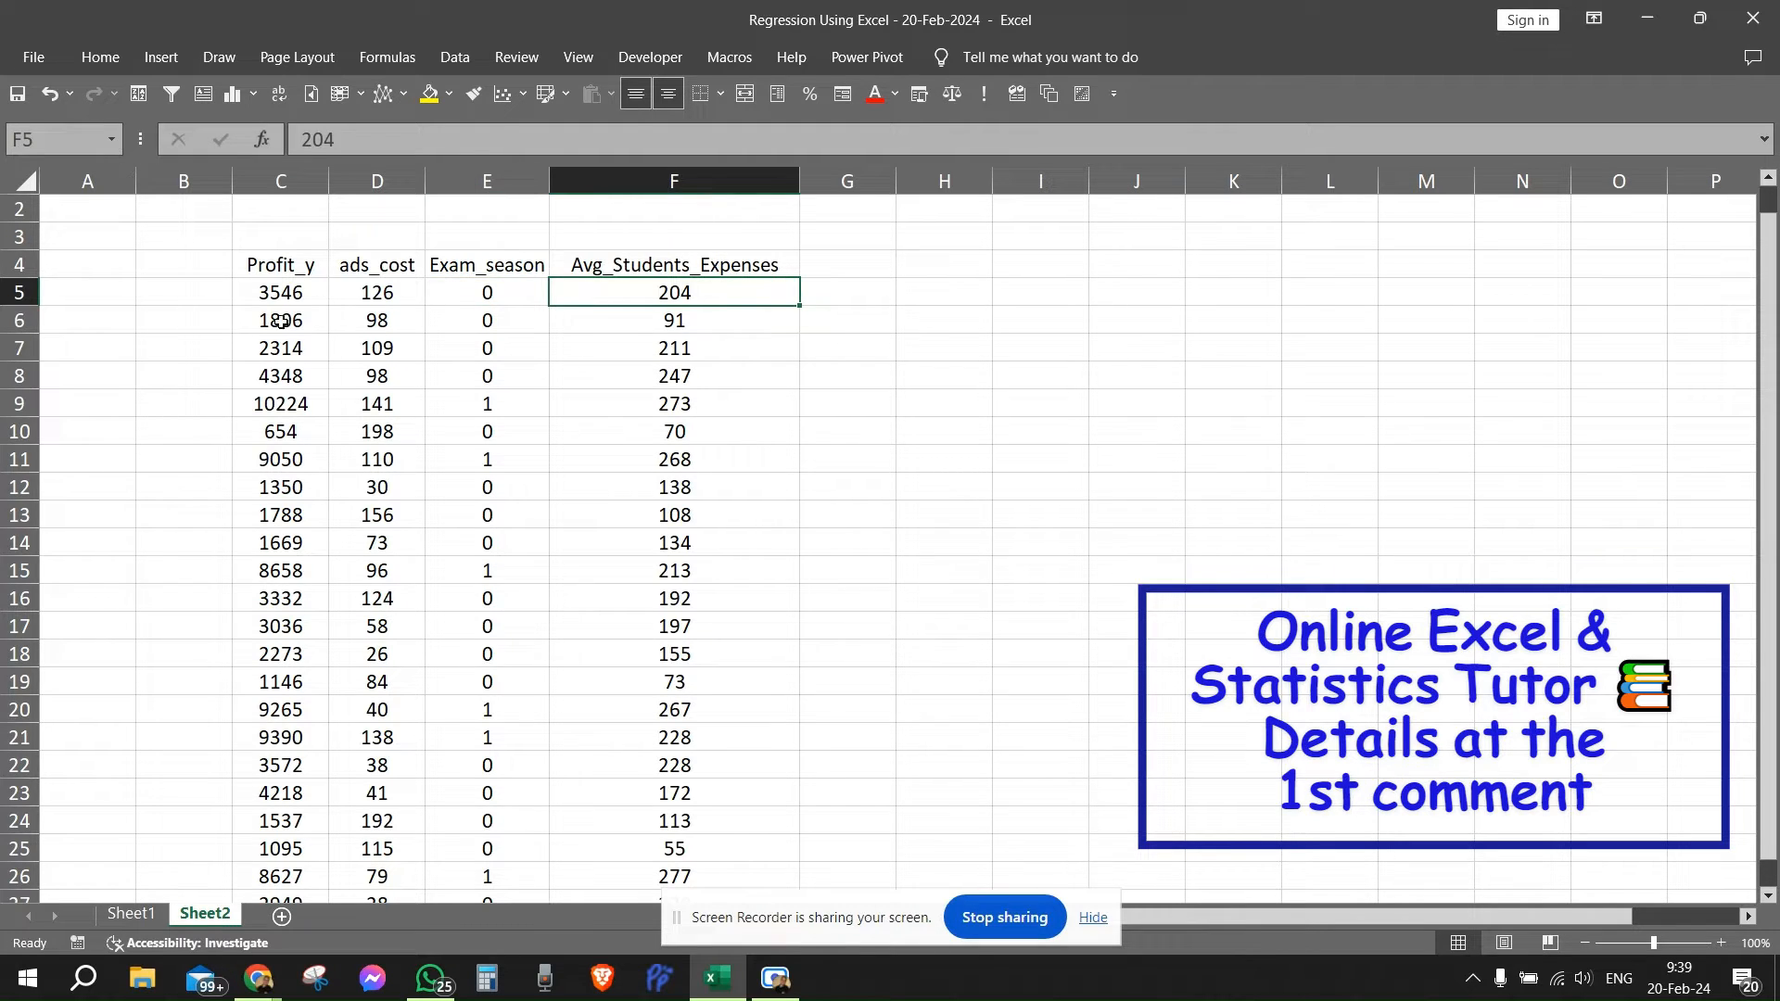
pyautogui.click(280, 319)
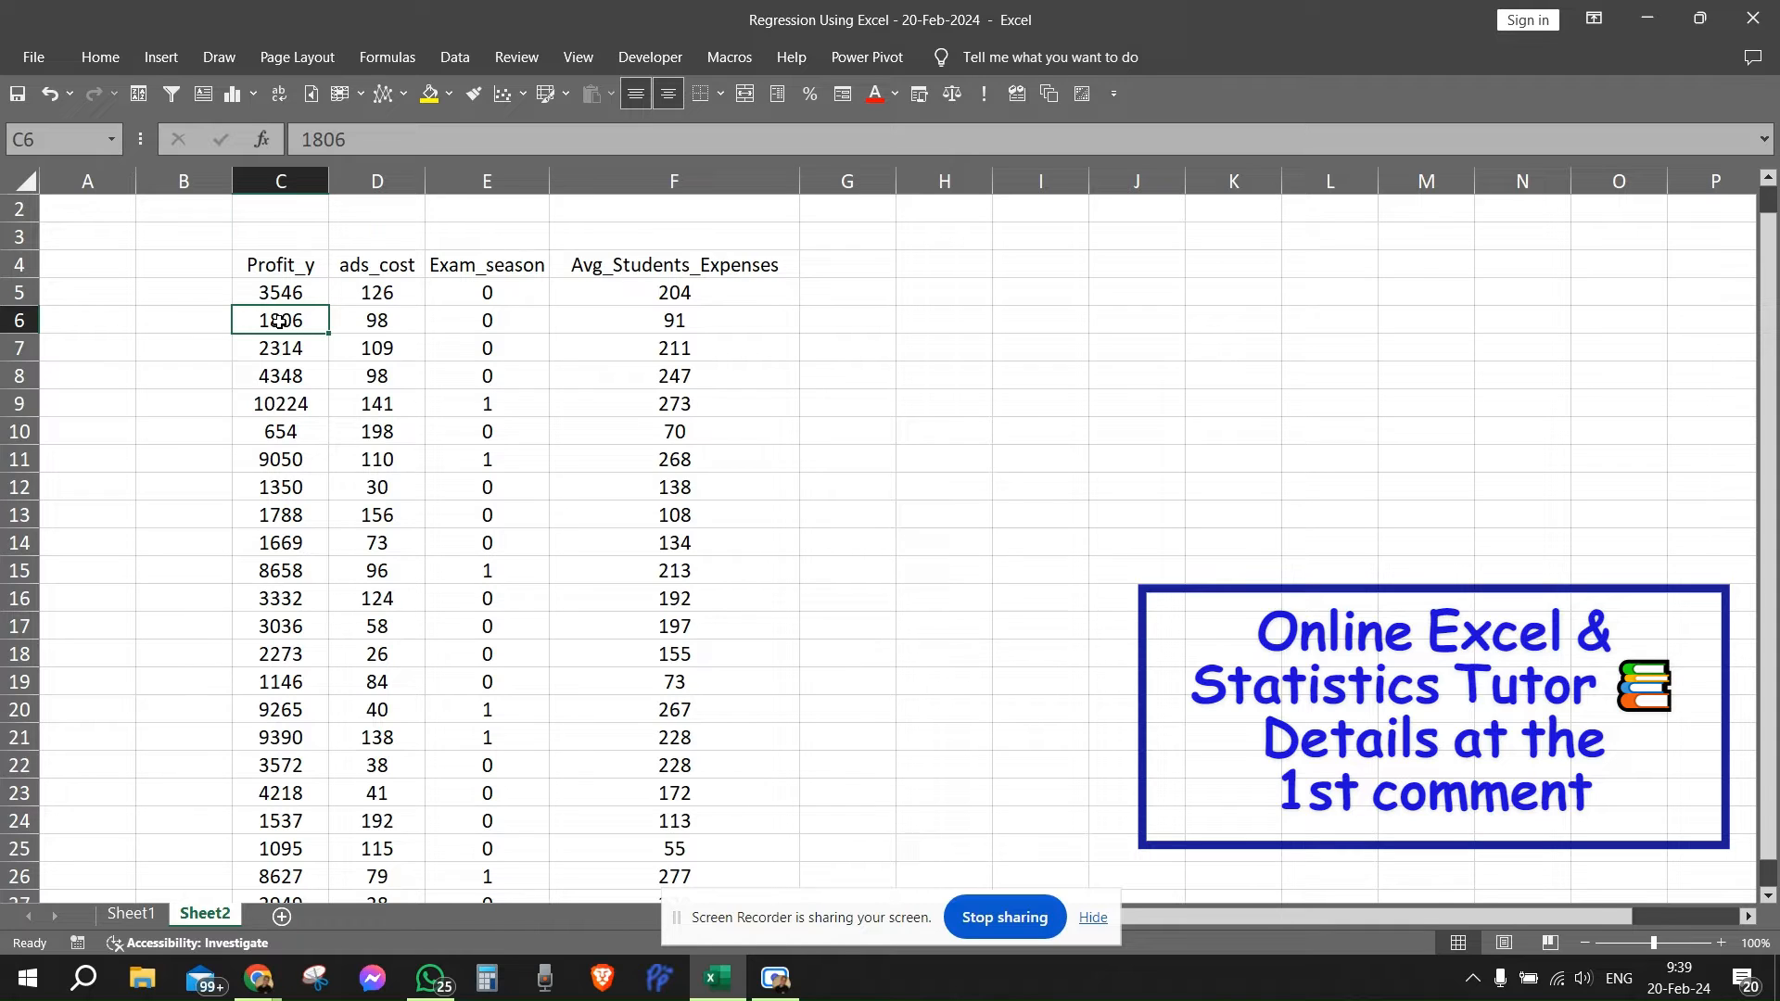
pyautogui.click(280, 293)
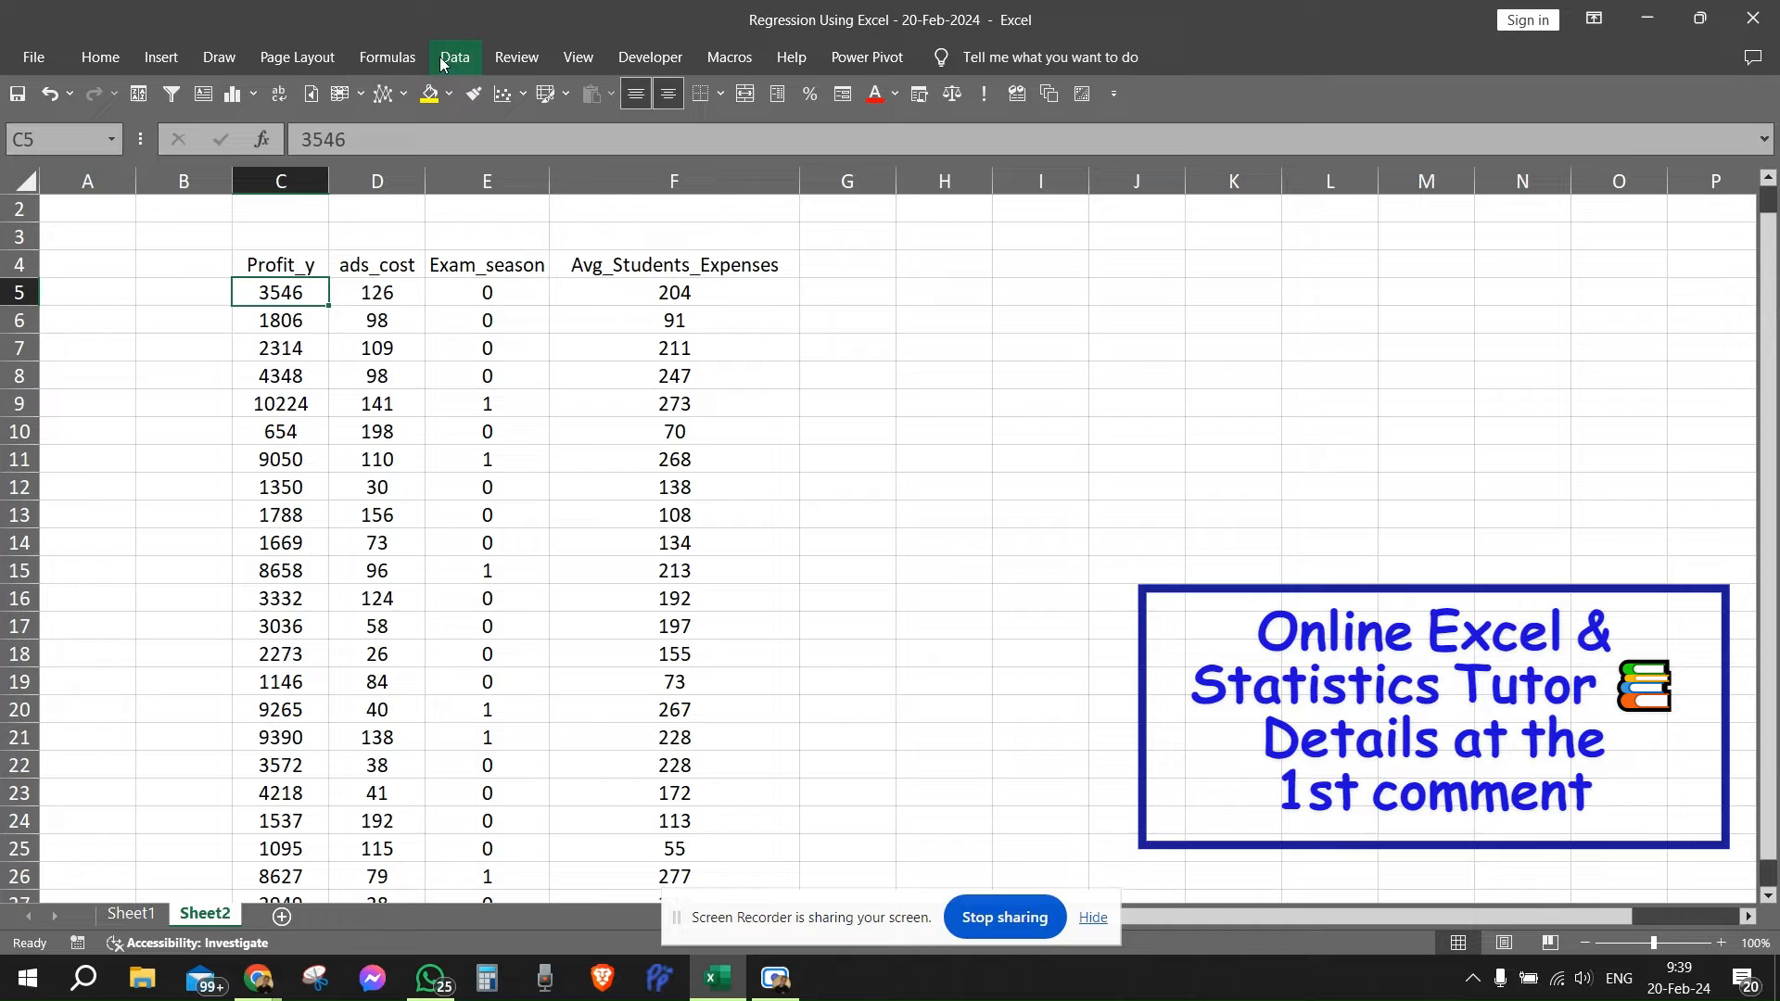
# Bring up the Data Analysis tool list from the Data ribbon
pyautogui.click(455, 55)
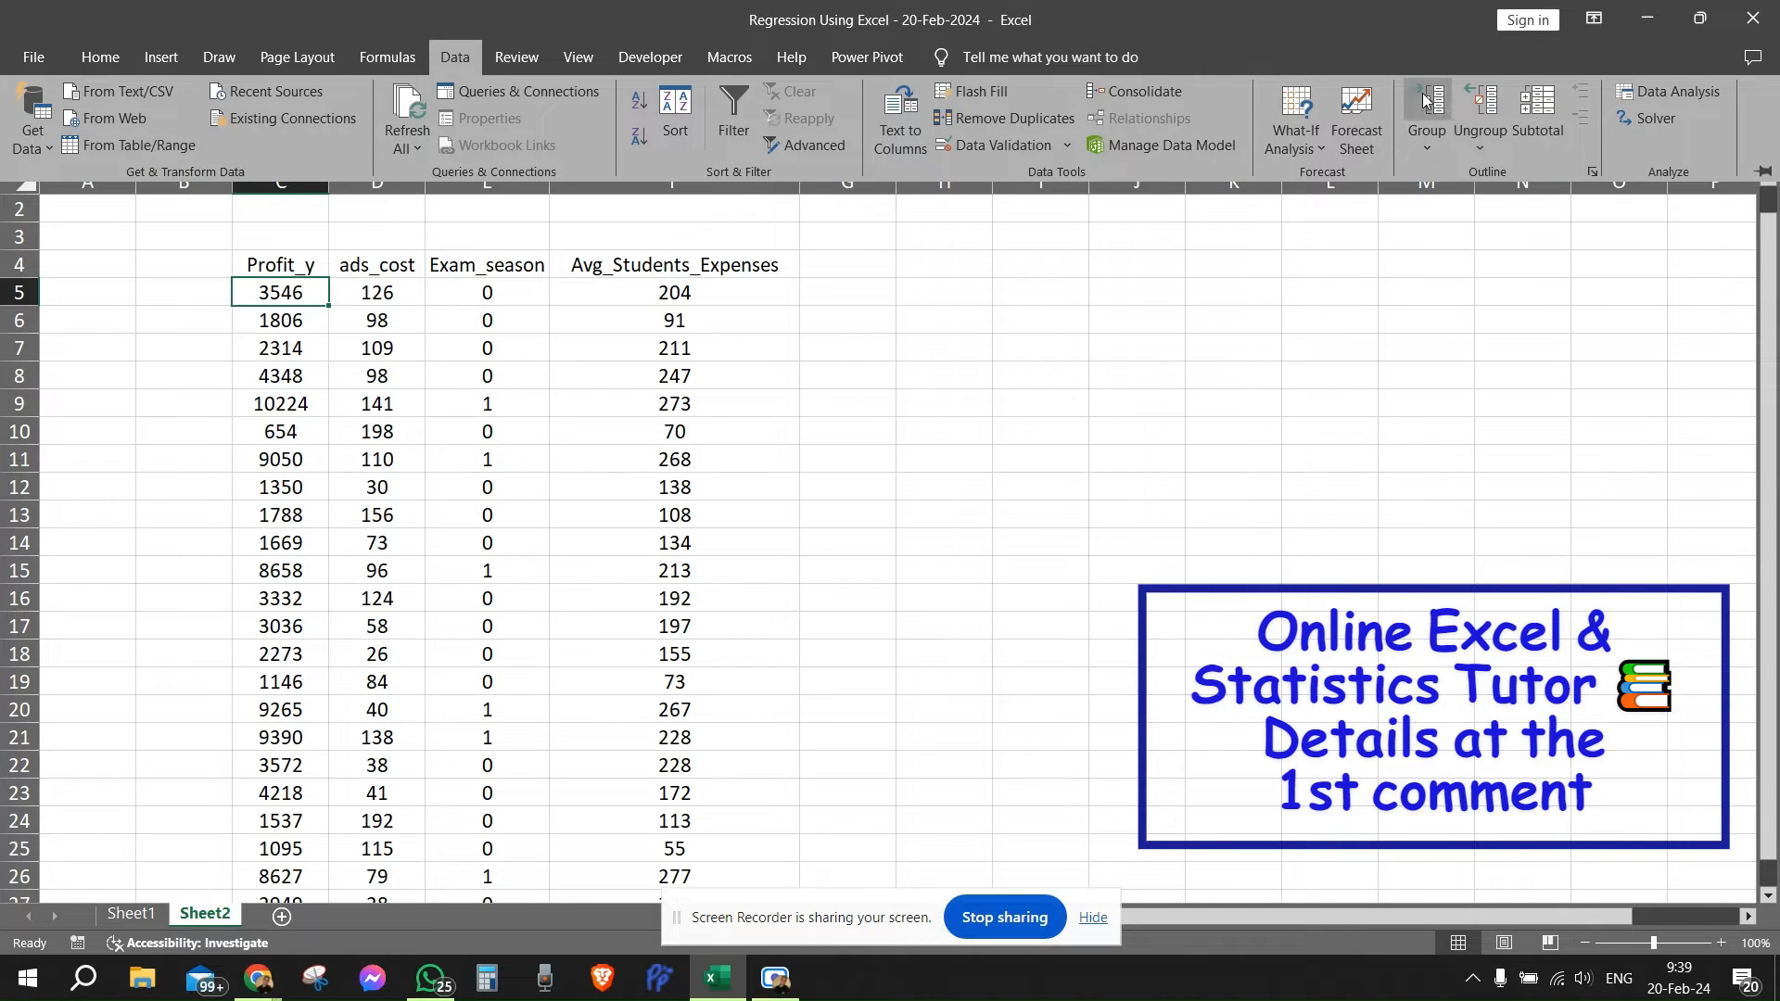
pyautogui.moveTo(1676, 93)
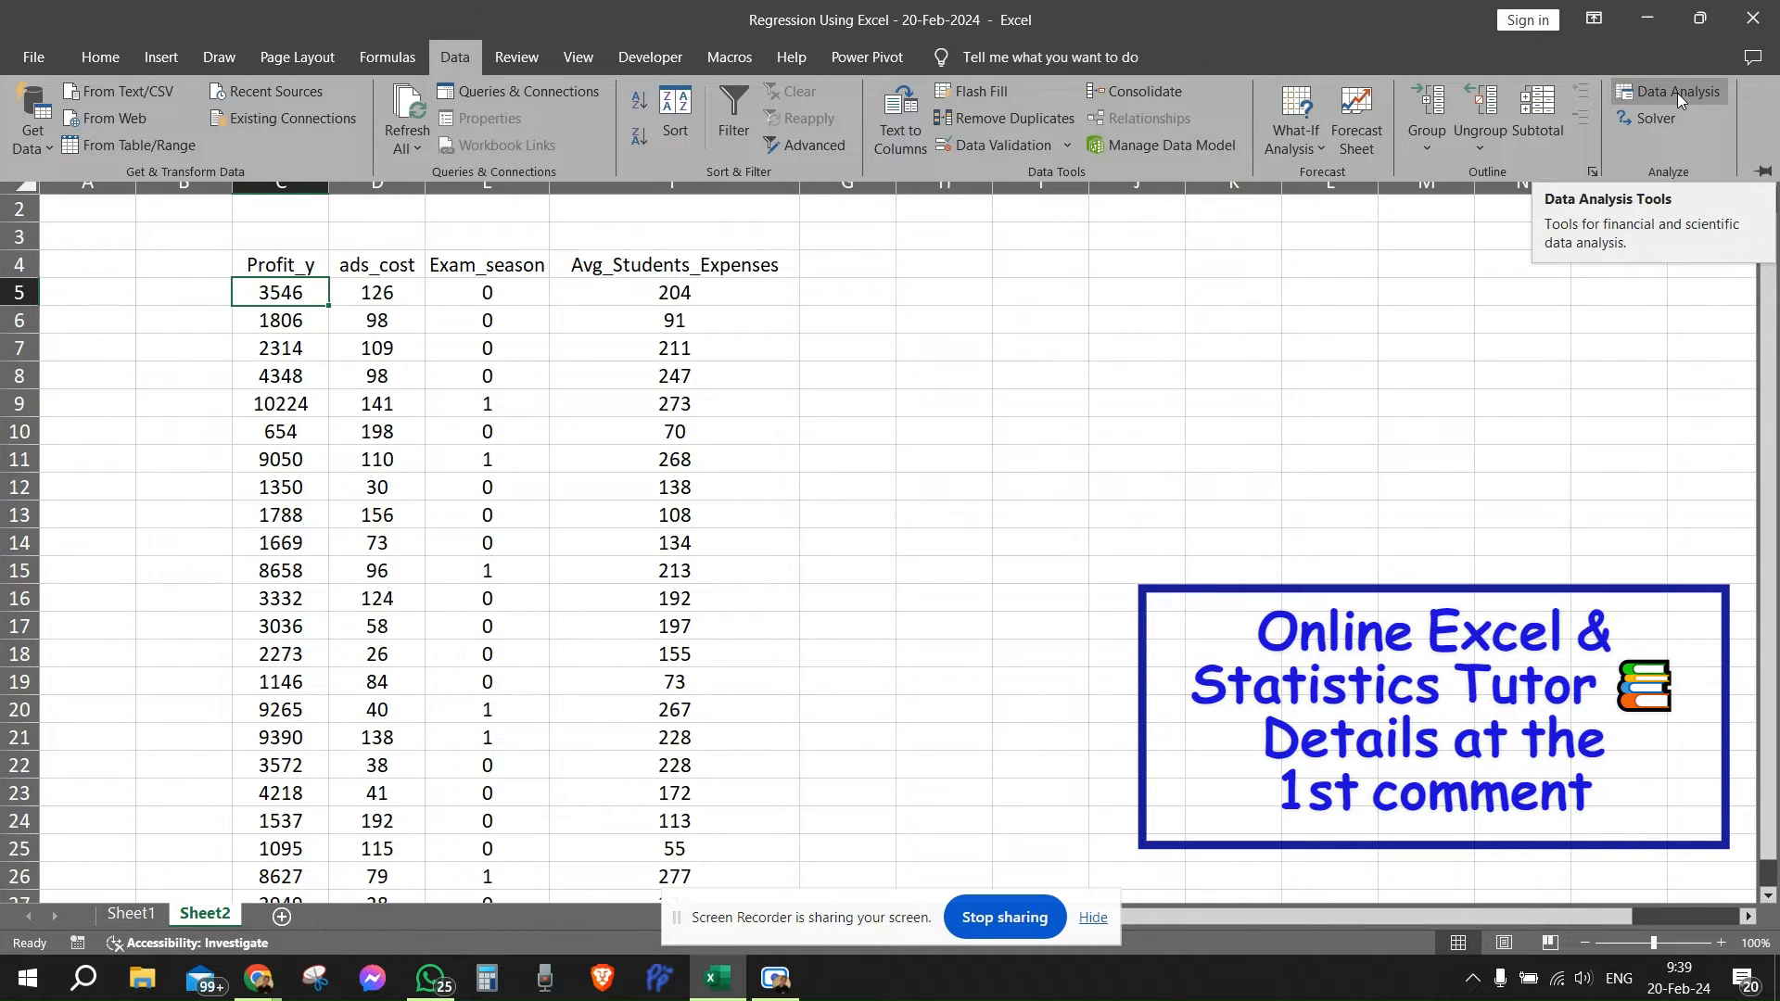
pyautogui.click(1672, 90)
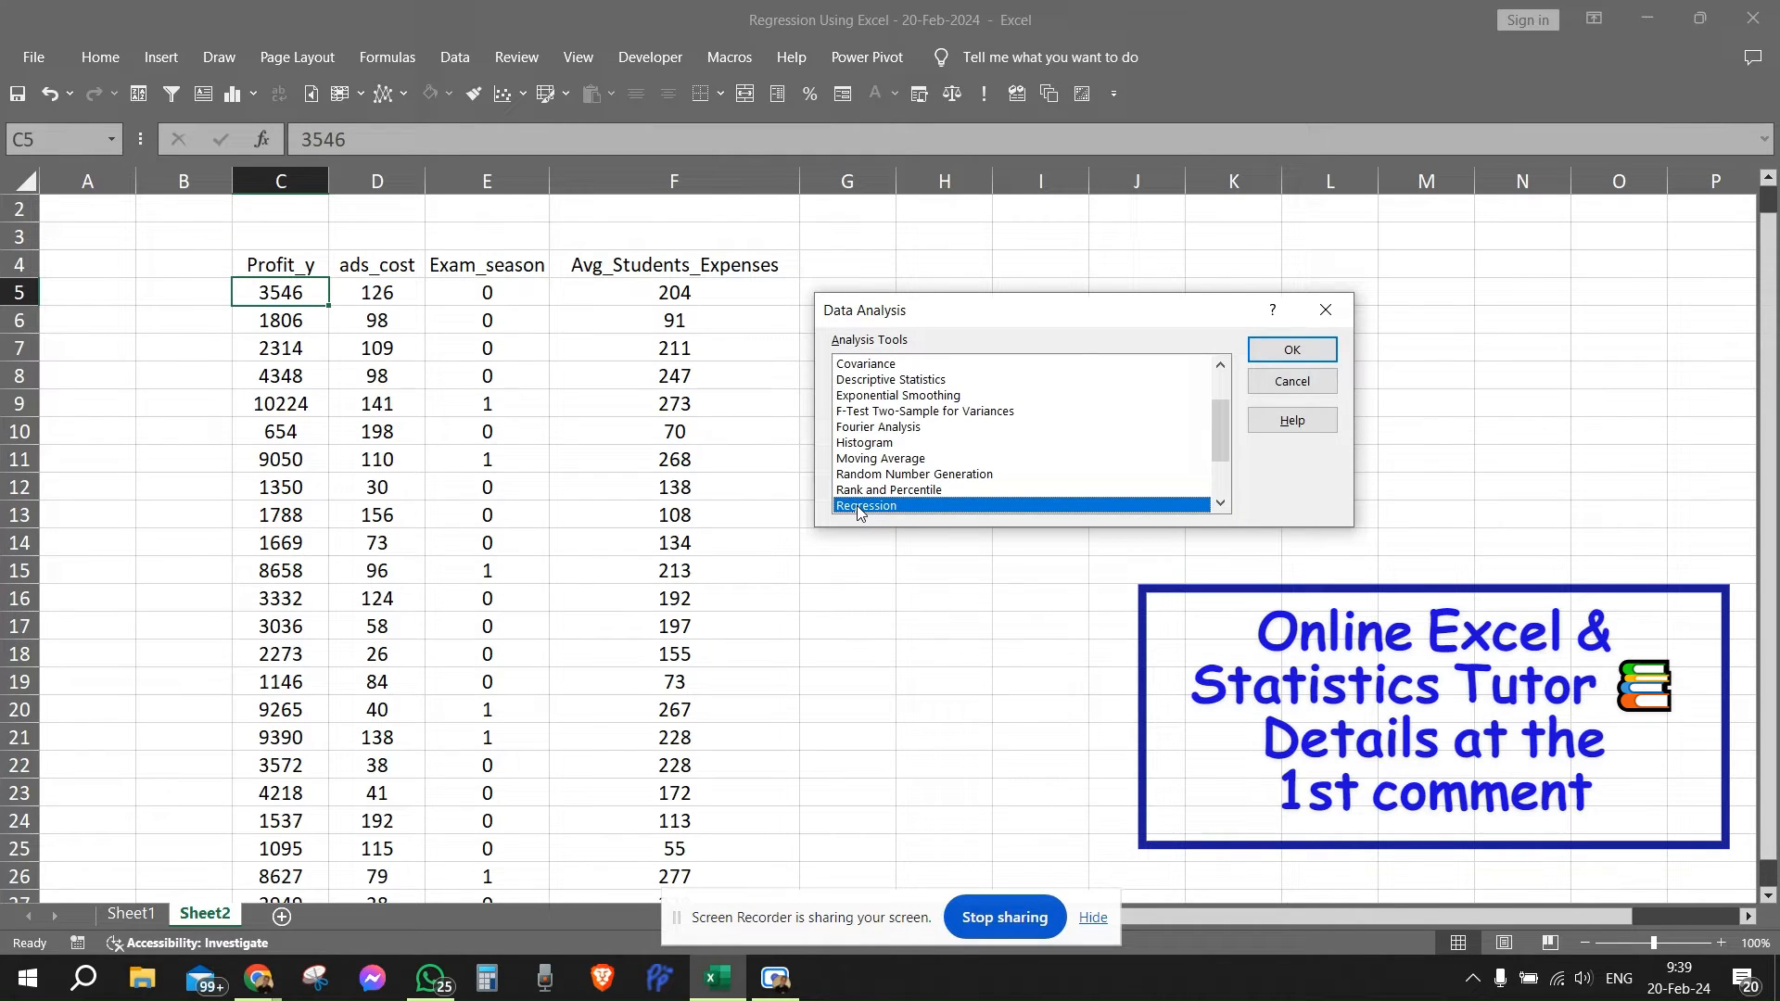
# Start Regression and set the Input Y Range to Profit_y cells C4:C27
pyautogui.click(1290, 348)
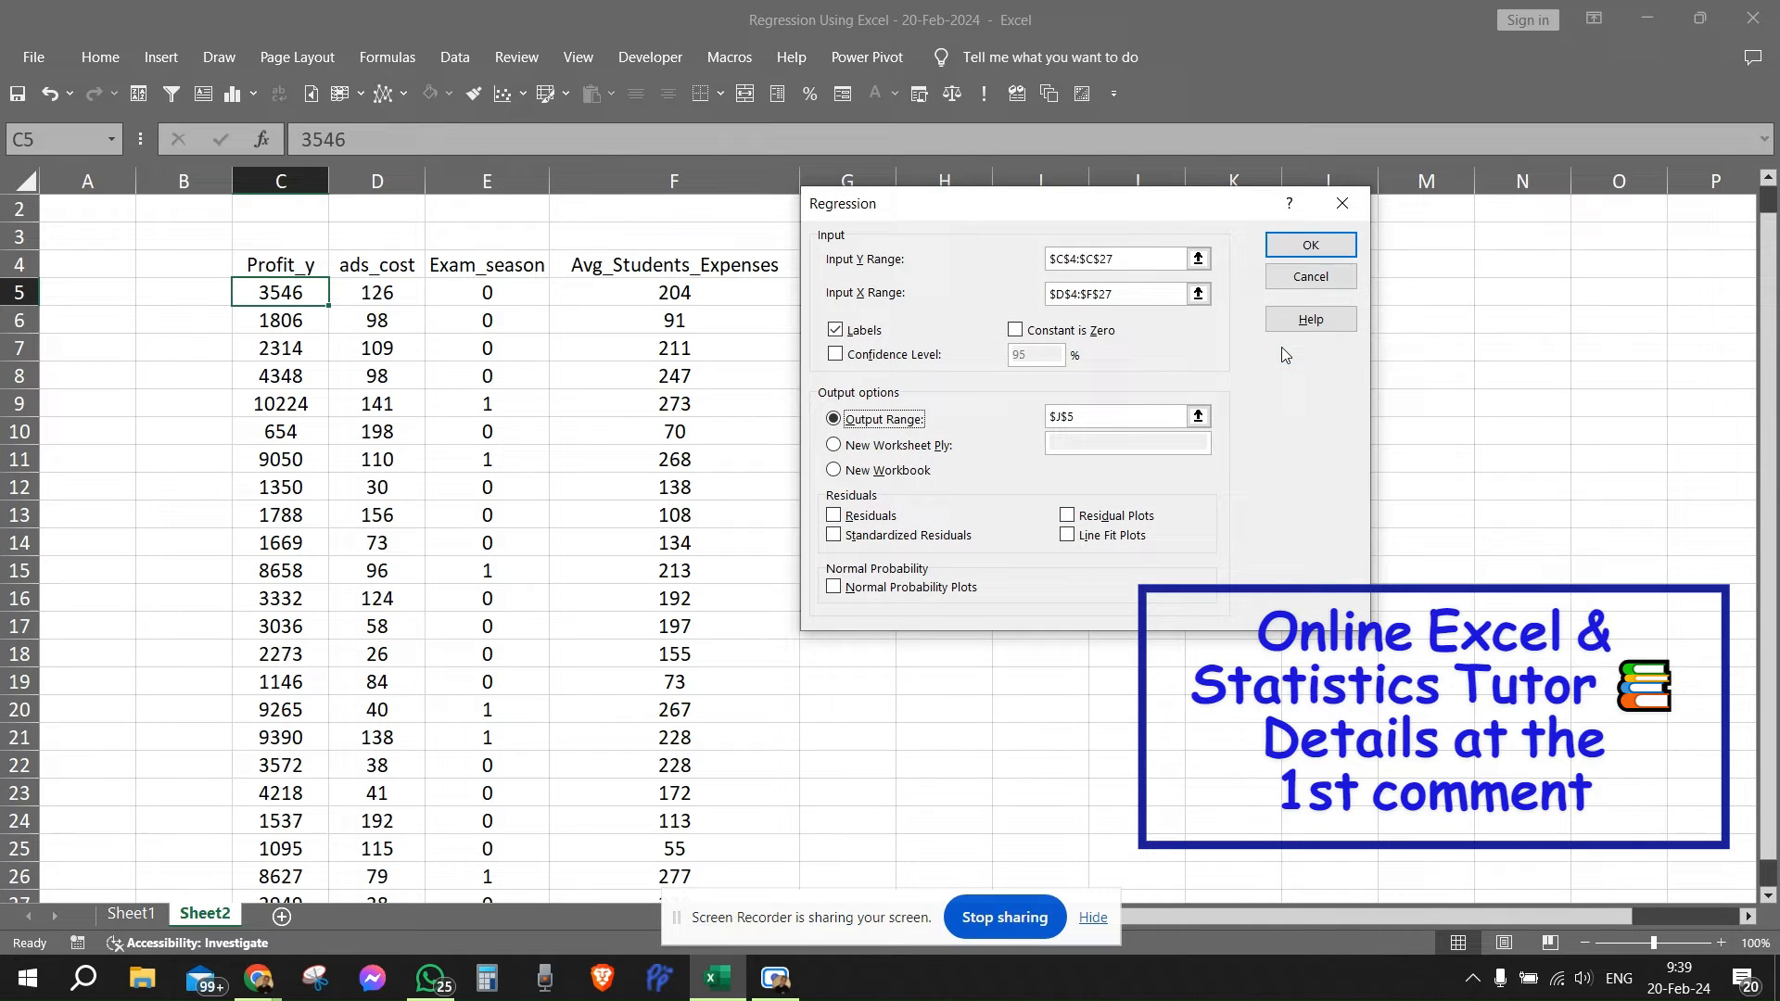
pyautogui.moveTo(1084, 204); pyautogui.dragTo(825, 260)
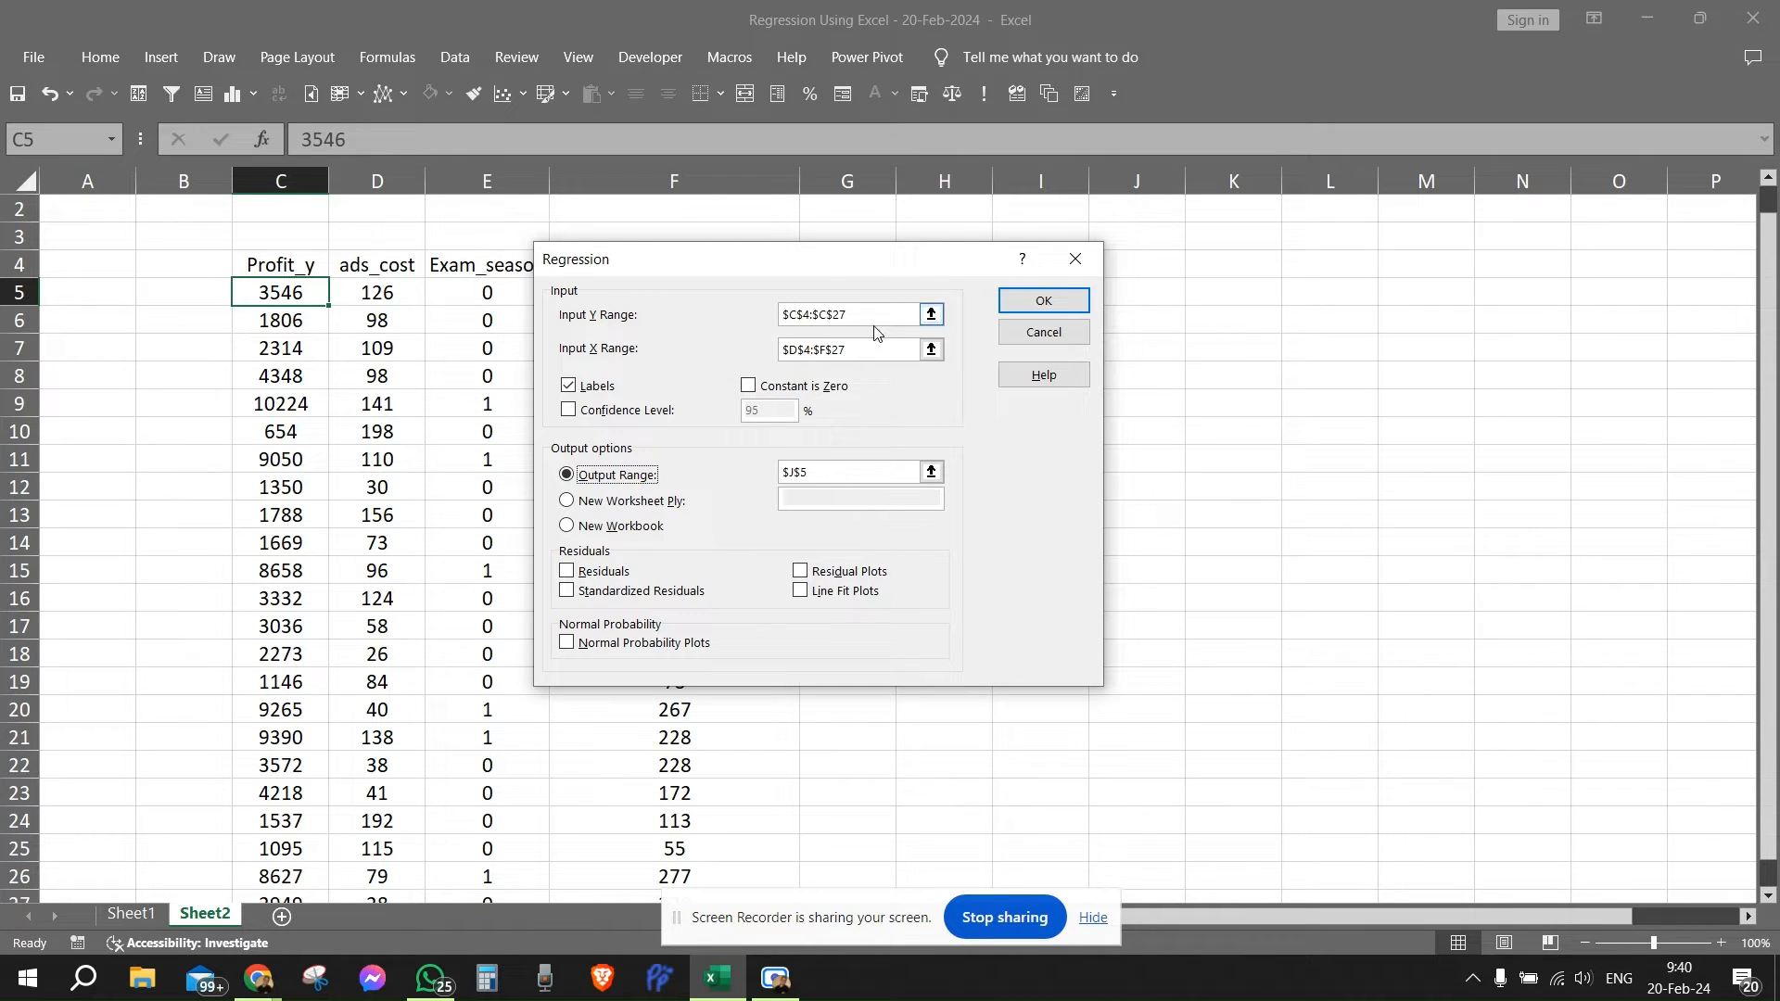
pyautogui.moveTo(933, 313)
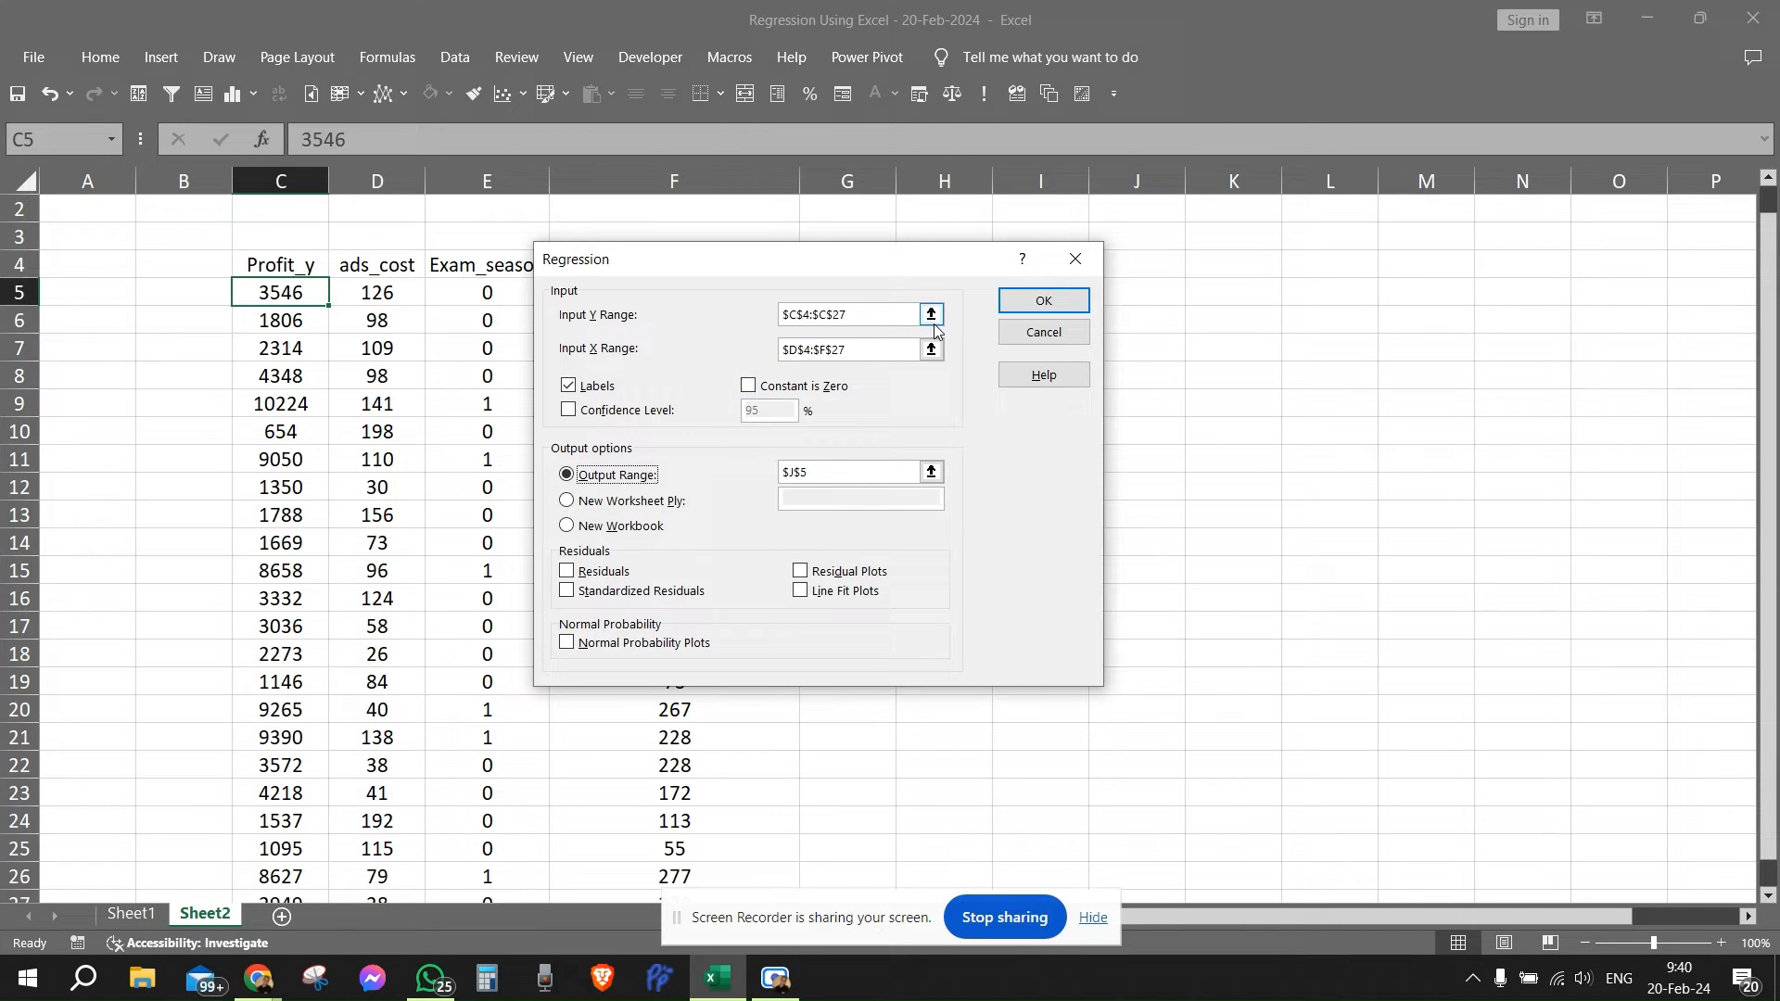
pyautogui.click(931, 313)
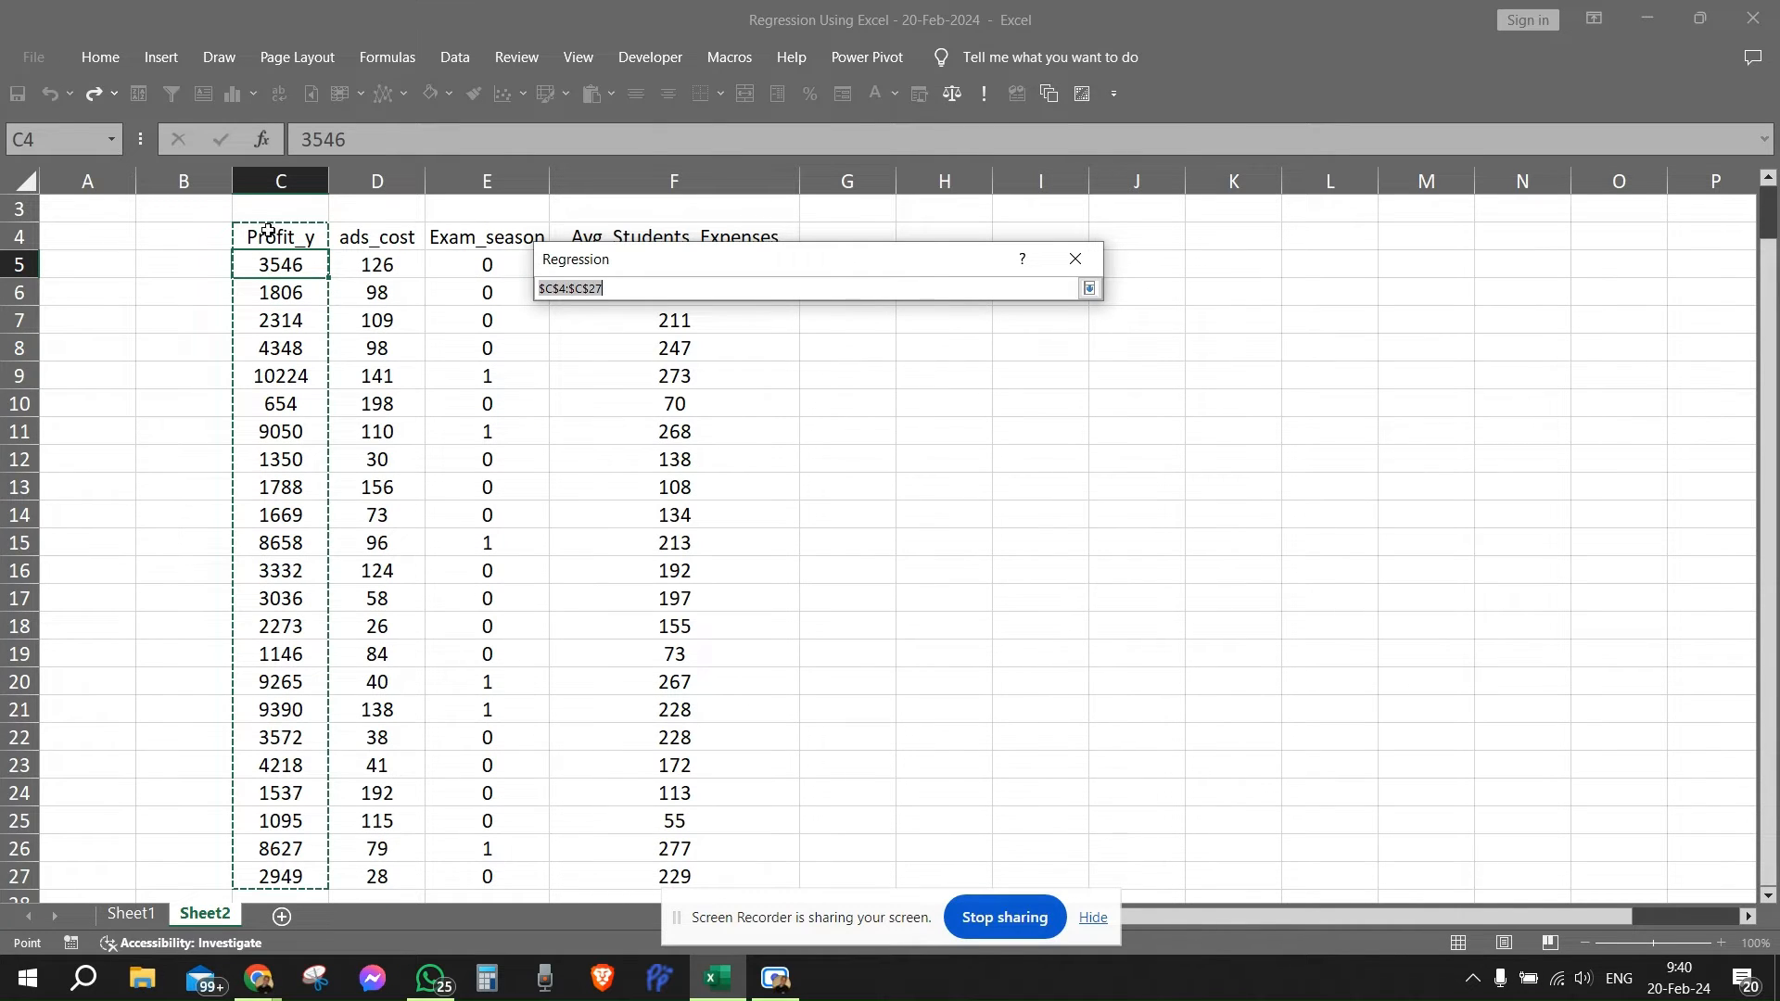
pyautogui.click(278, 235)
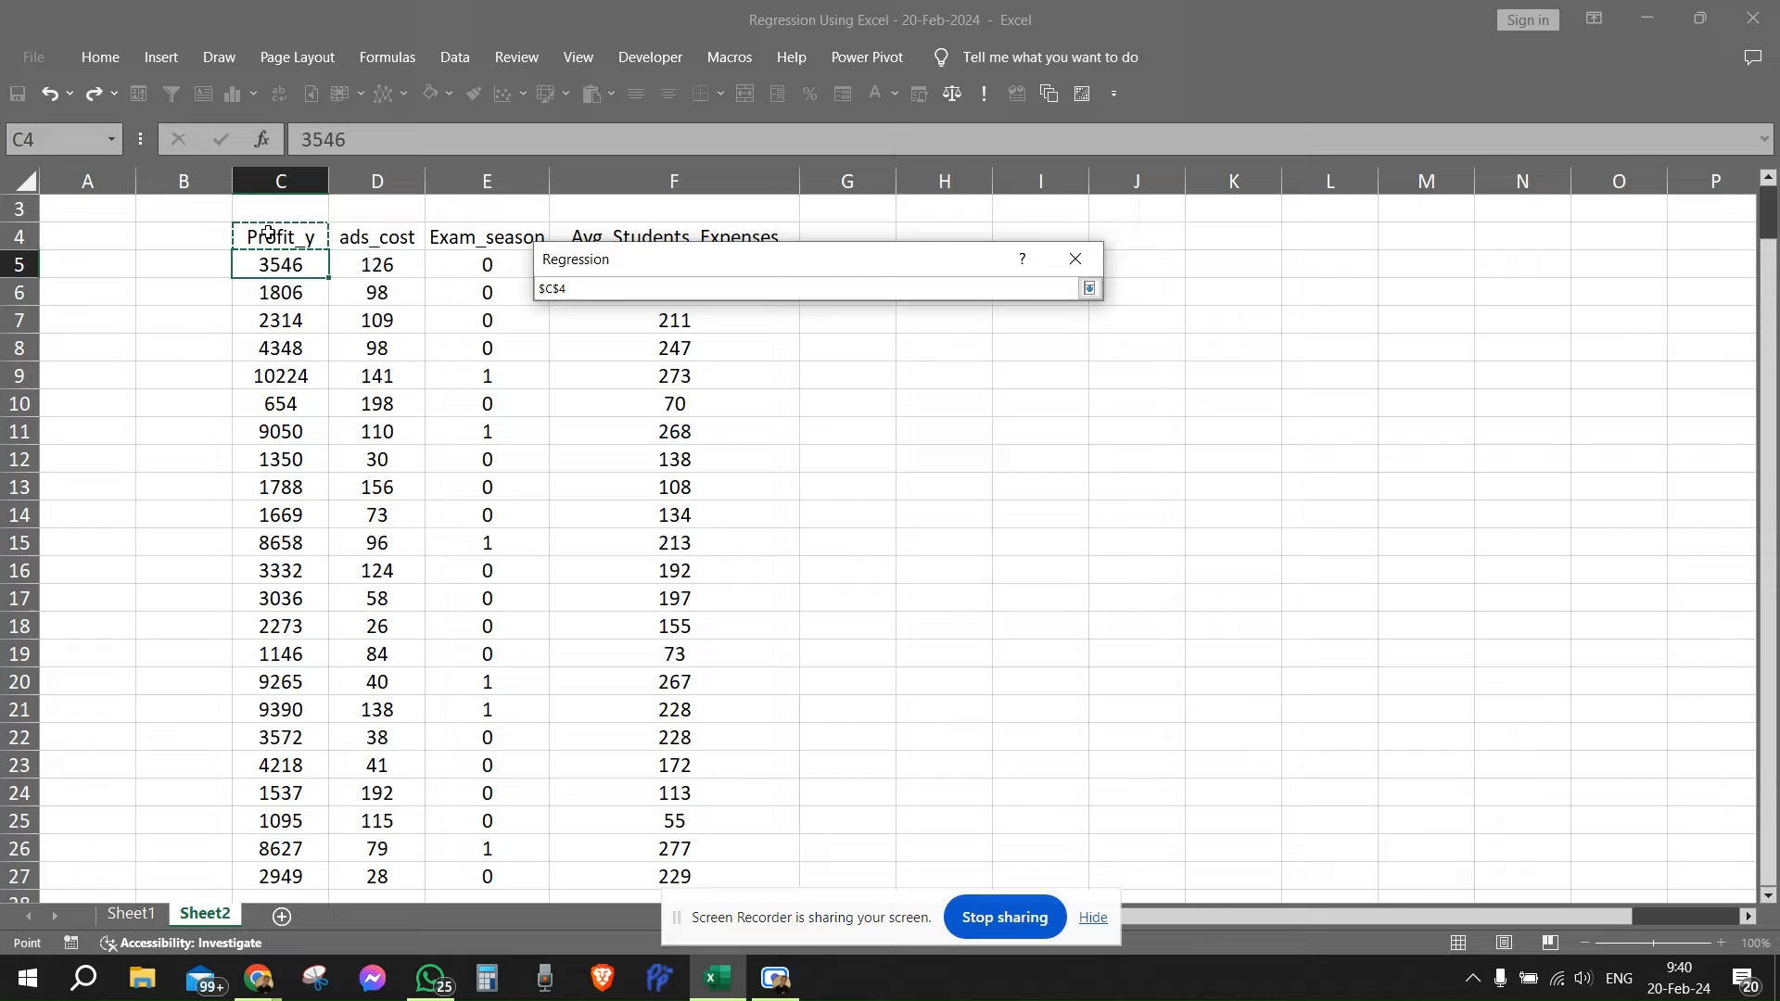
pyautogui.moveTo(280, 236); pyautogui.dragTo(280, 875)
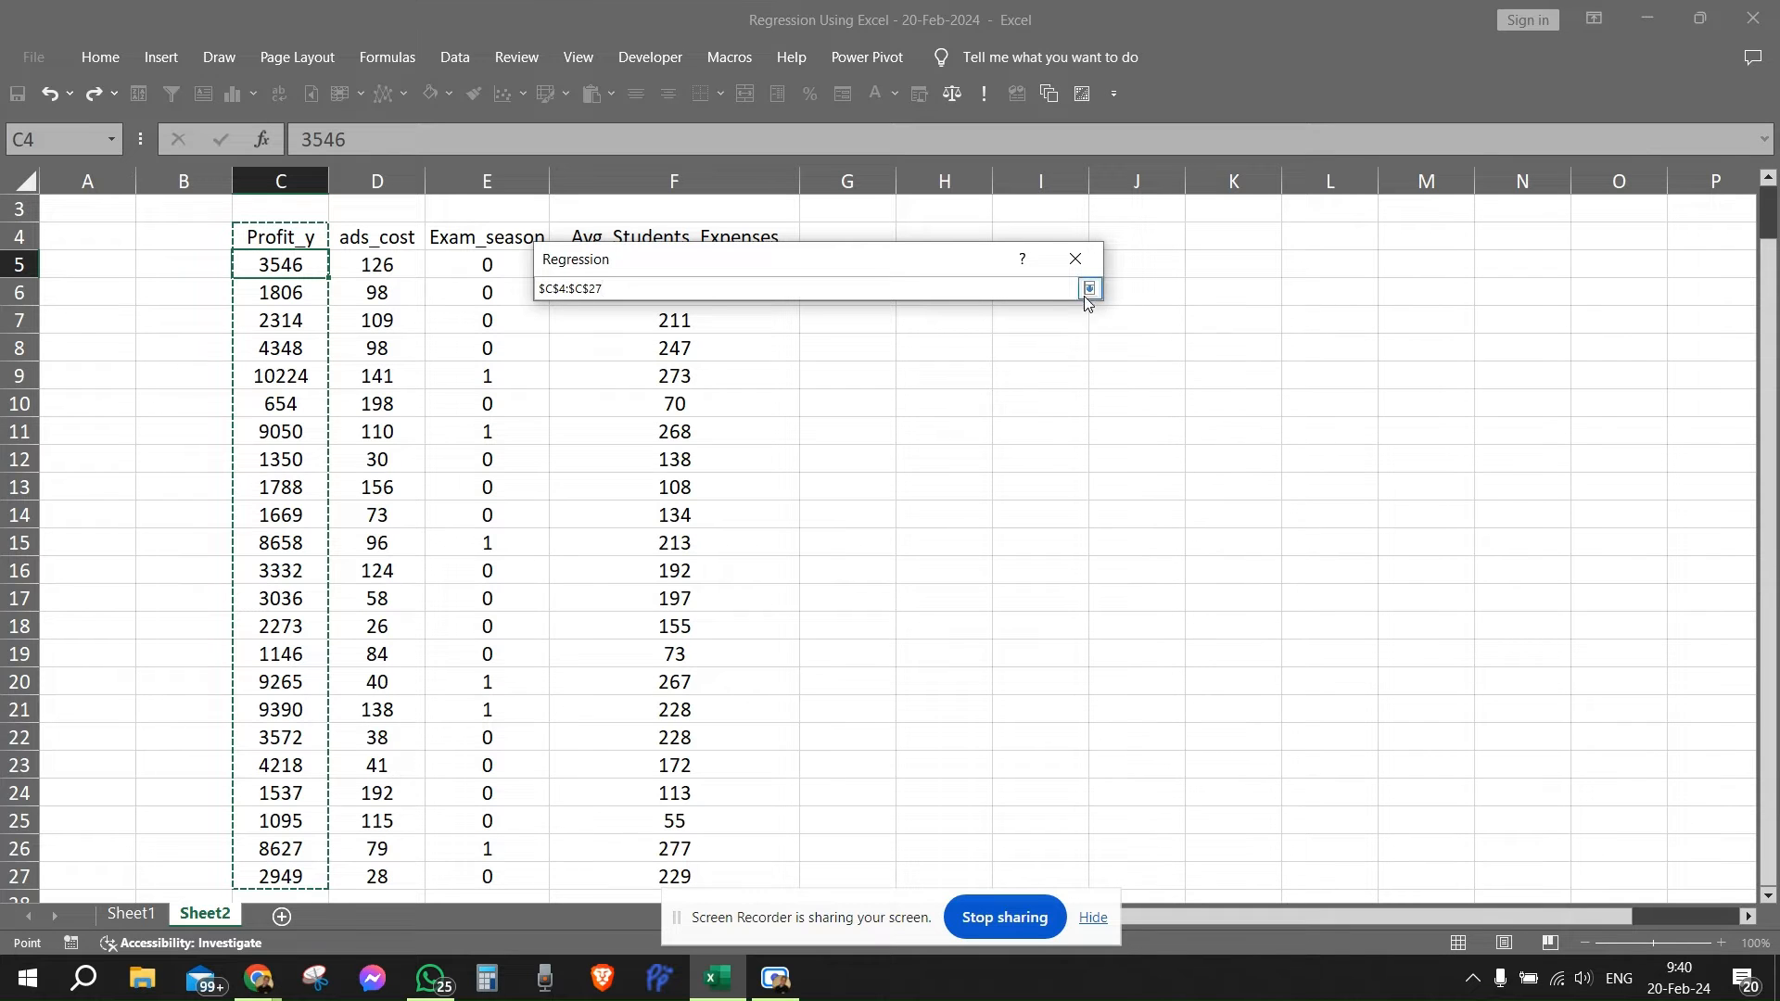
pyautogui.click(1091, 287)
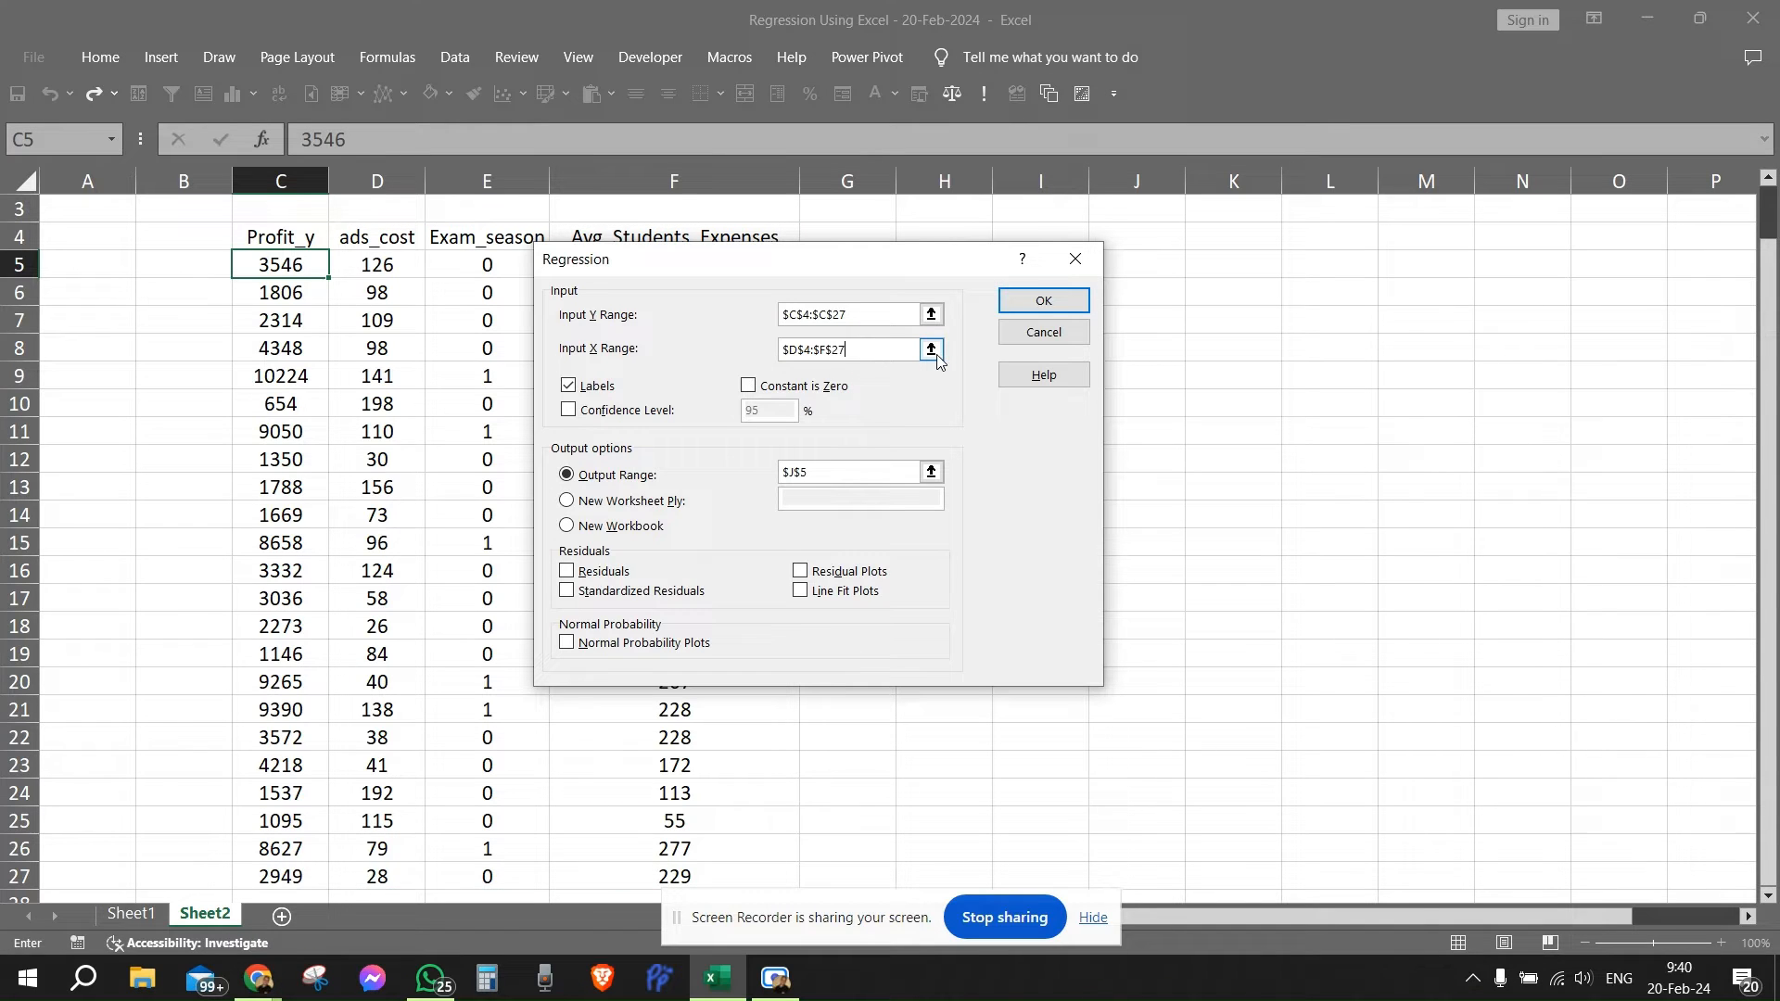
# Set the Input X Range to the predictor columns D4:F27
pyautogui.click(931, 349)
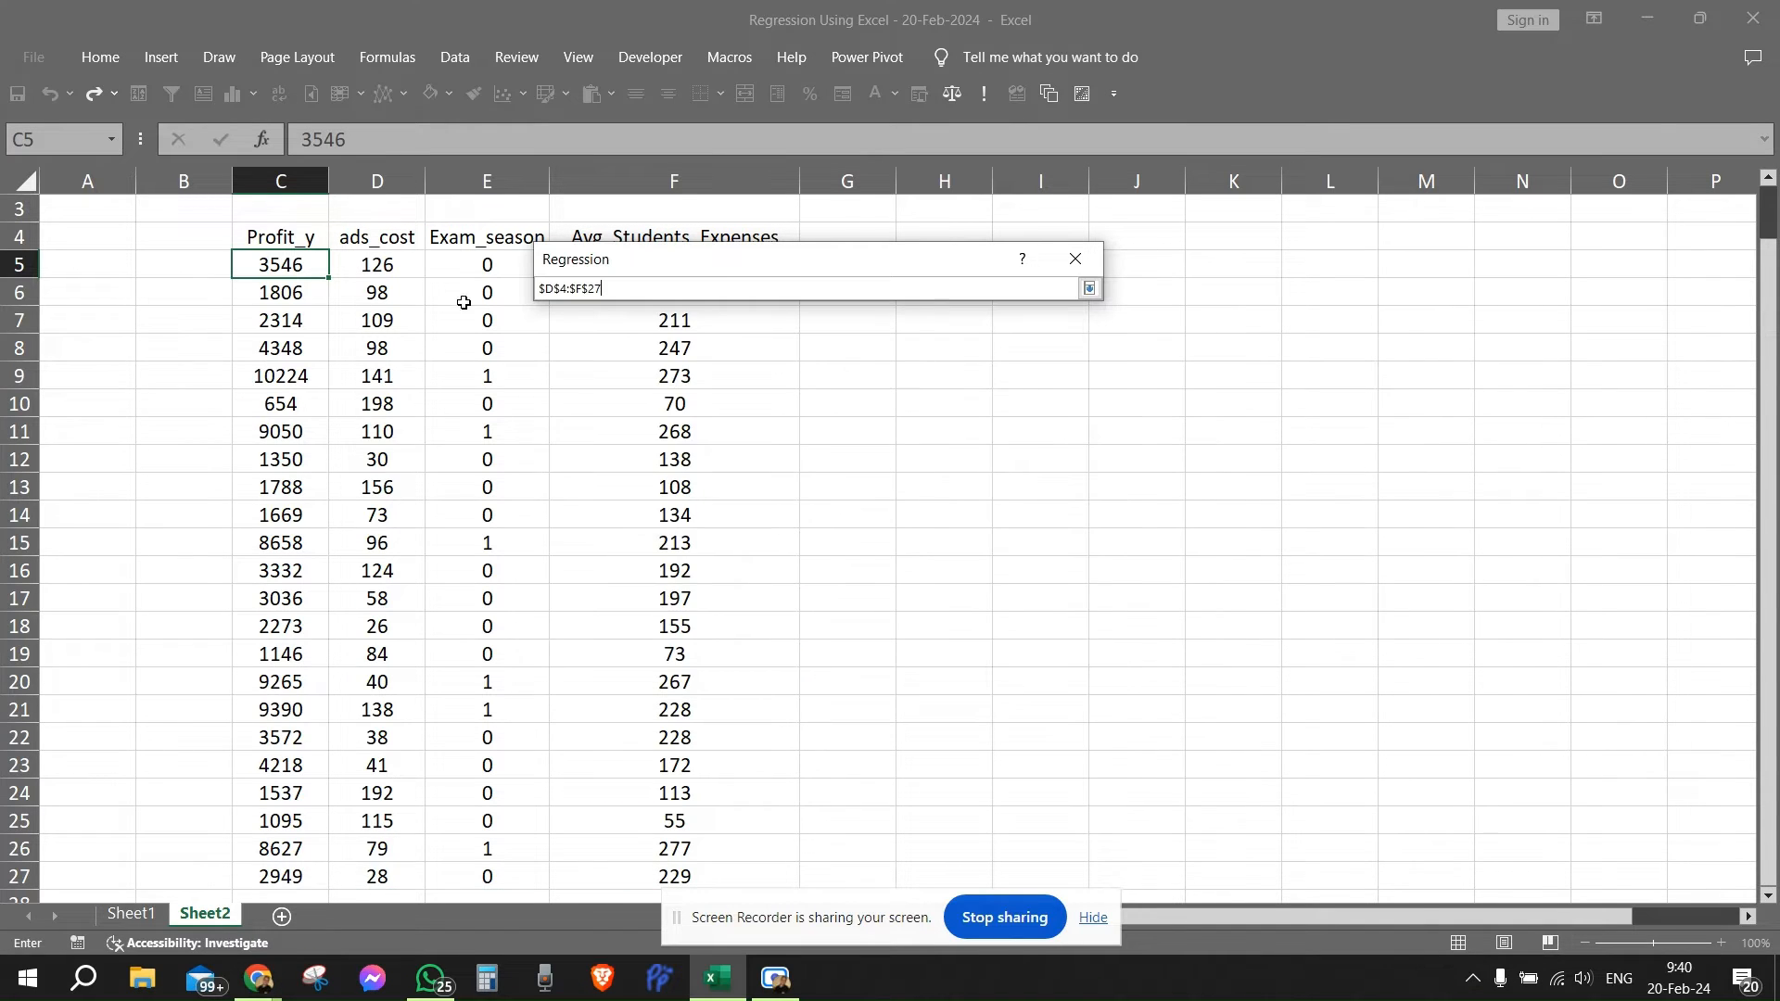
pyautogui.click(376, 238)
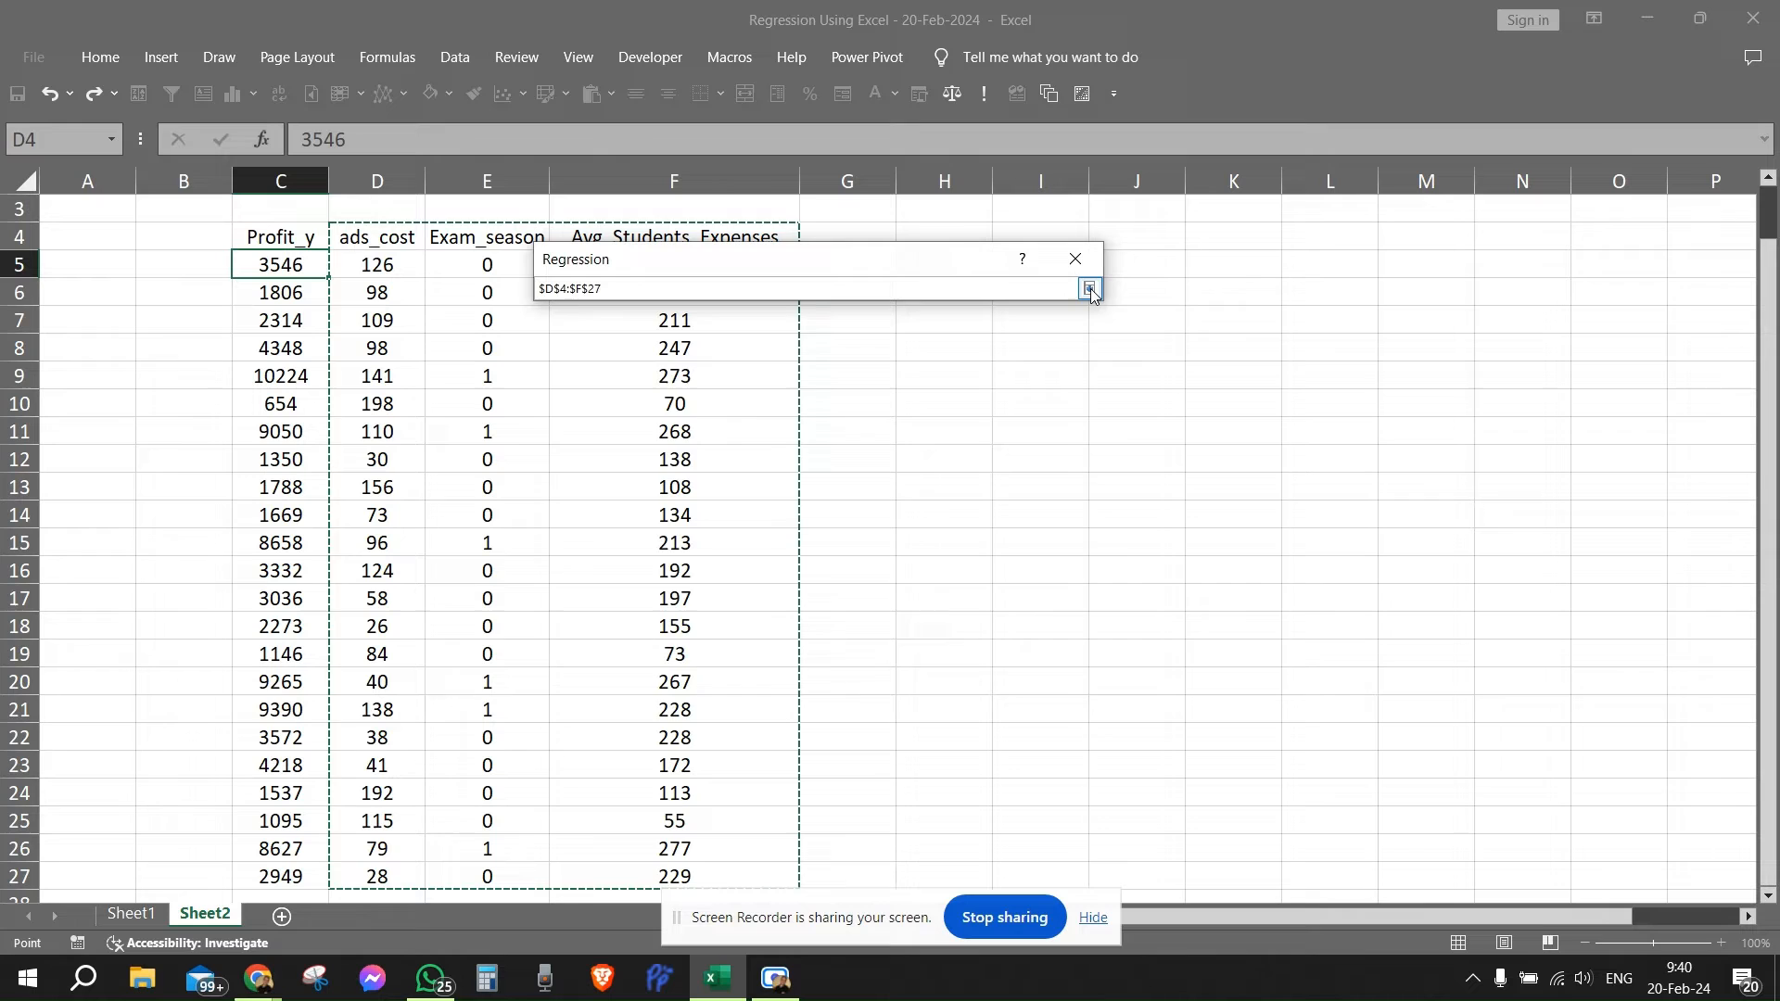
pyautogui.click(1090, 287)
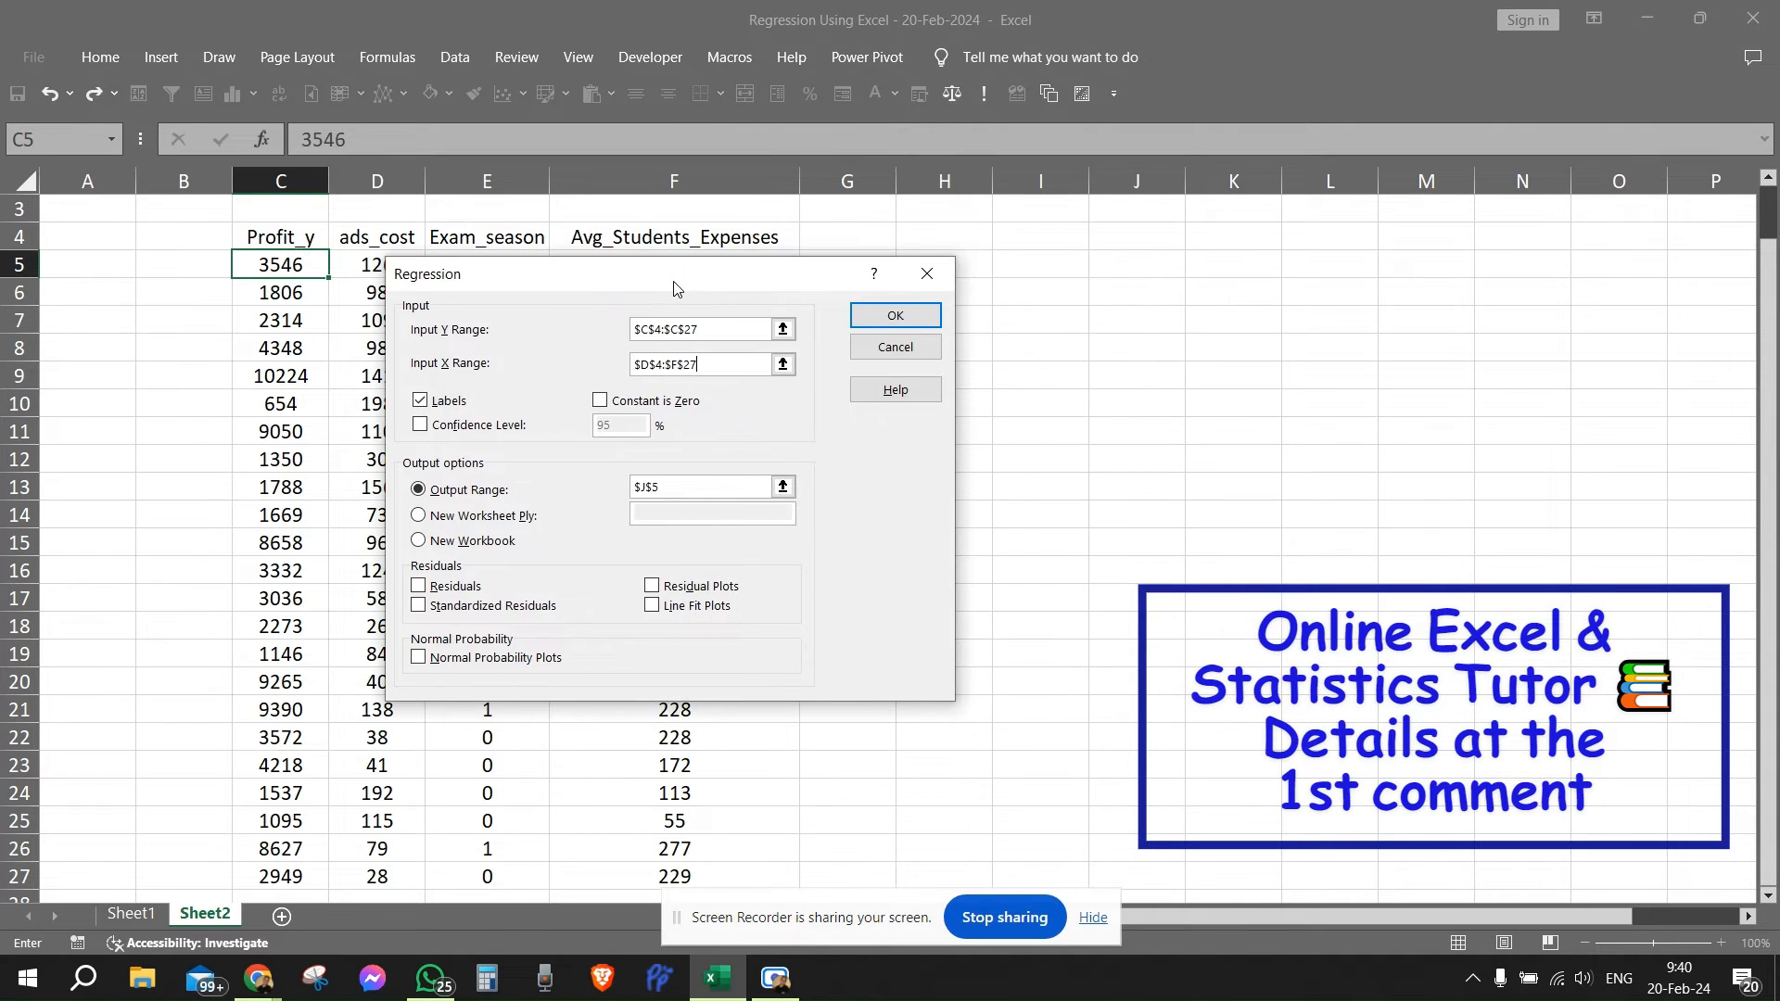
pyautogui.moveTo(1157, 303)
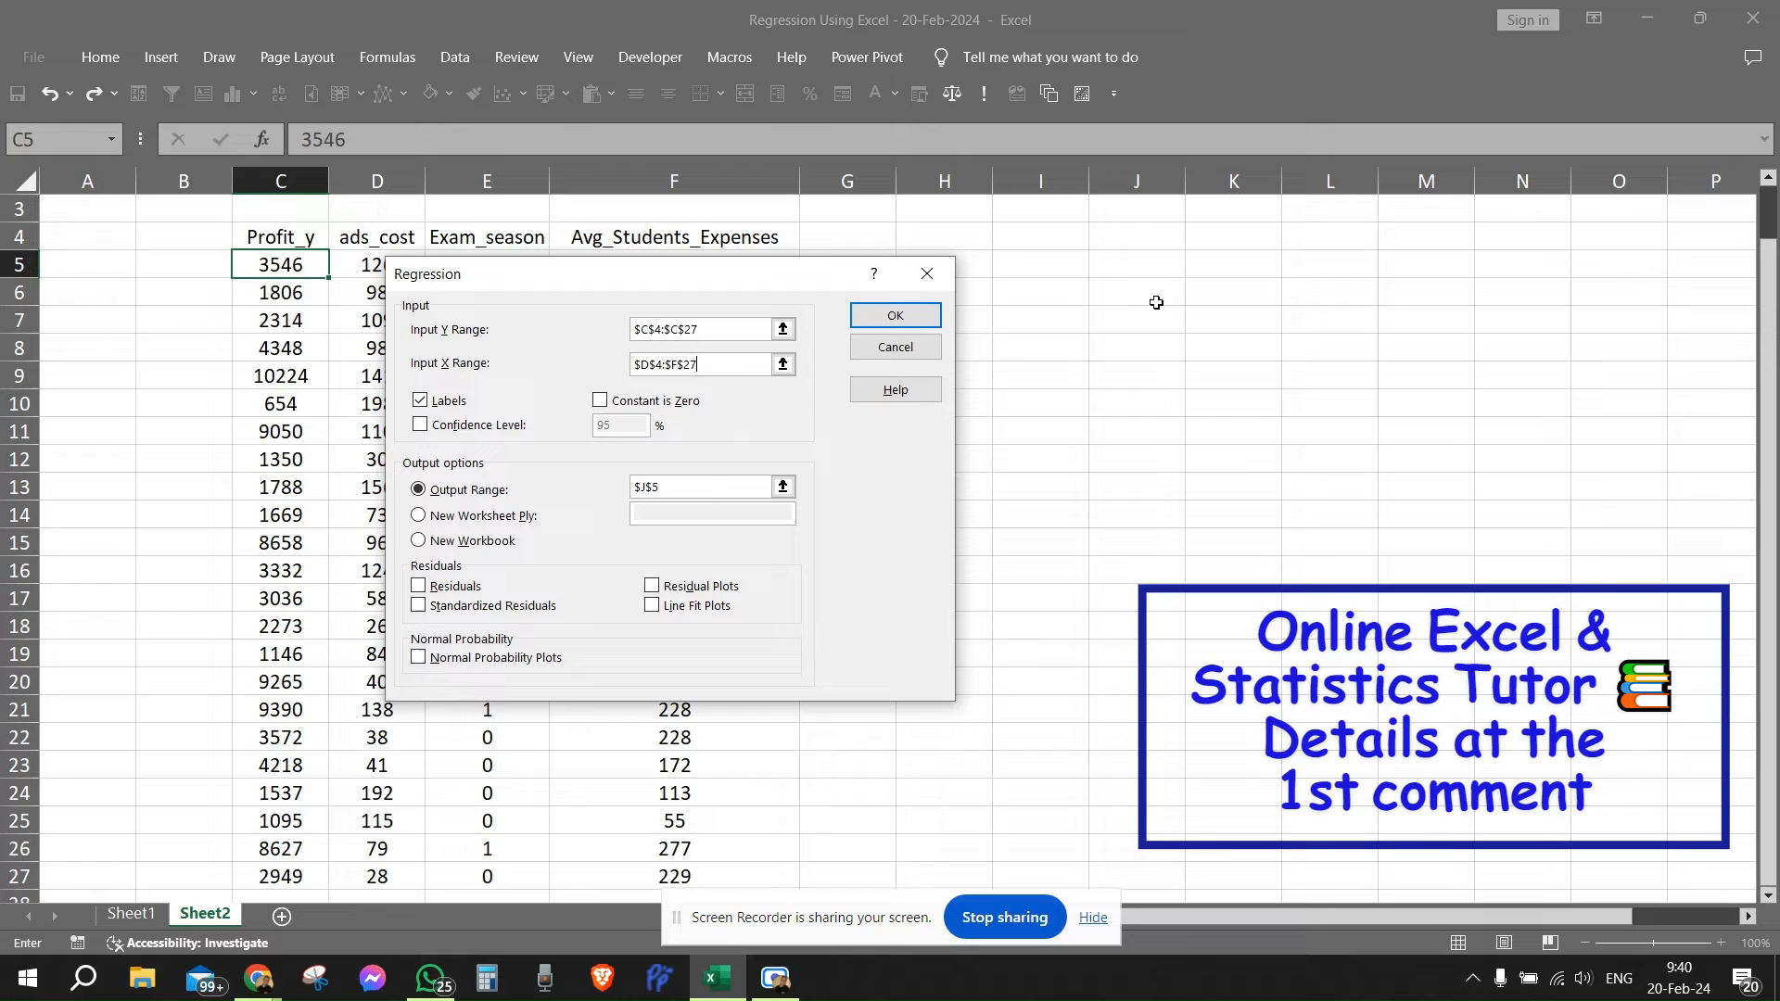
pyautogui.moveTo(1047, 267)
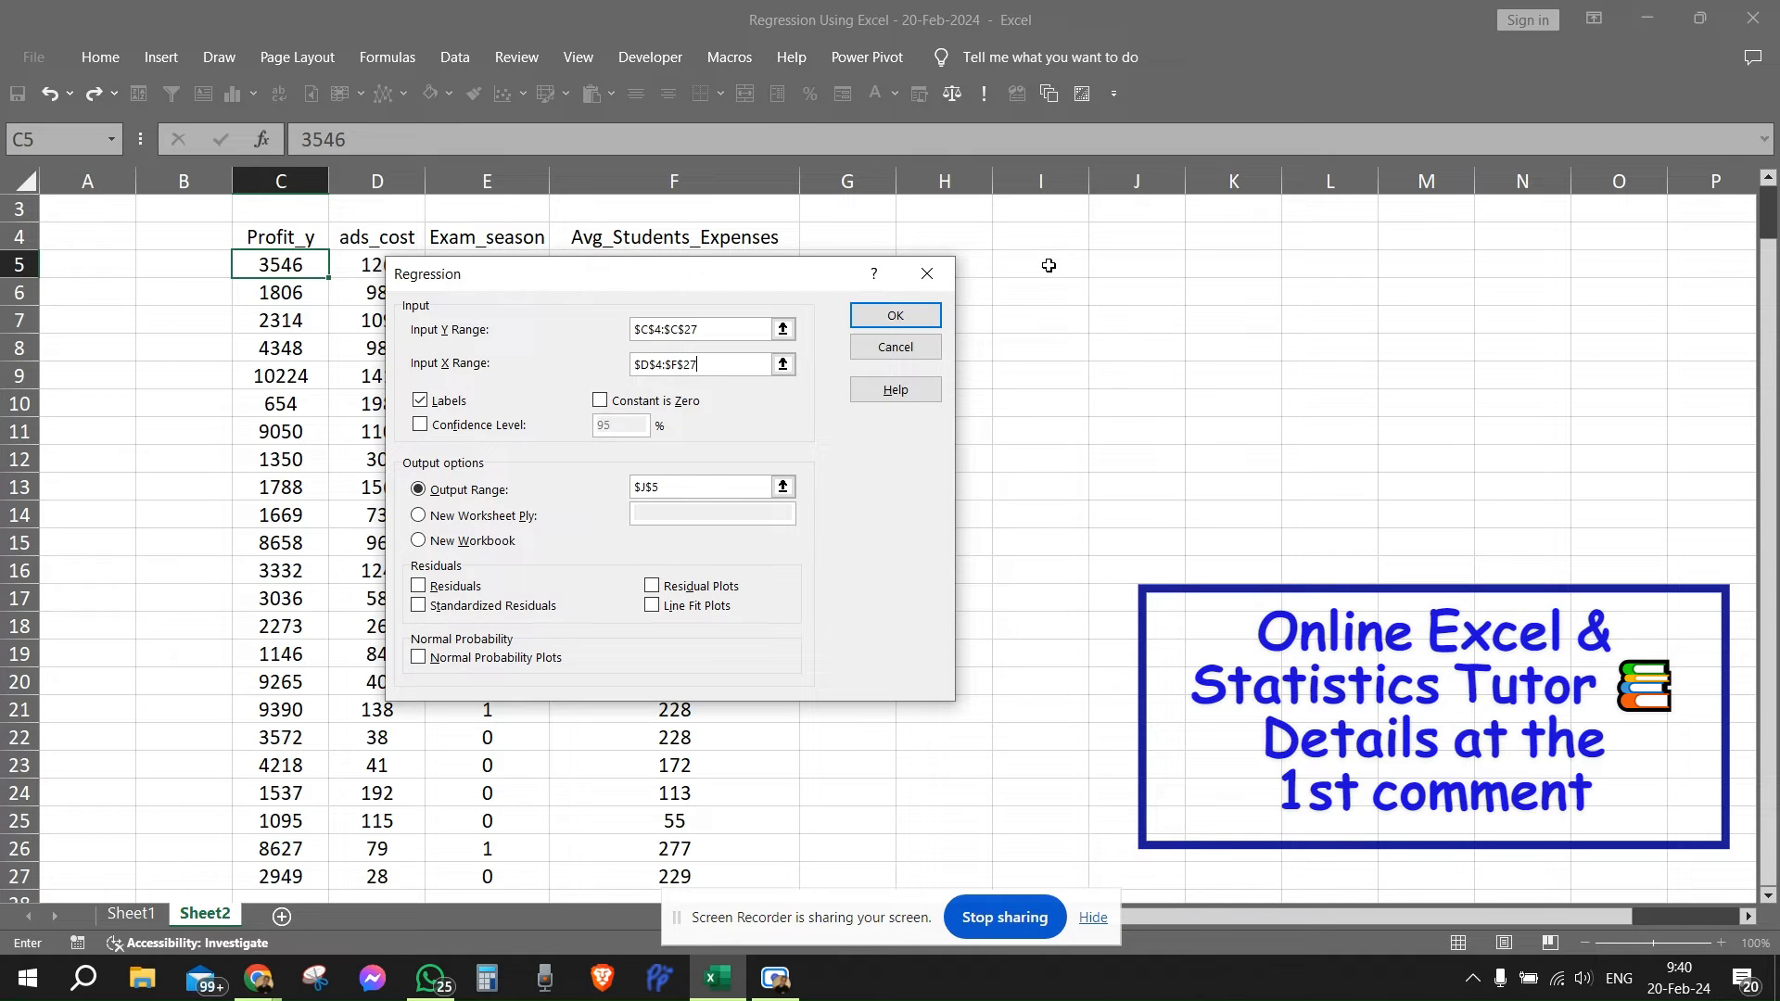
pyautogui.moveTo(895, 319)
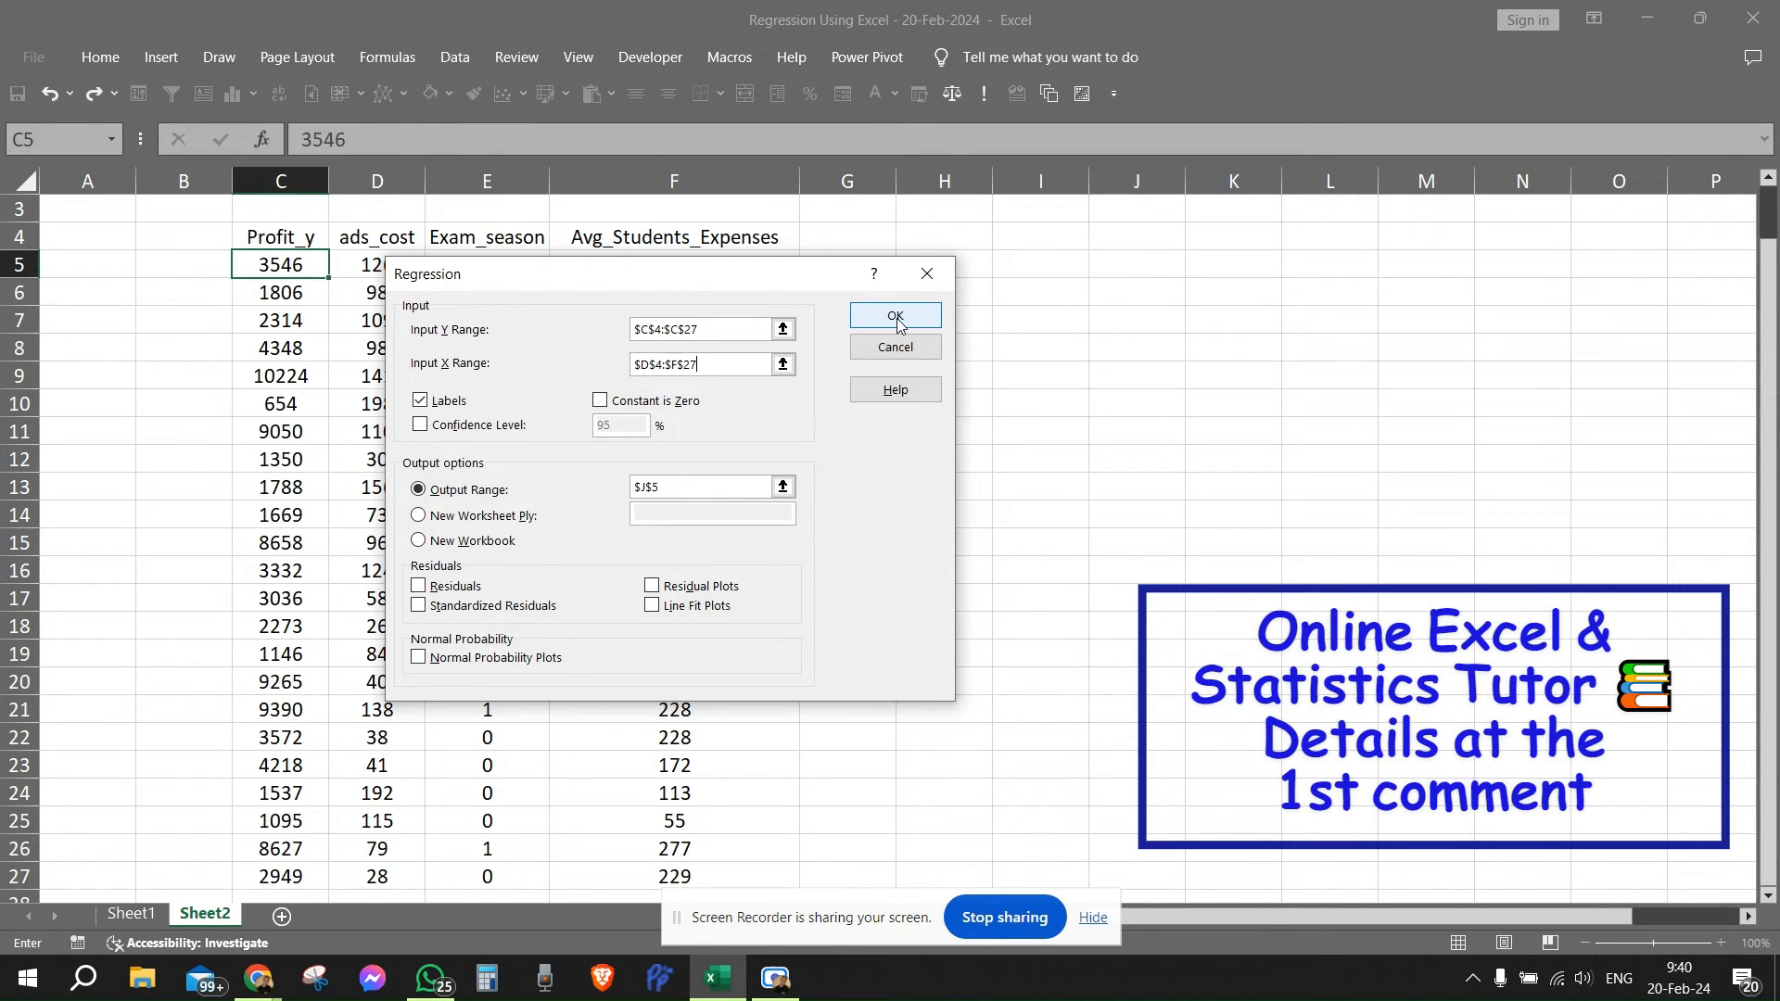
# Run the regression, writing the summary output with R Square, ANOVA and coefficients at J5
pyautogui.click(895, 315)
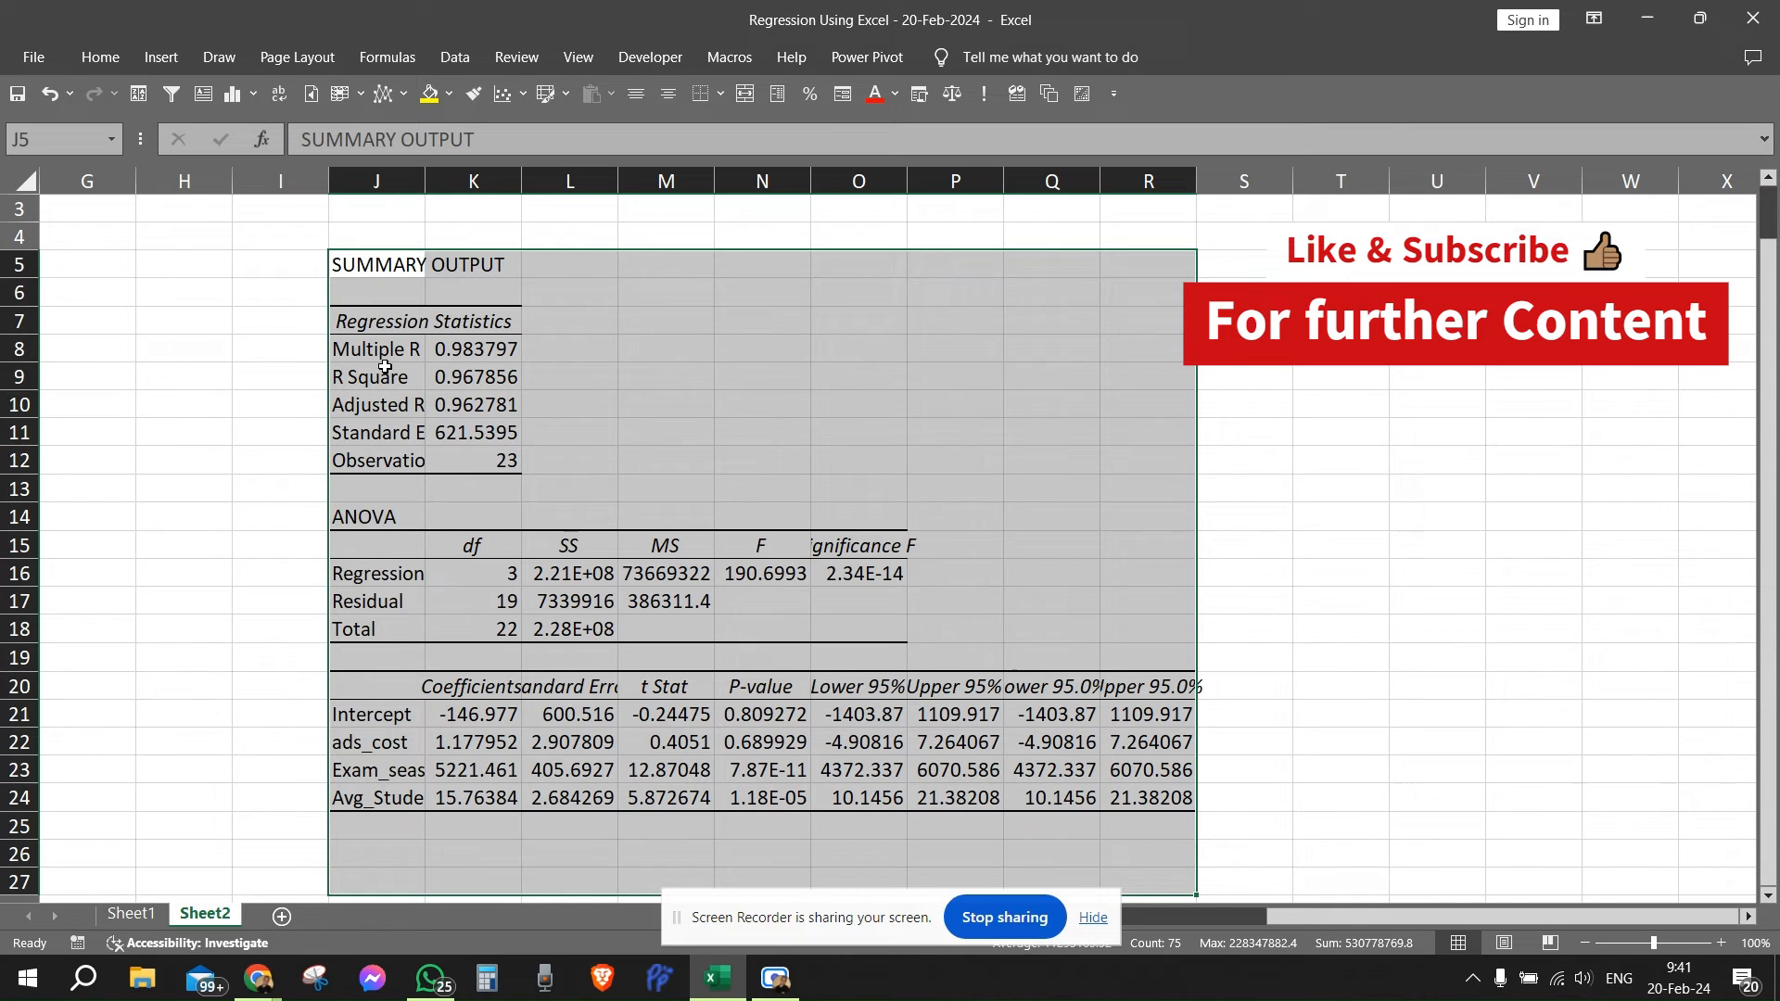
pyautogui.moveTo(504, 383)
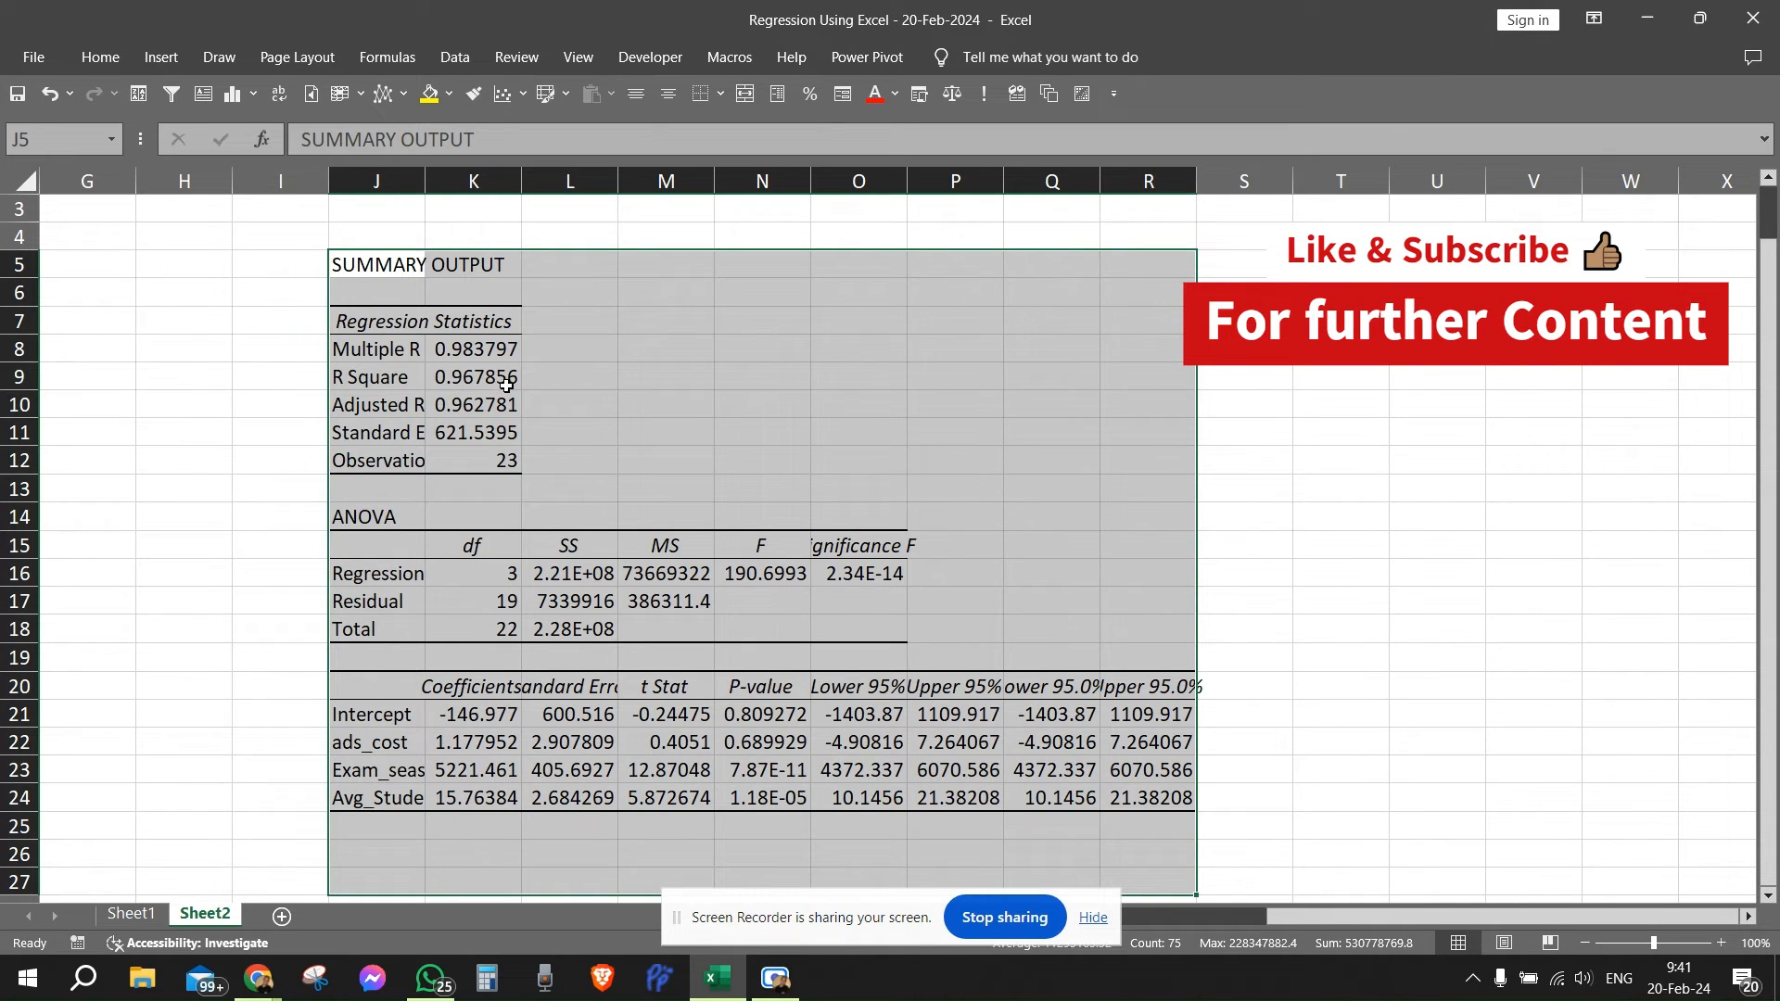
pyautogui.moveTo(530, 409)
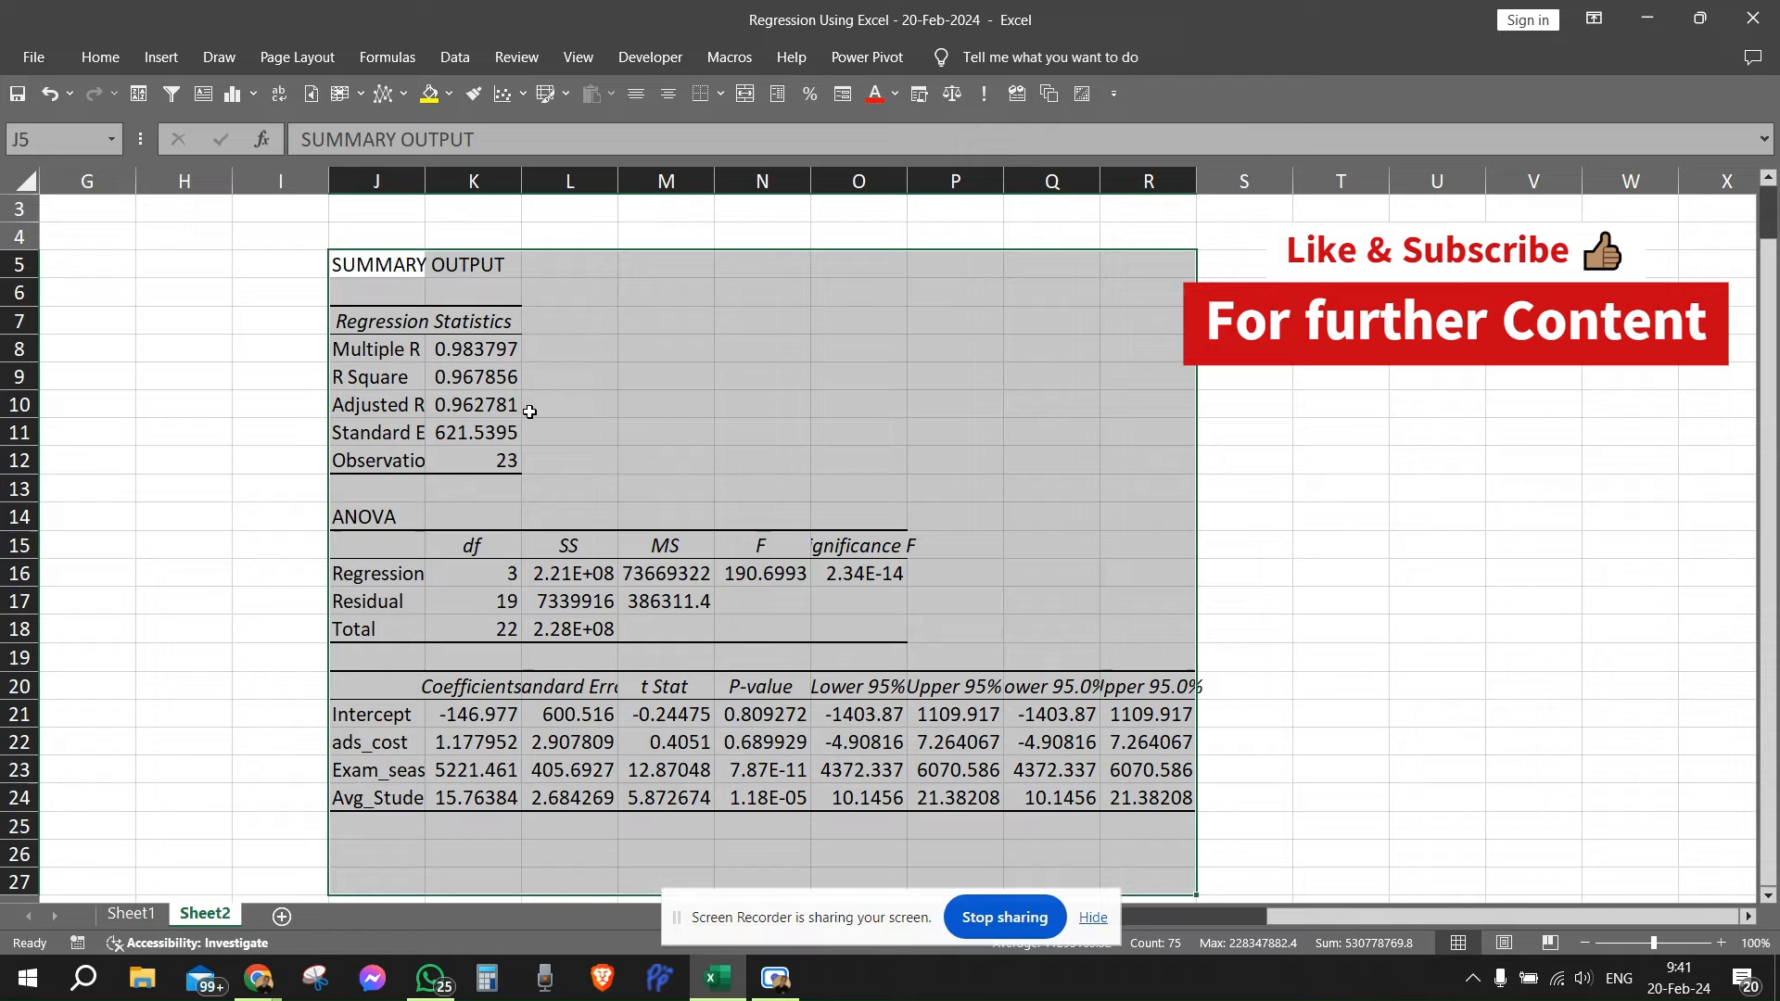
pyautogui.moveTo(430, 178)
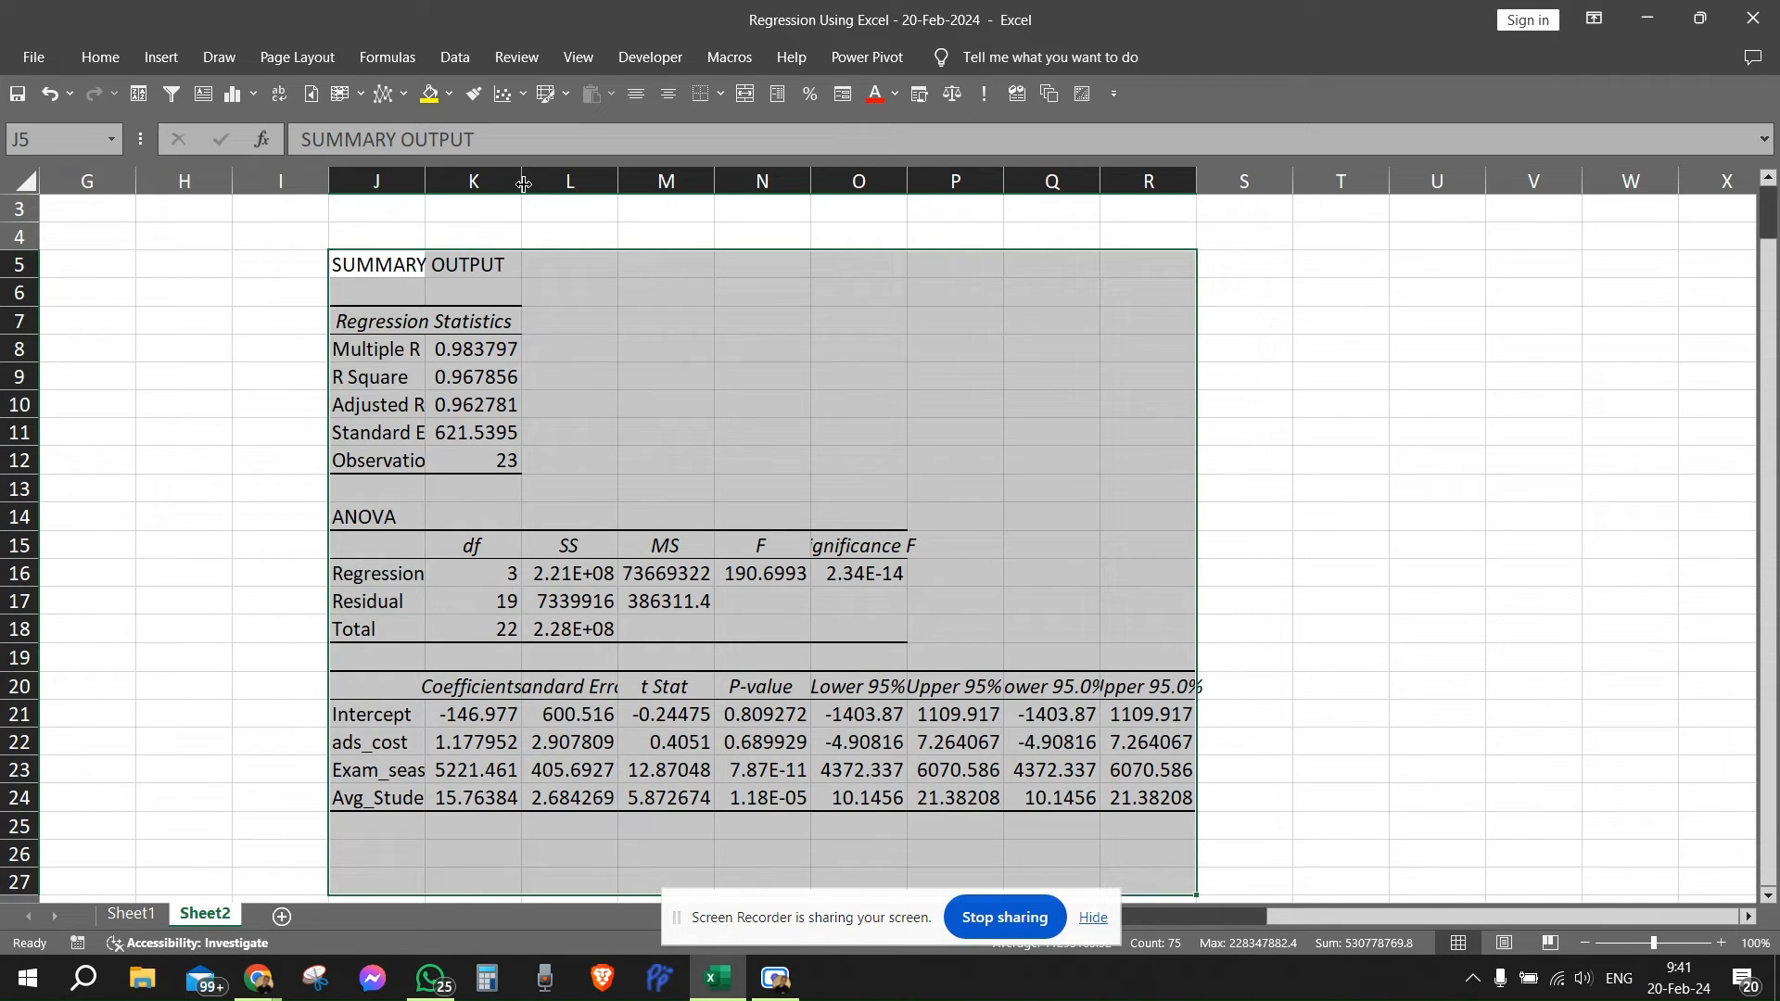
pyautogui.moveTo(411, 482)
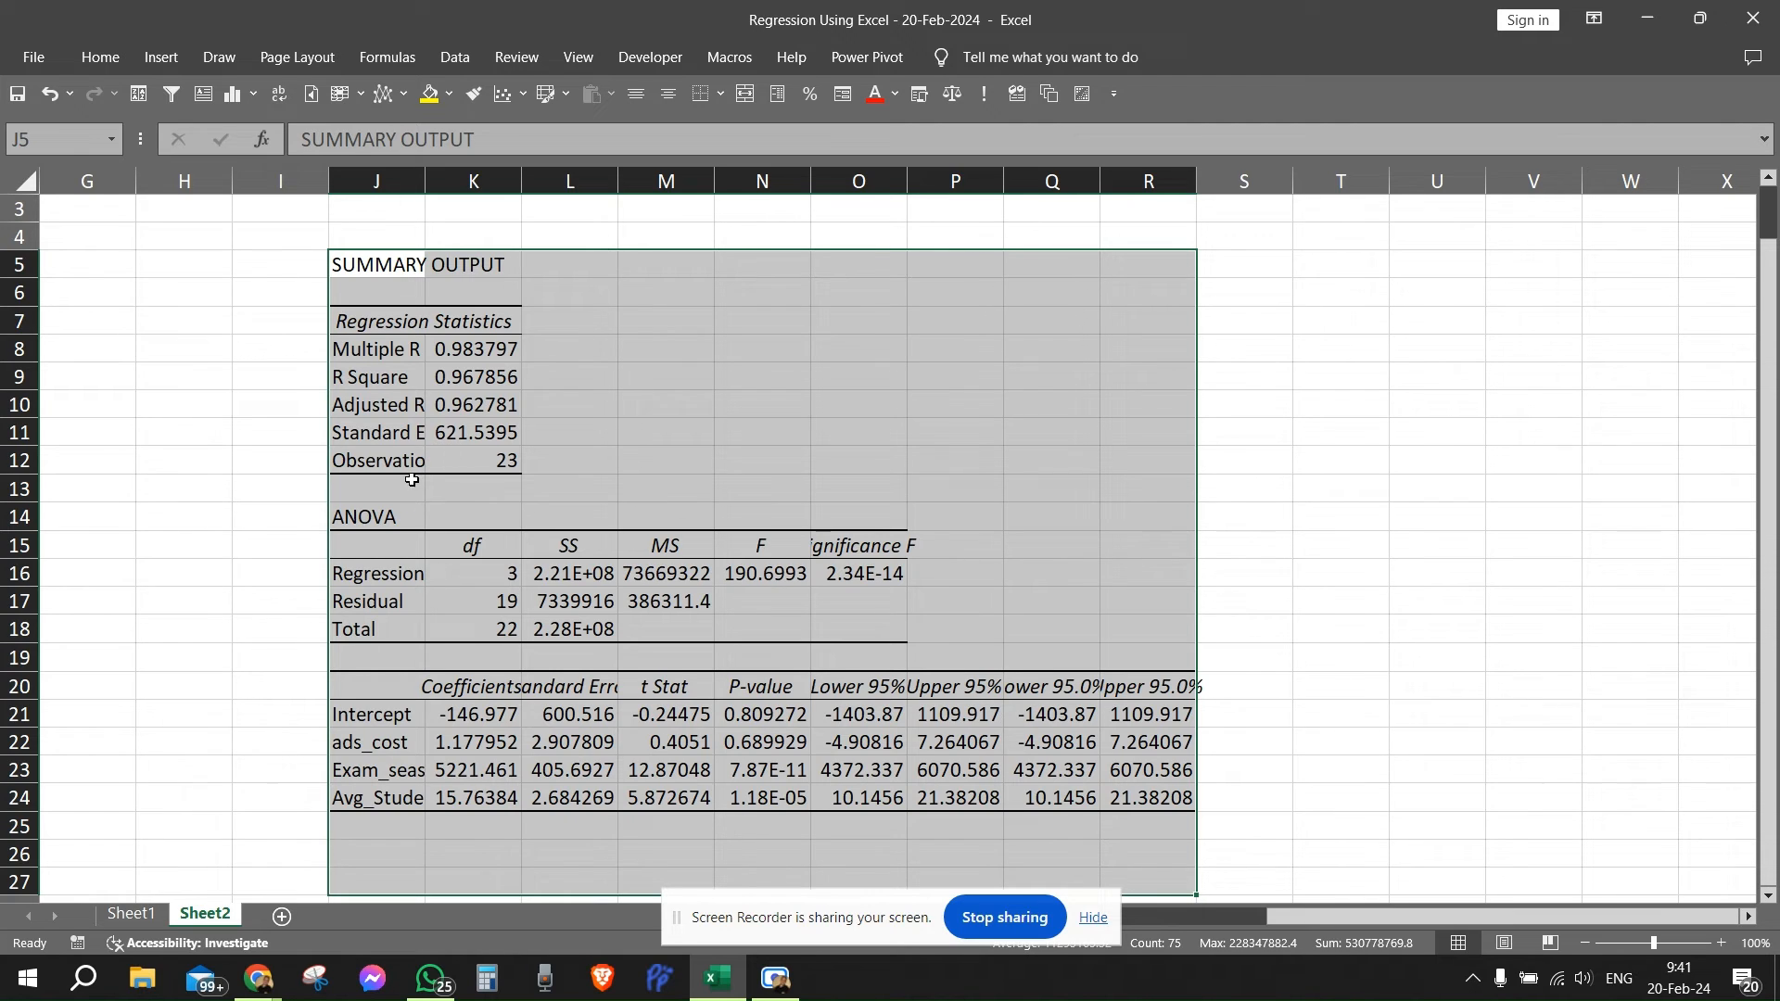
pyautogui.moveTo(480, 337)
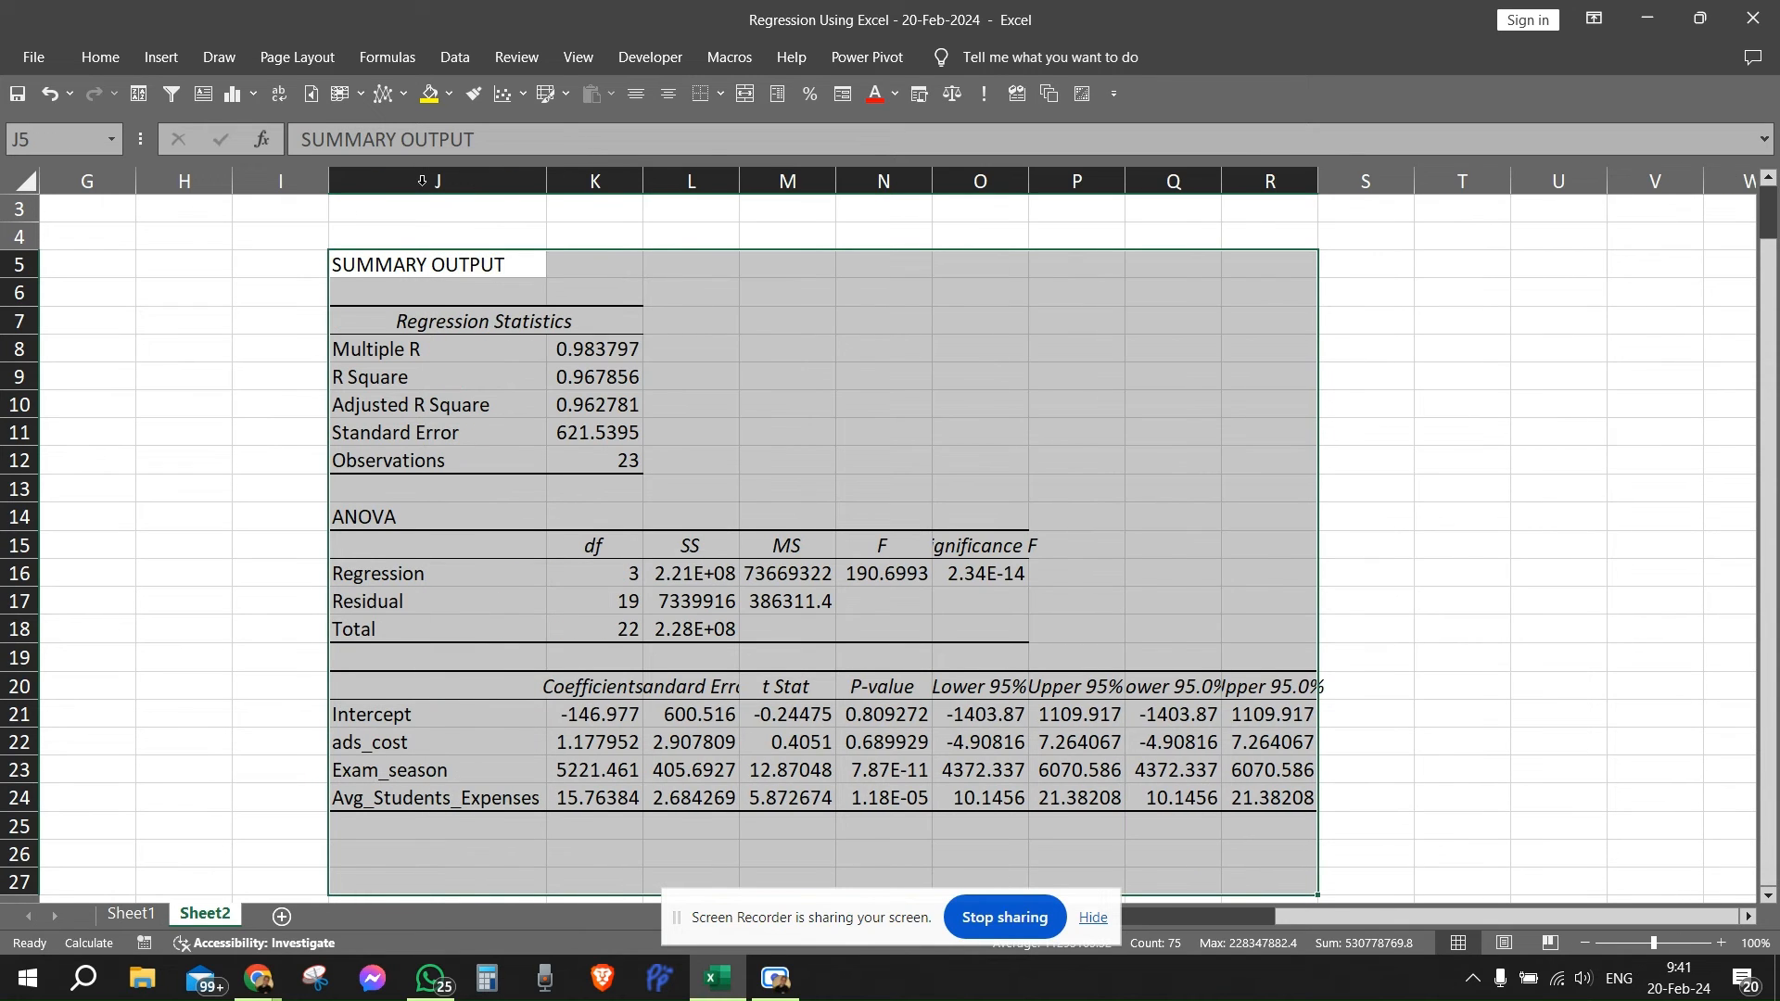
# Select the four coefficients K21:K24 from Intercept down
pyautogui.scroll(-3)
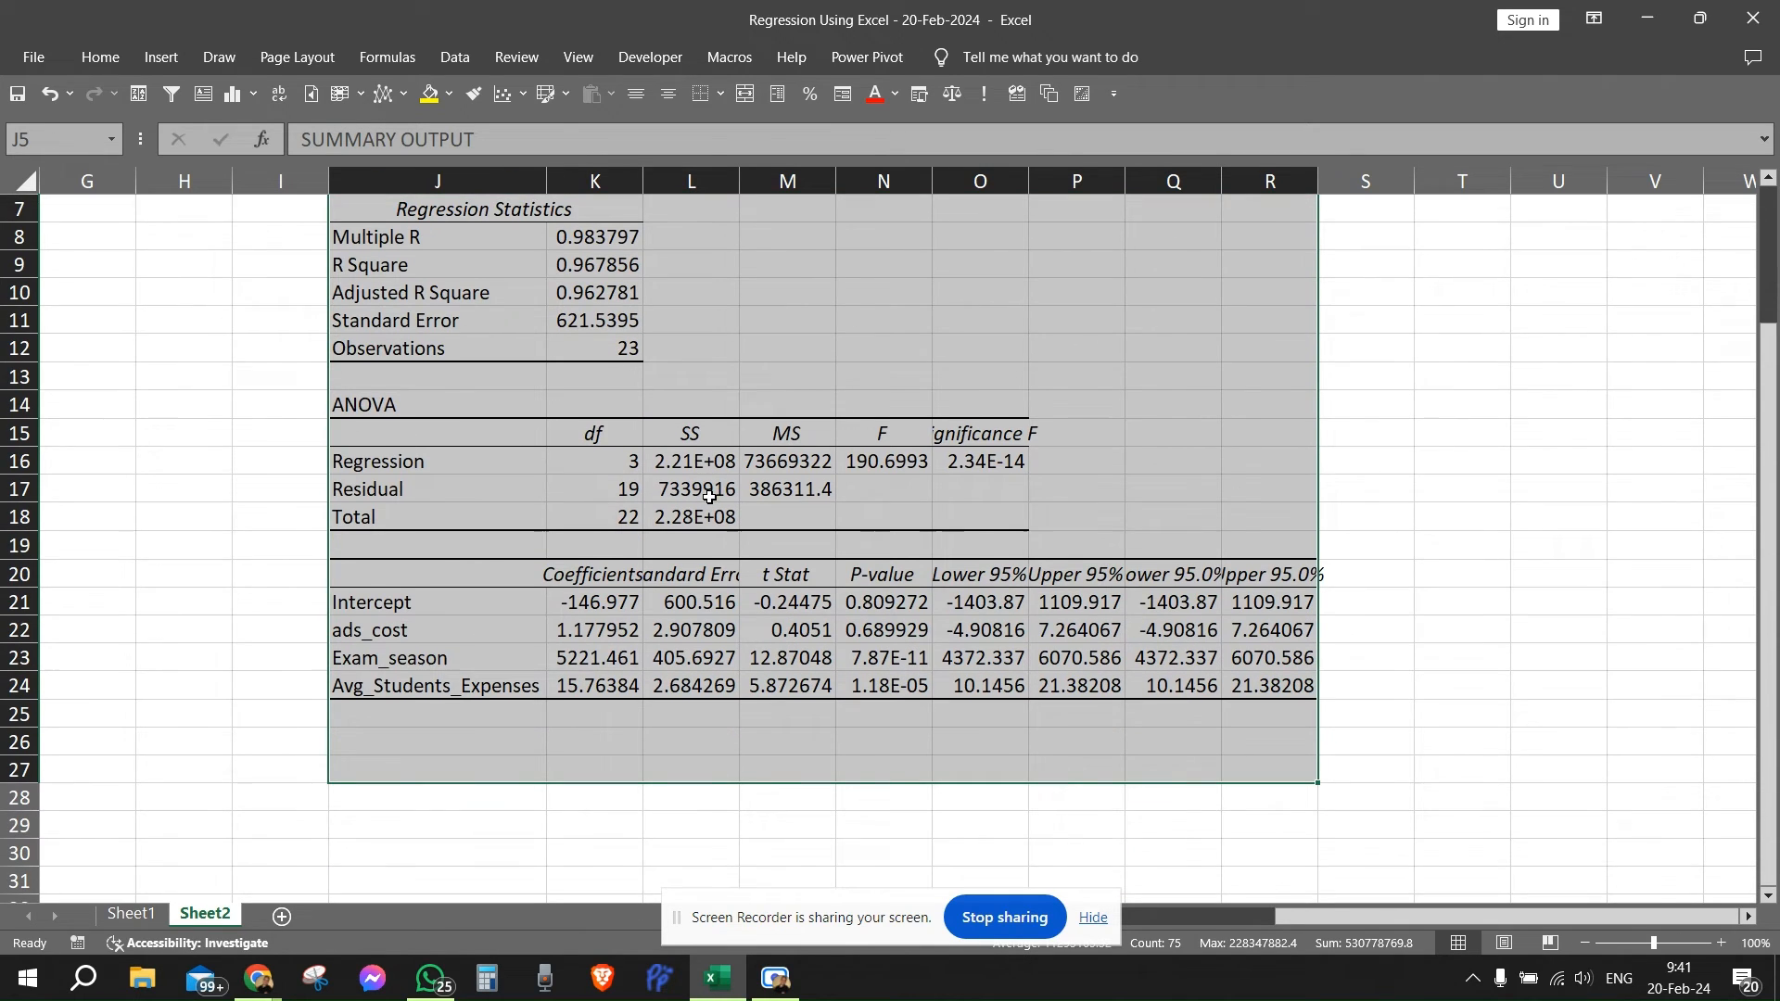
pyautogui.click(593, 601)
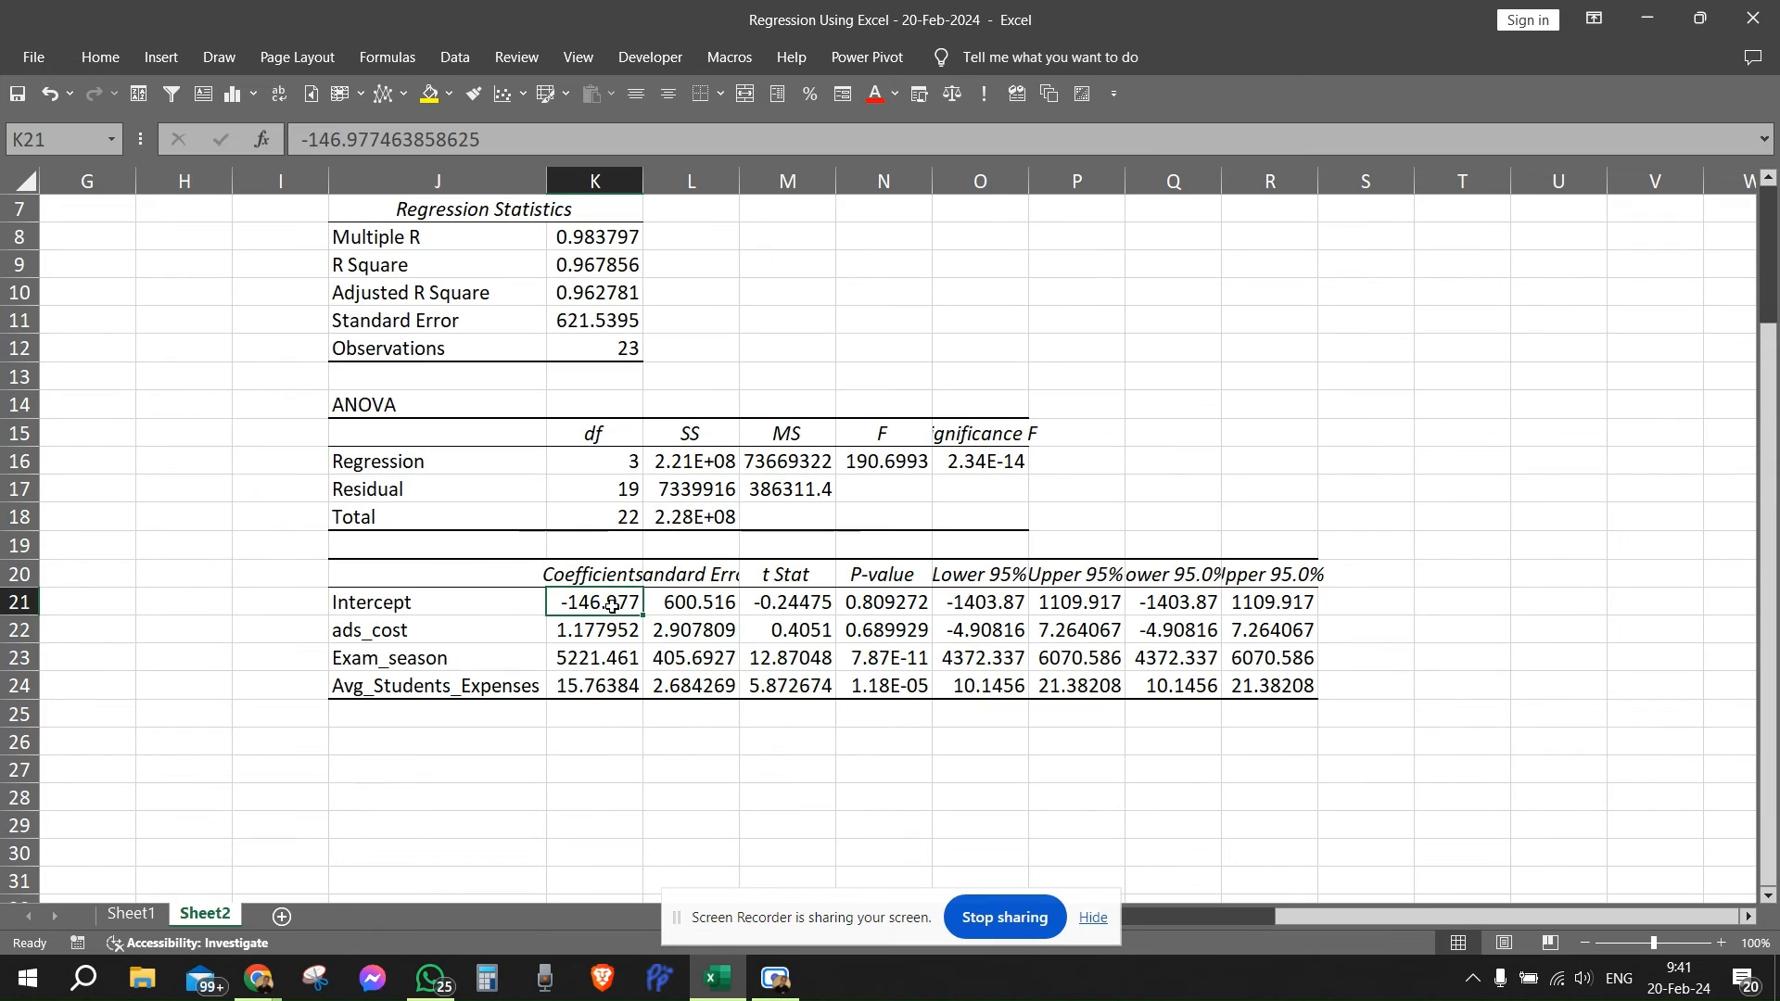
pyautogui.moveTo(593, 601); pyautogui.dragTo(593, 686)
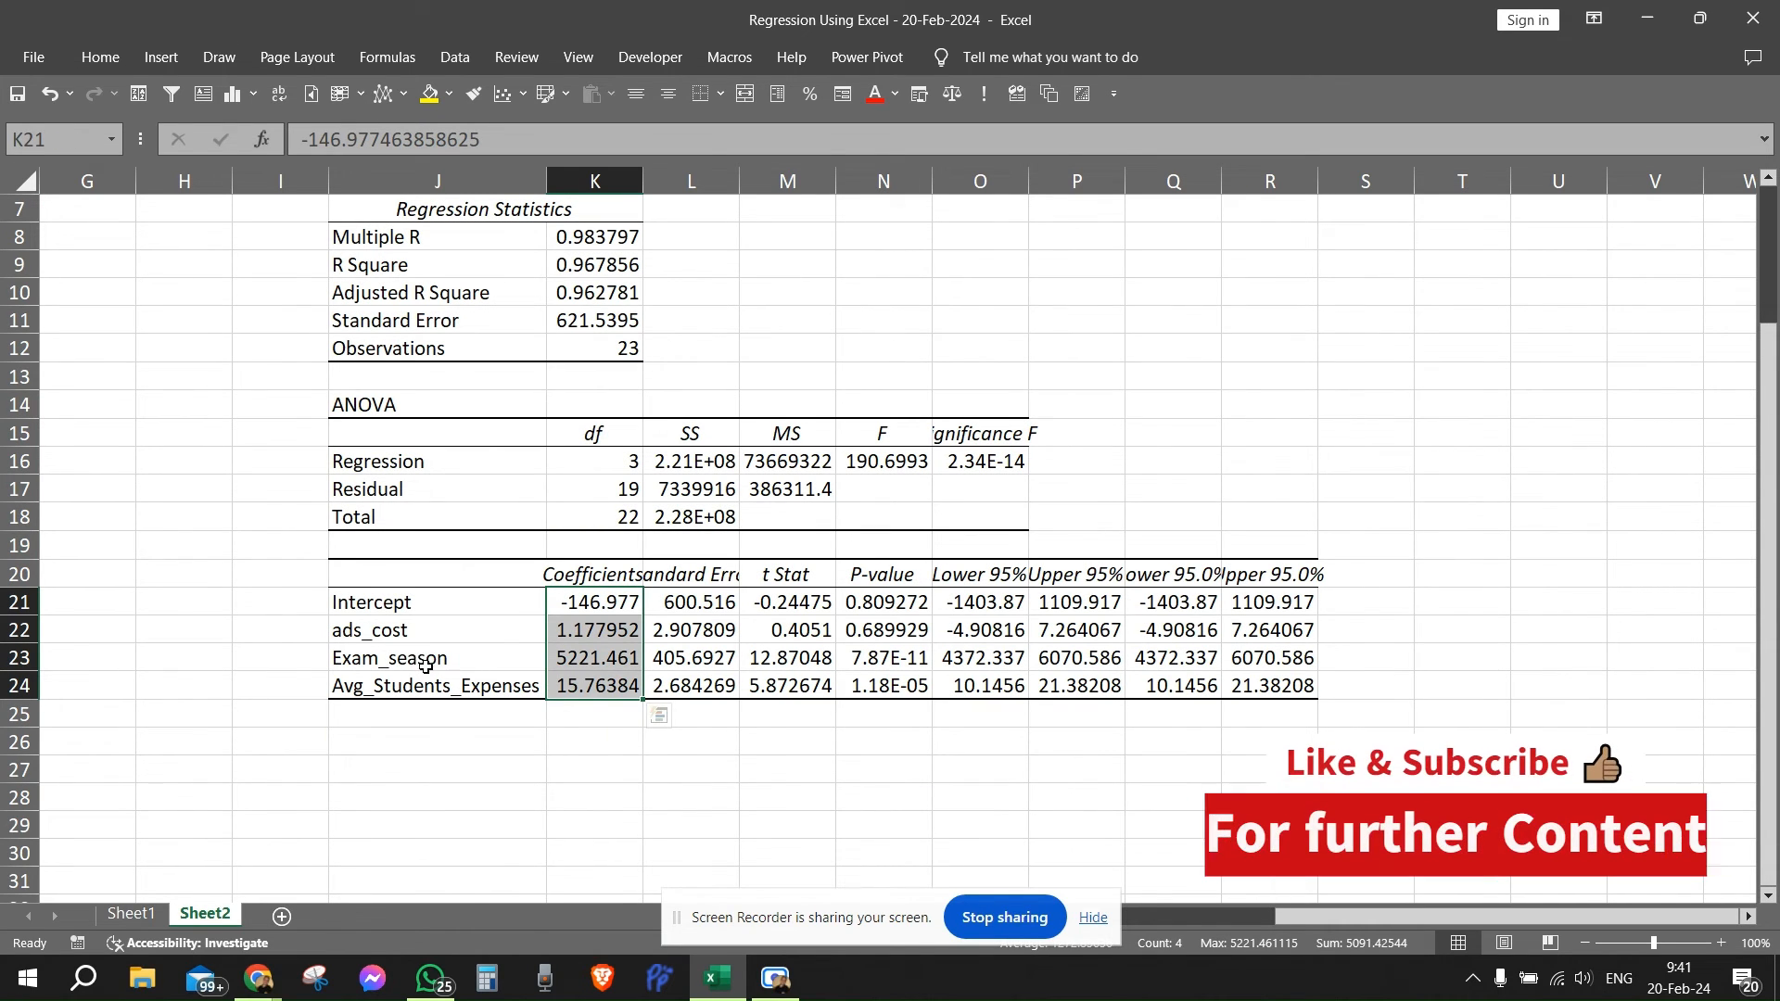
pyautogui.moveTo(679, 697)
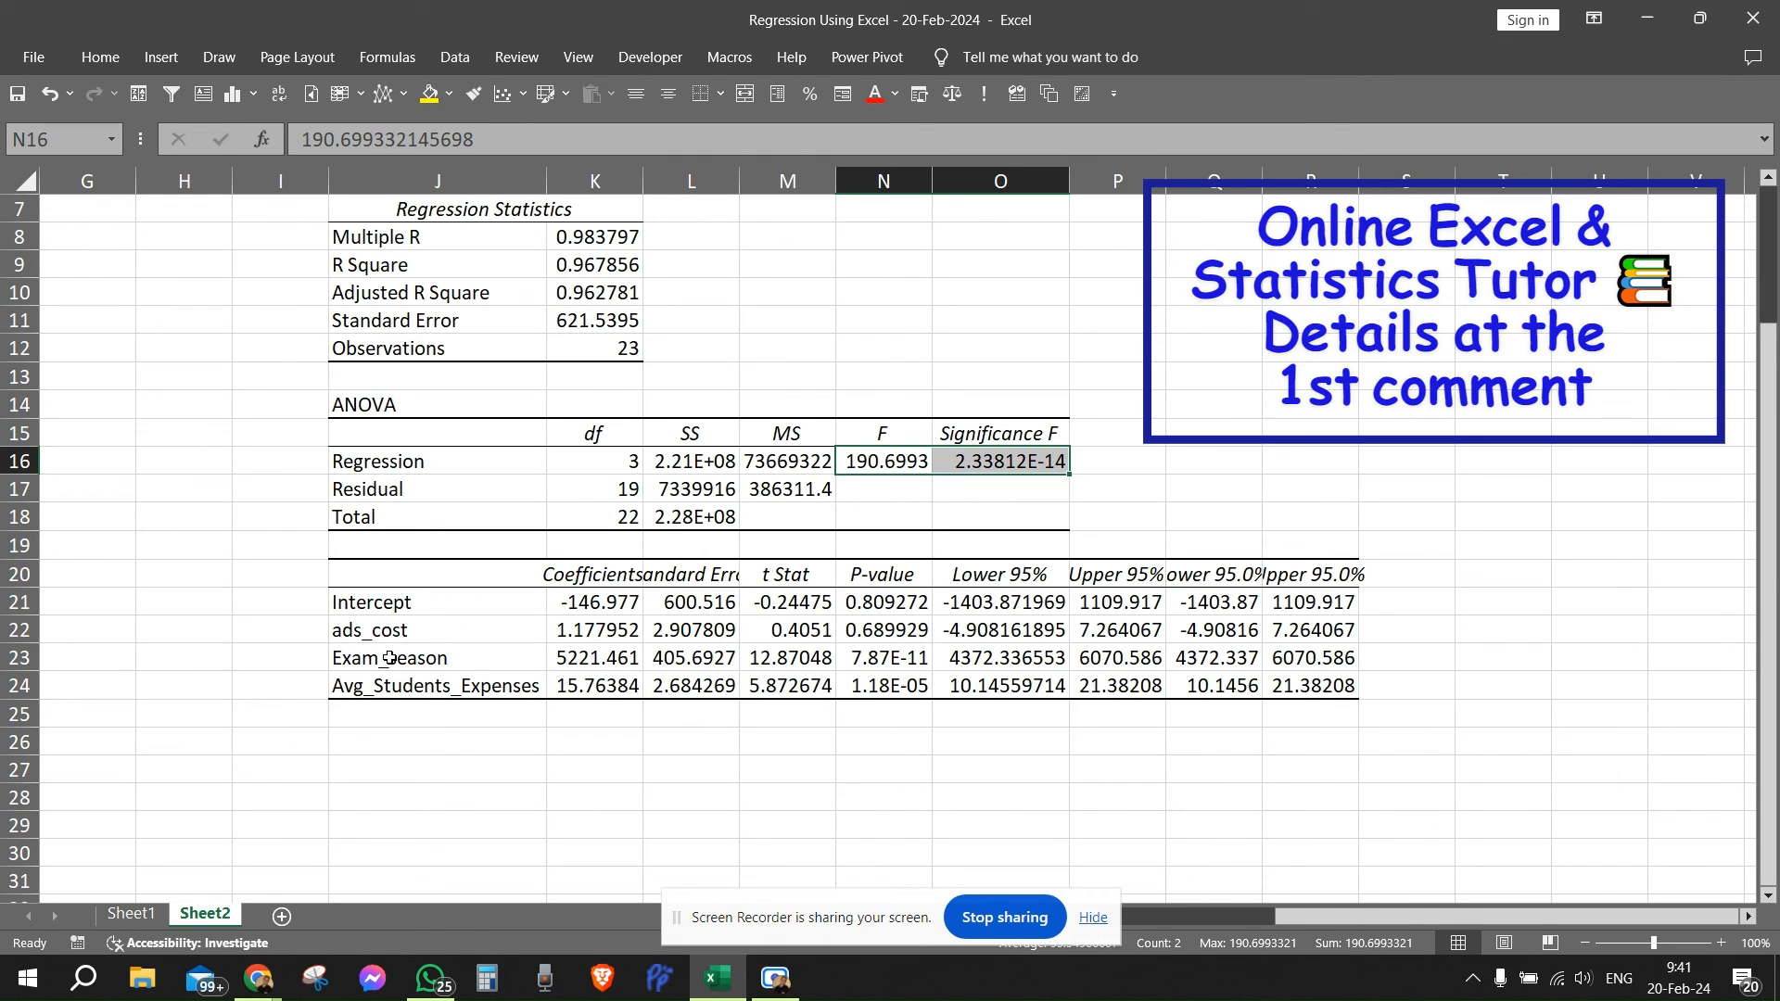
# Examine the Exam_season and Avg_Students_Expenses p-values in N23 and N24
pyautogui.click(390, 658)
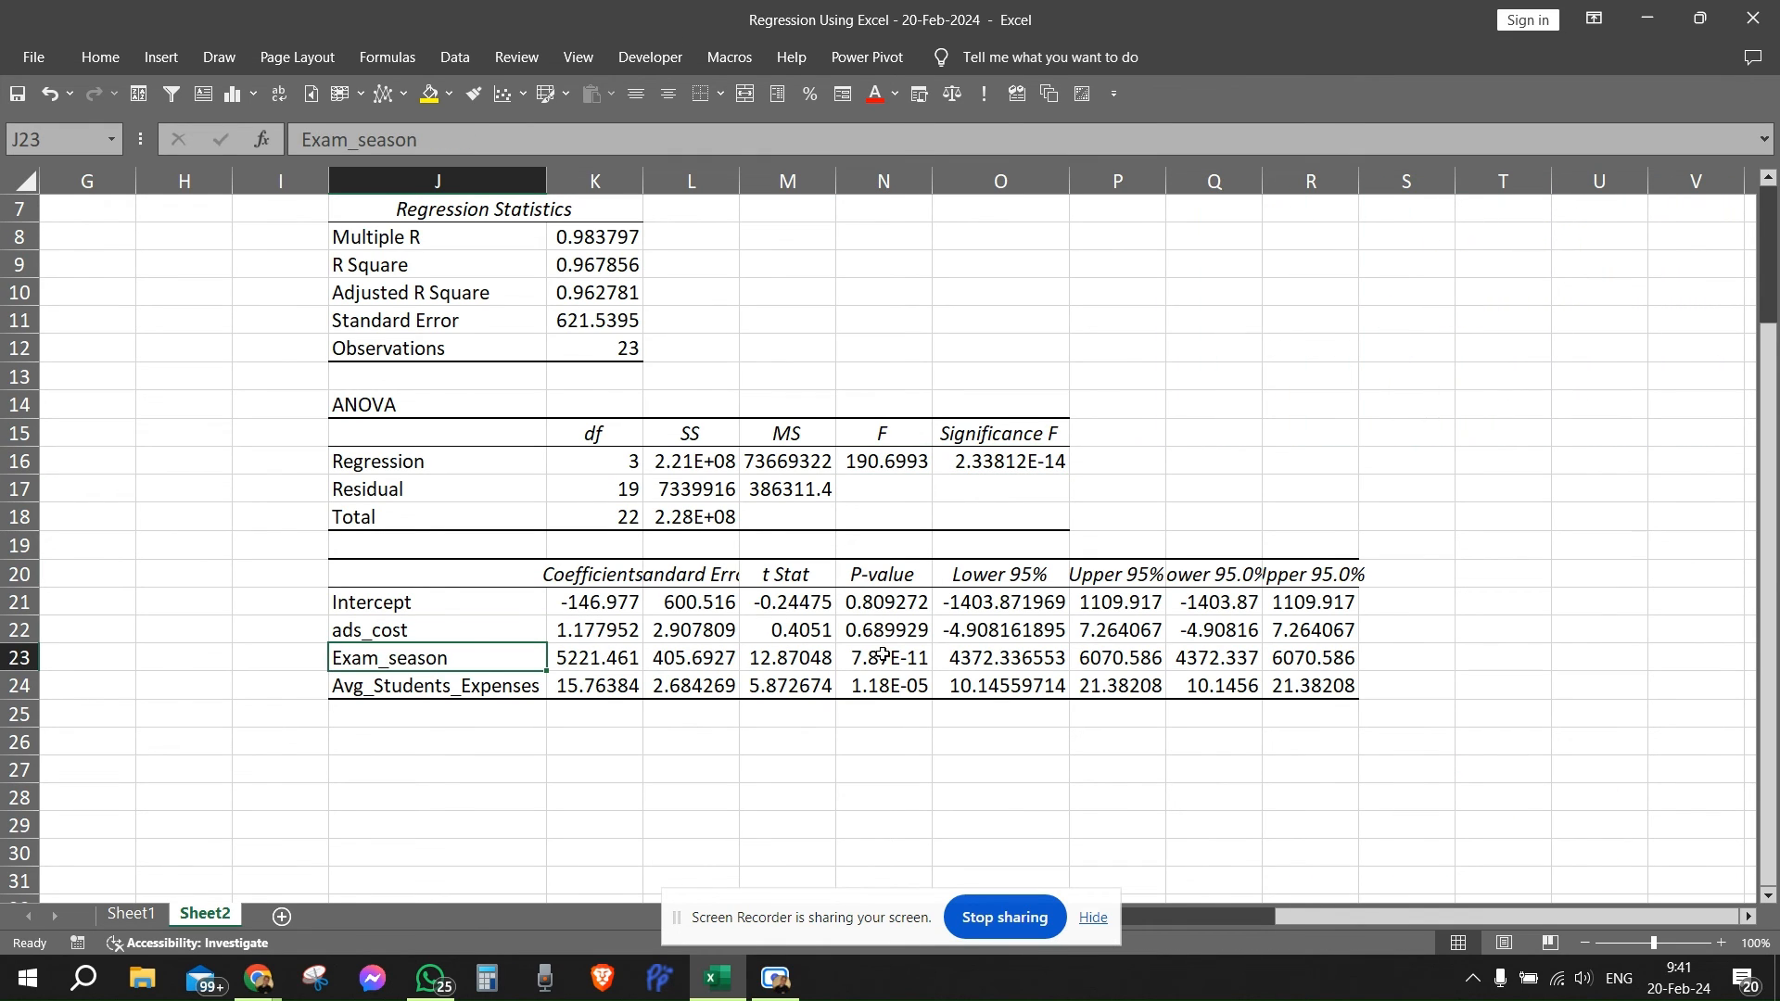
pyautogui.click(883, 658)
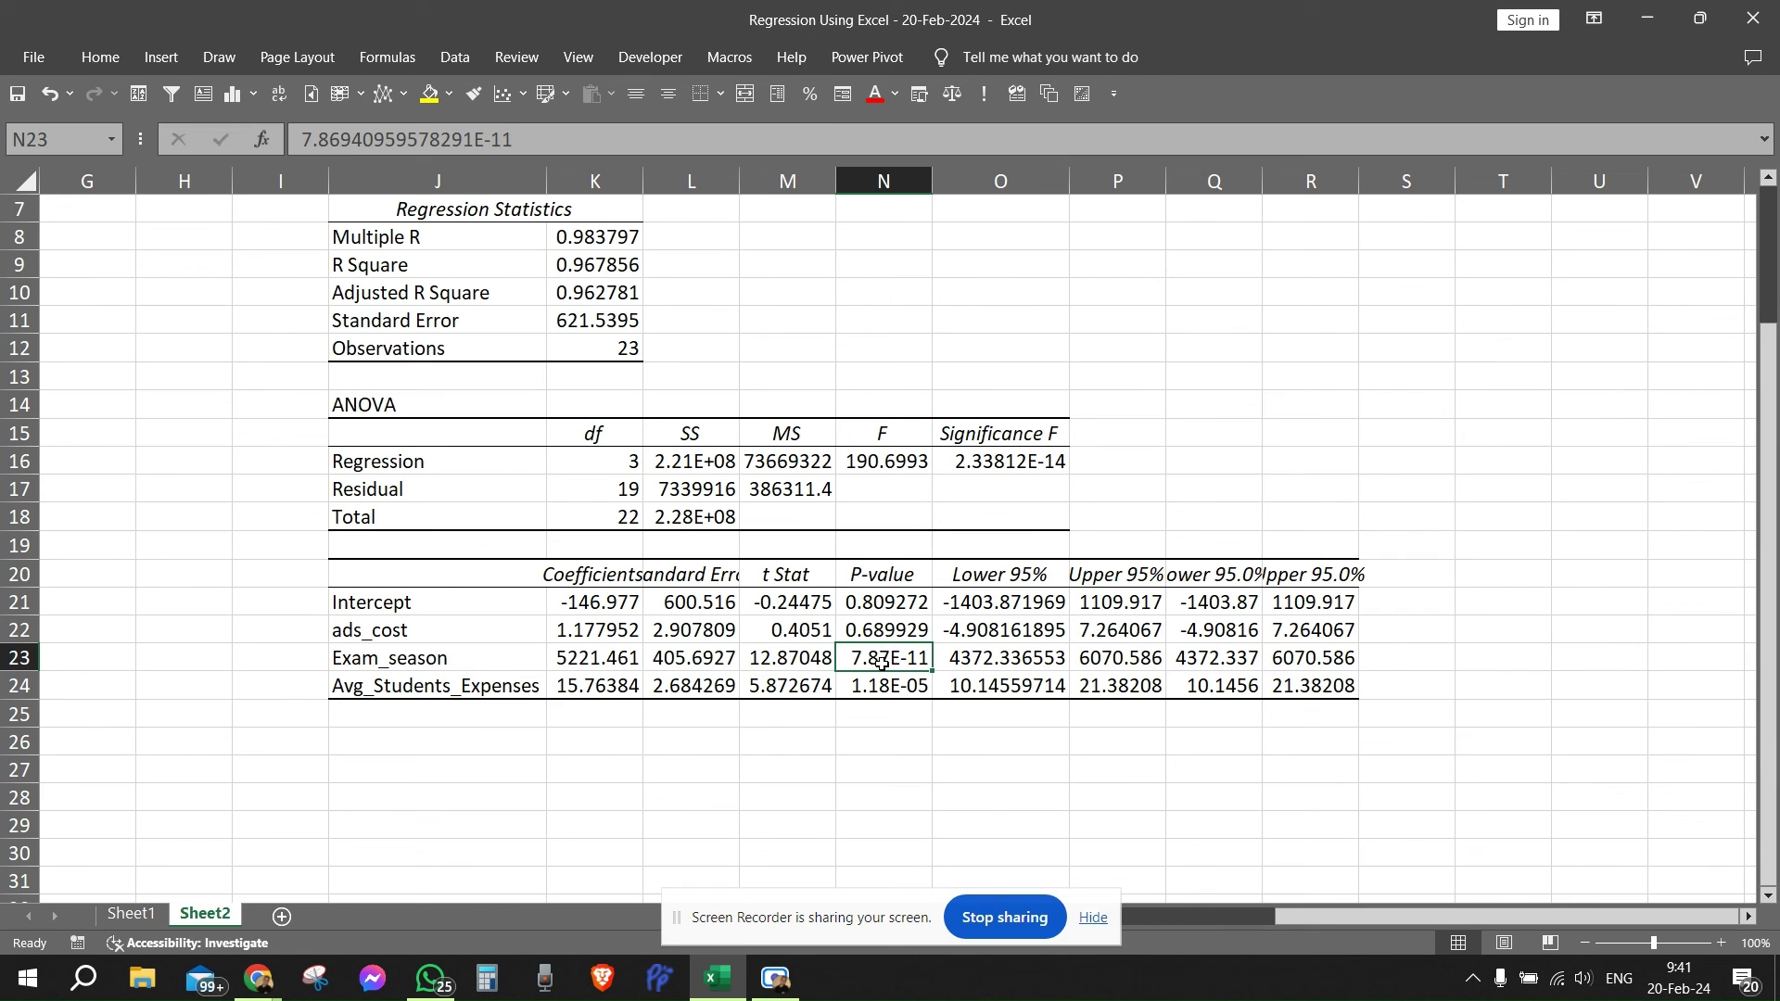
pyautogui.click(883, 686)
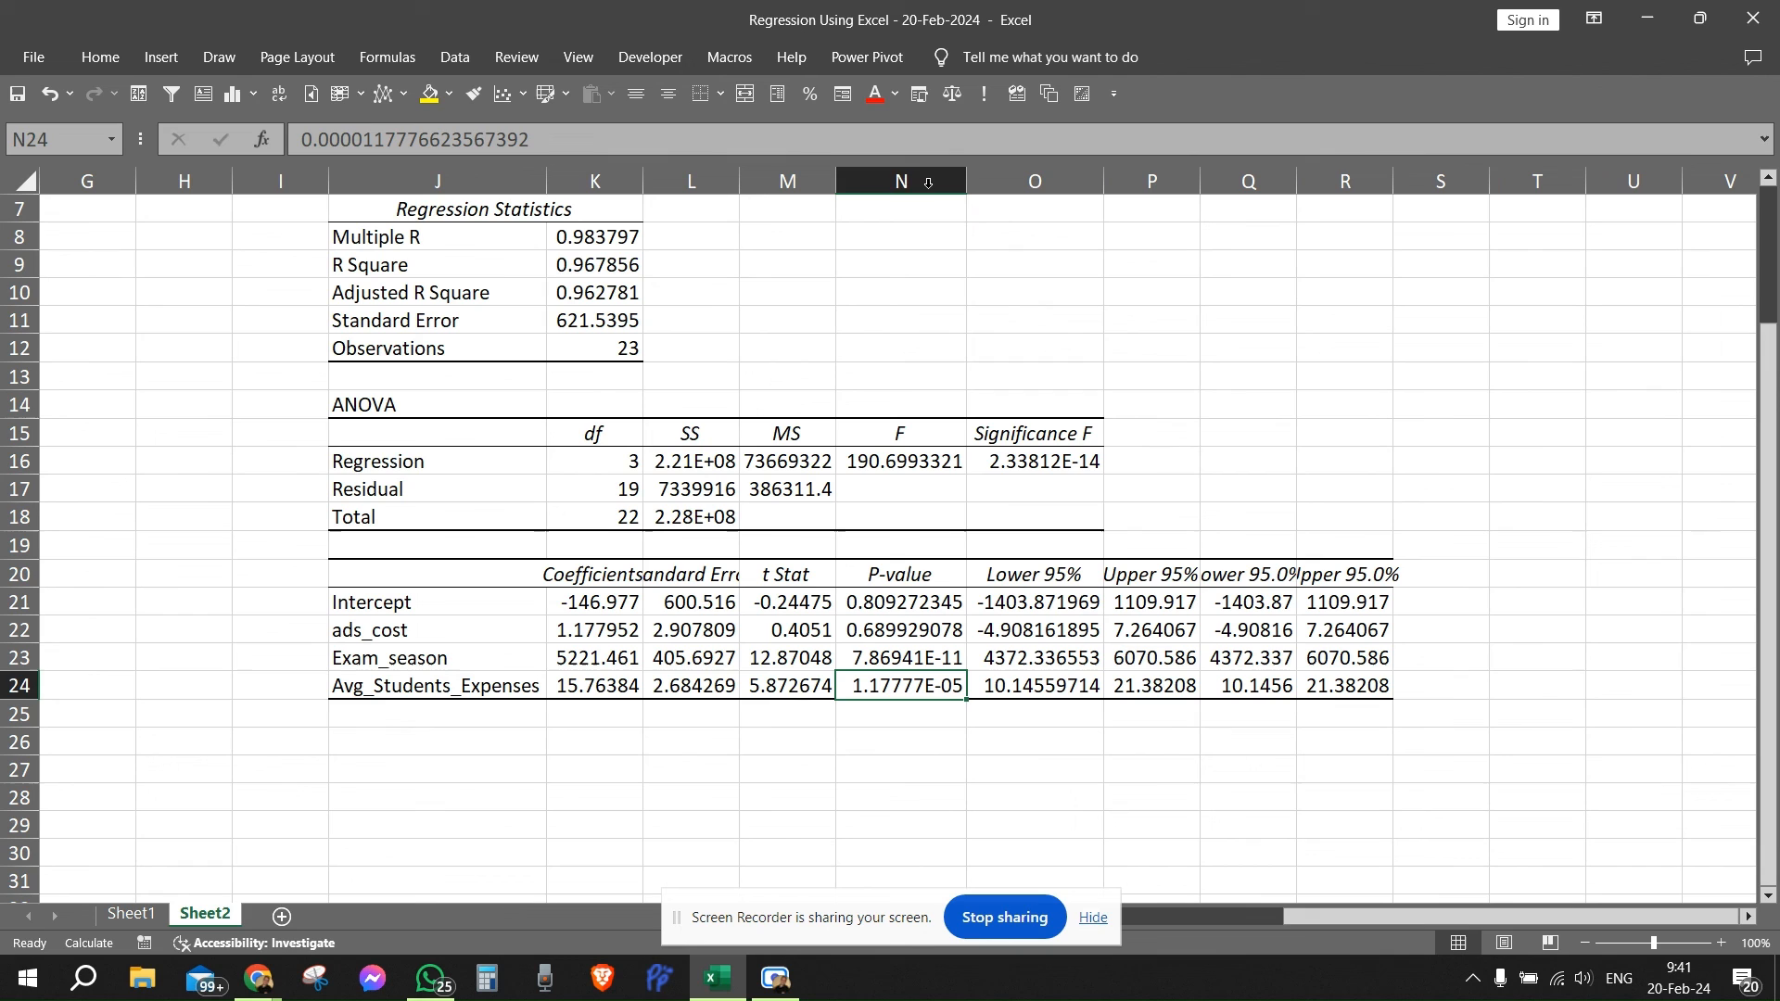
pyautogui.moveTo(924, 649)
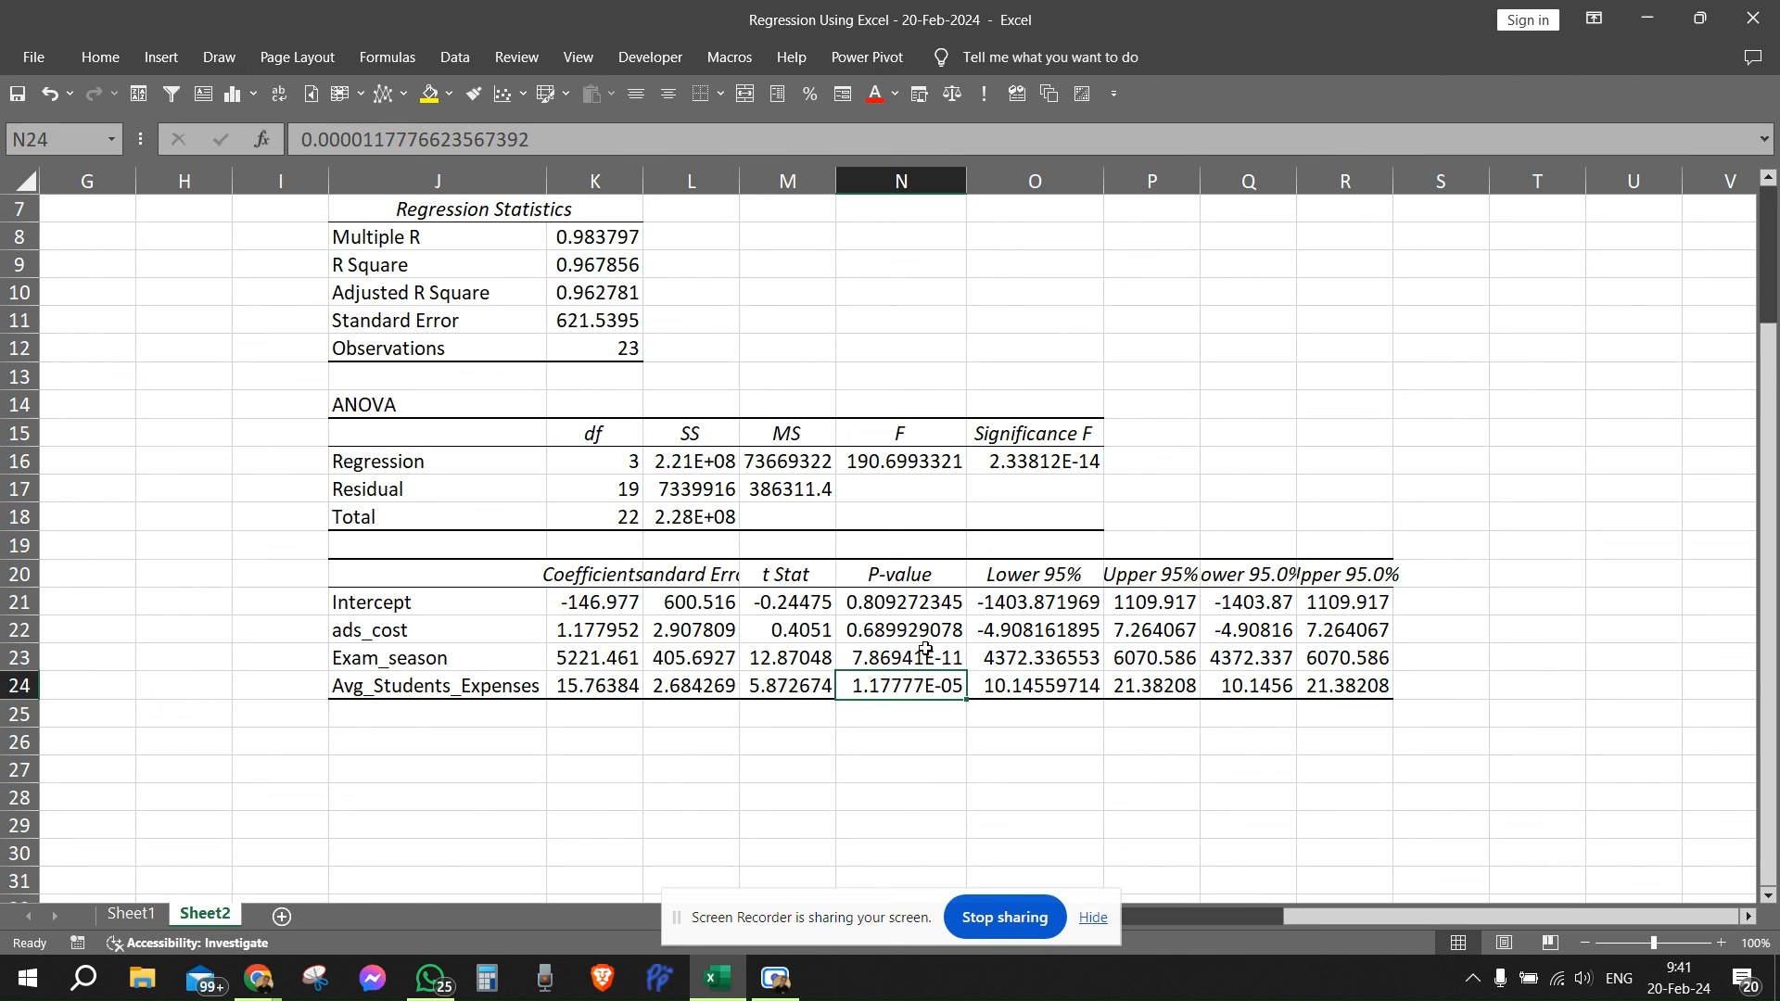